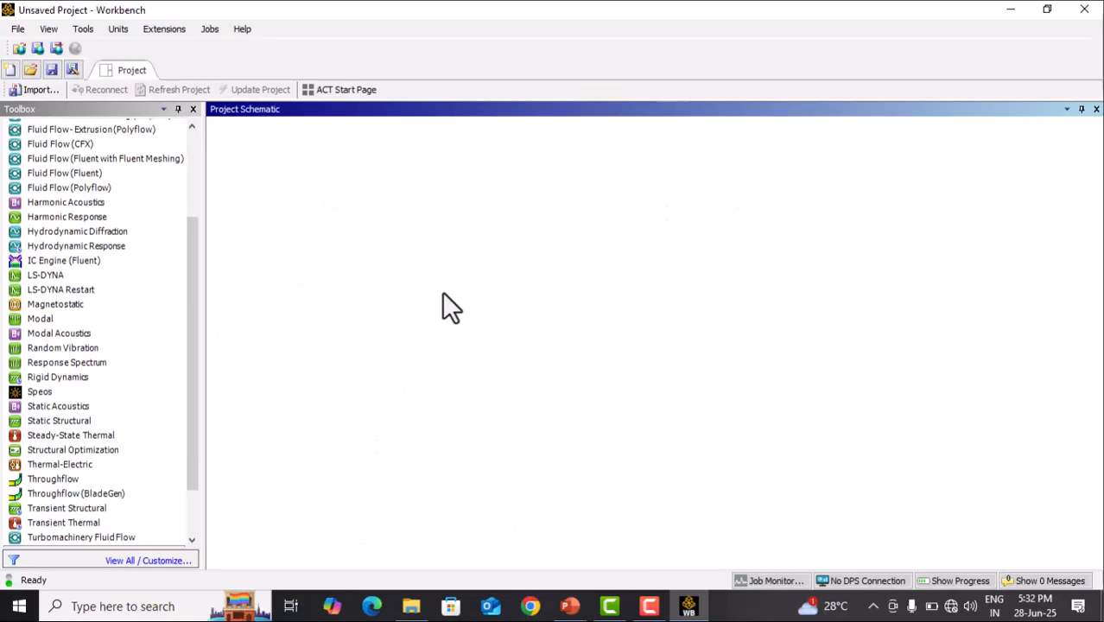
mouse_move(378, 327)
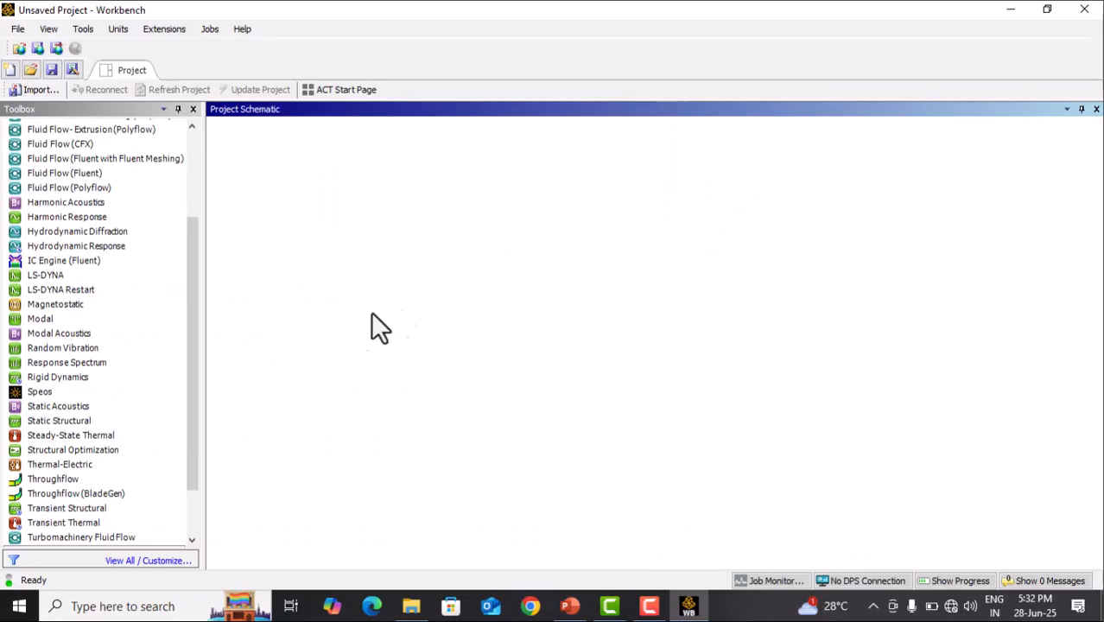
- Add a Static Structural system to the project schematic and launch its Geometry cell in SpaceClaim
click(58, 421)
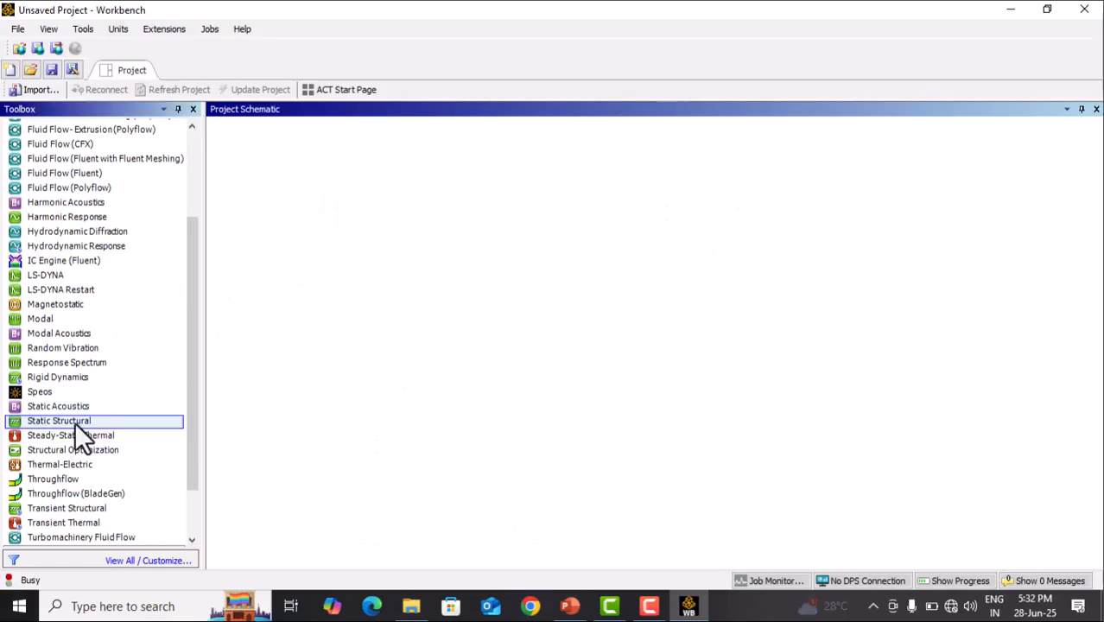
double_click(59, 421)
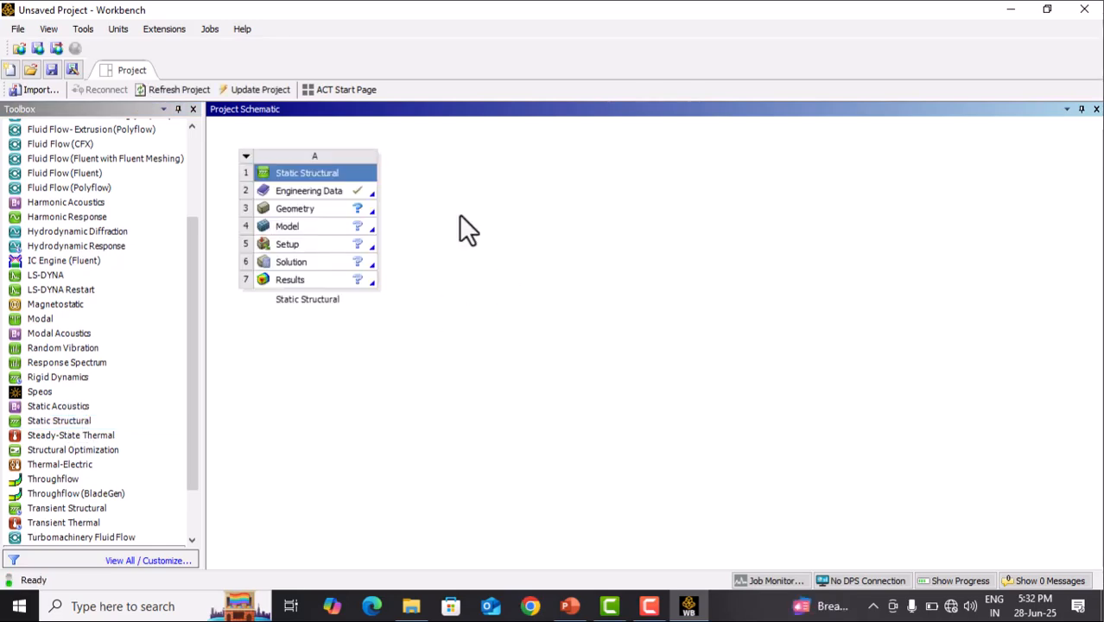
mouse_move(299, 214)
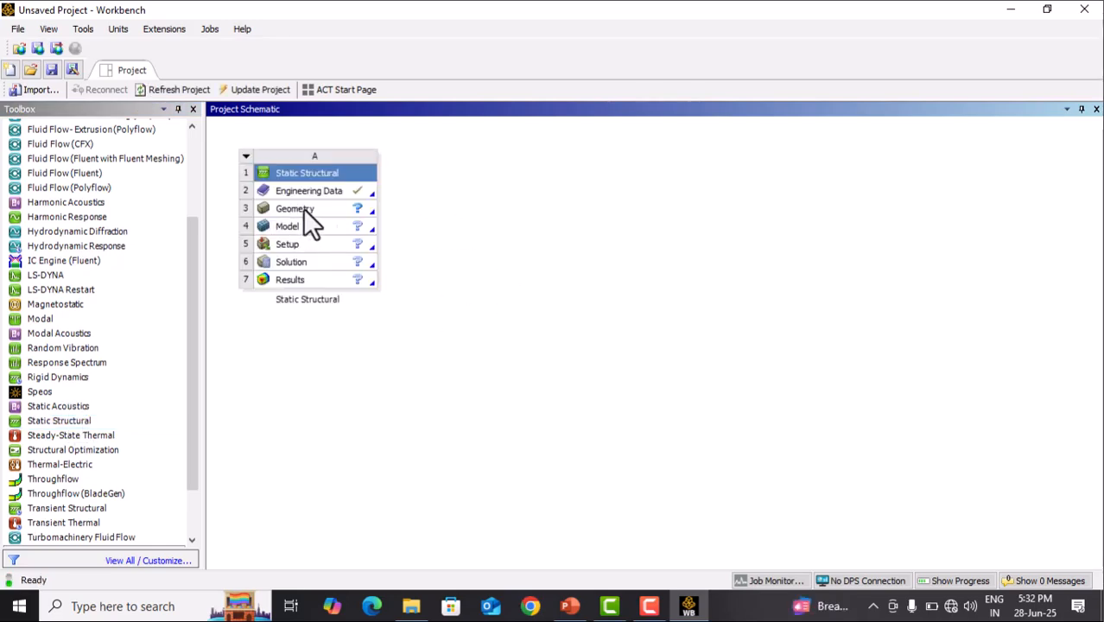
click(296, 208)
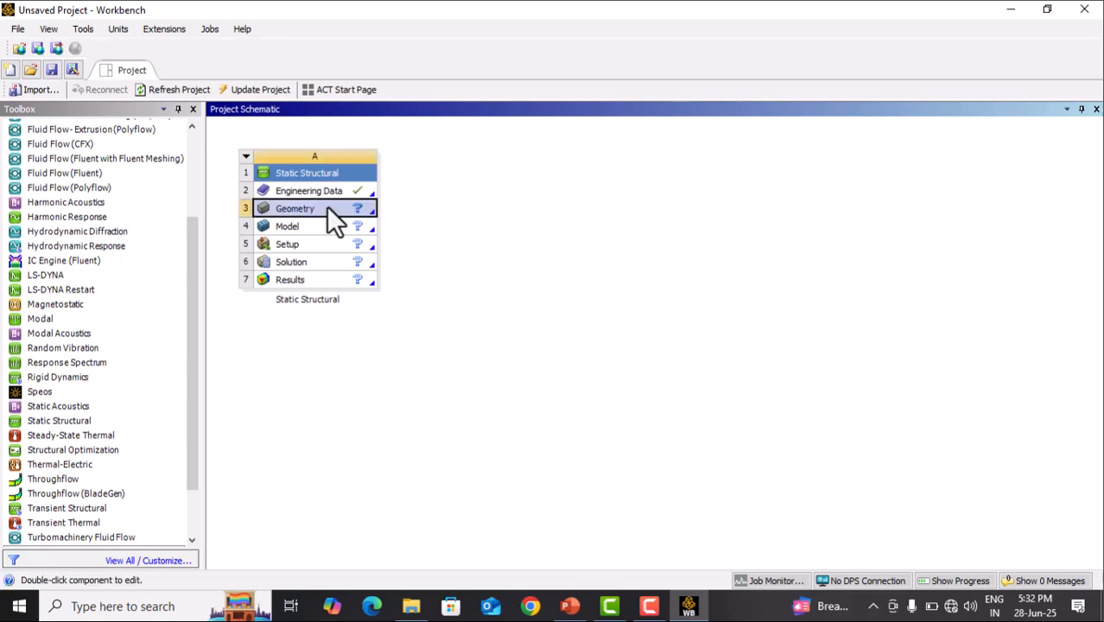
double_click(296, 207)
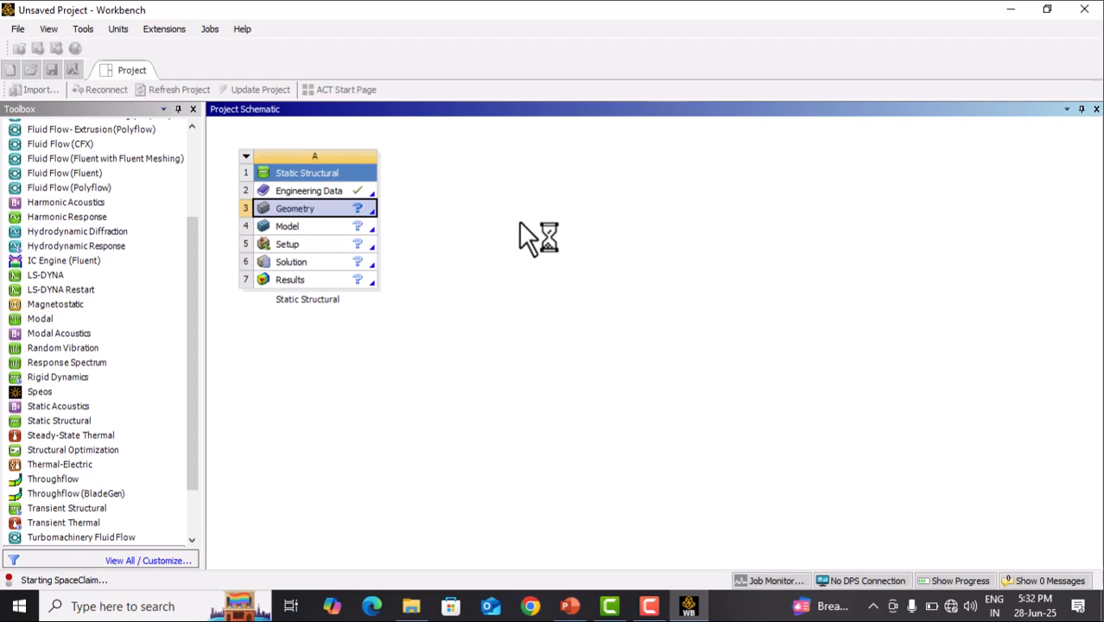
- Sketch a small rectangle at the origin with the Rectangle tool, then move to the Design tools
double_click(294, 208)
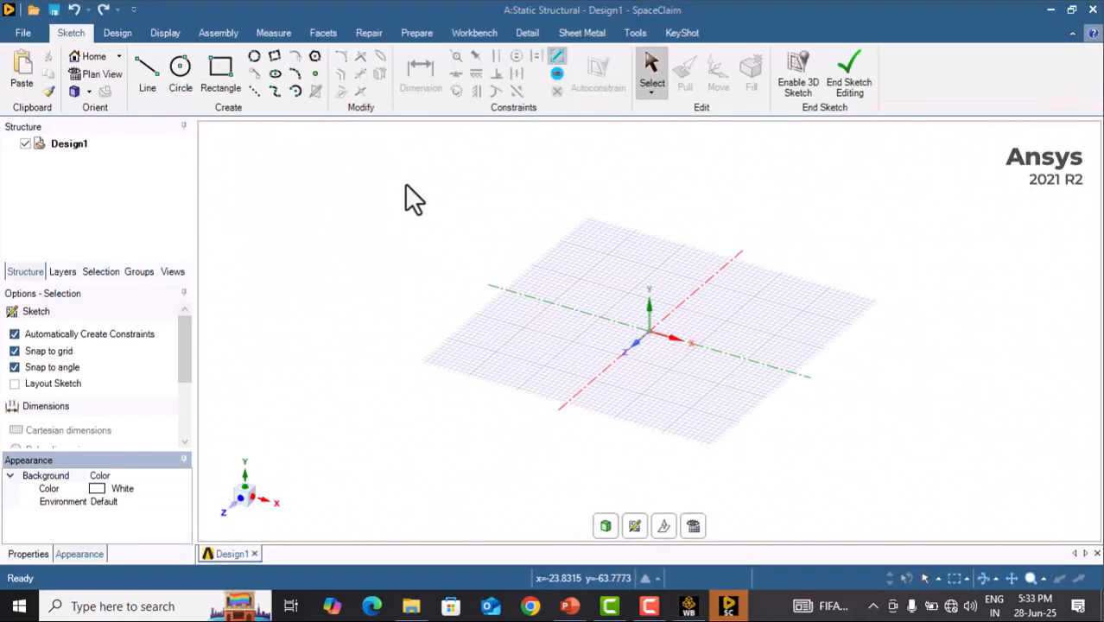
mouse_move(380, 223)
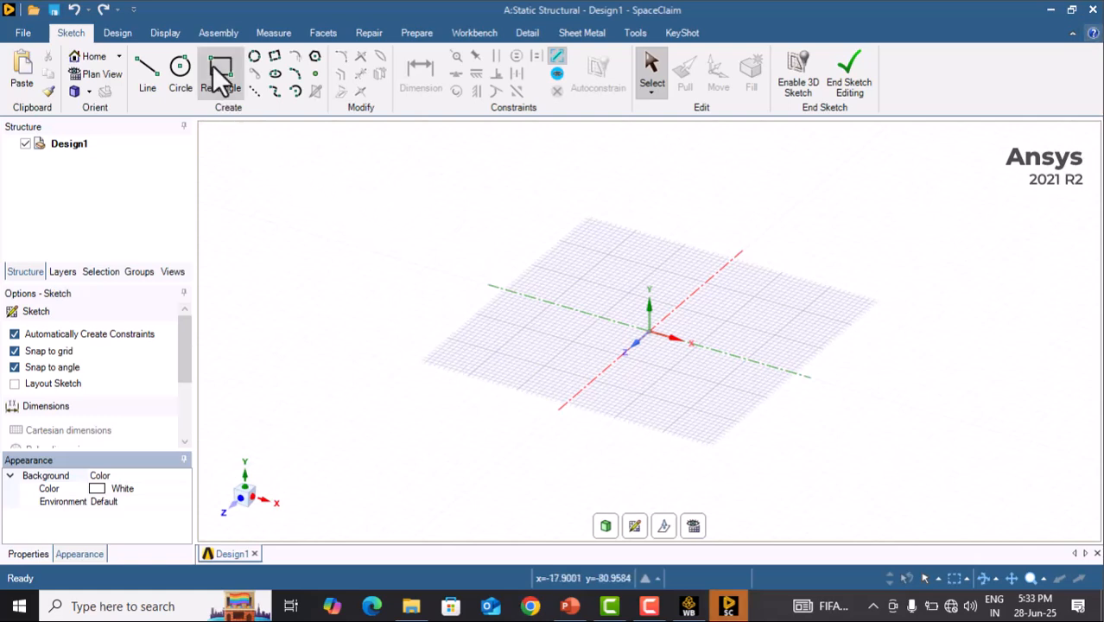
click(219, 75)
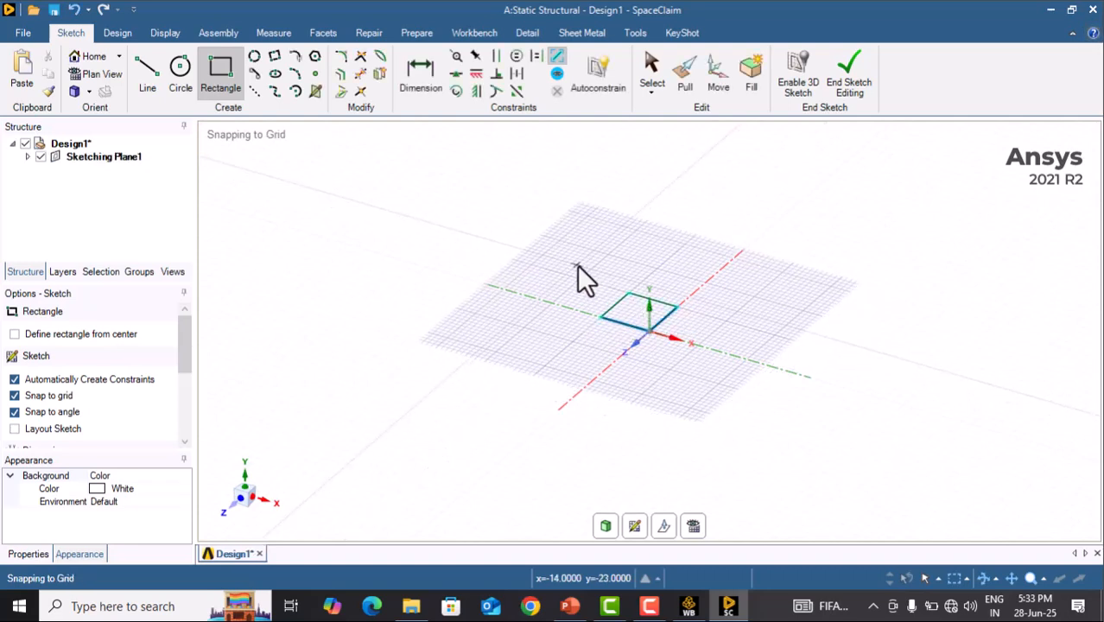
mouse_move(118, 37)
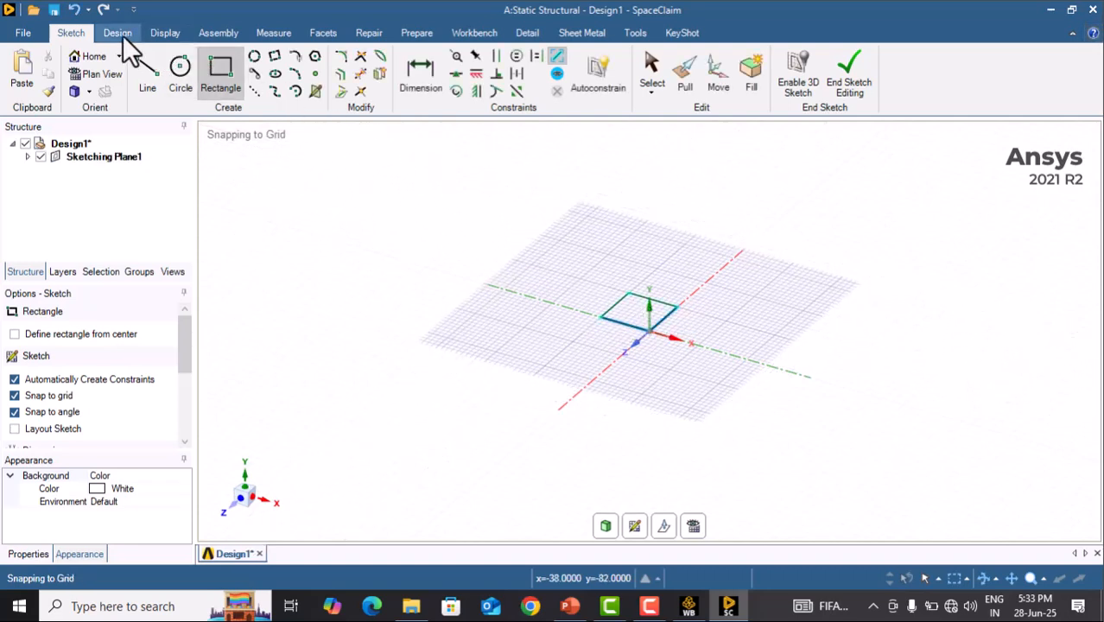
click(115, 33)
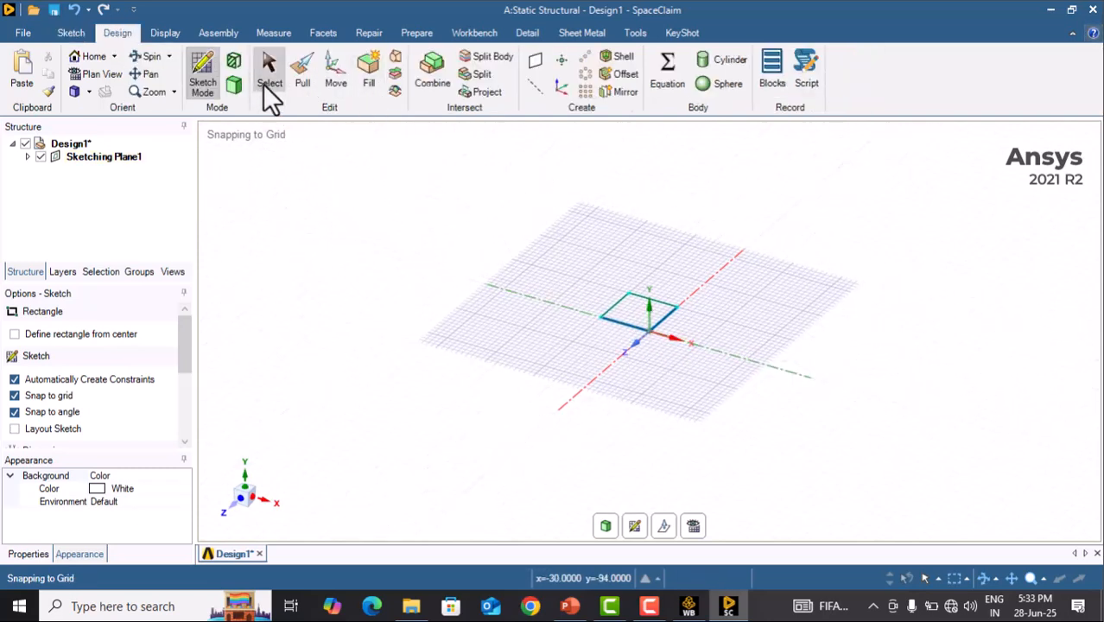
- Pull the rectangular face out into a long, slender solid beam
click(300, 69)
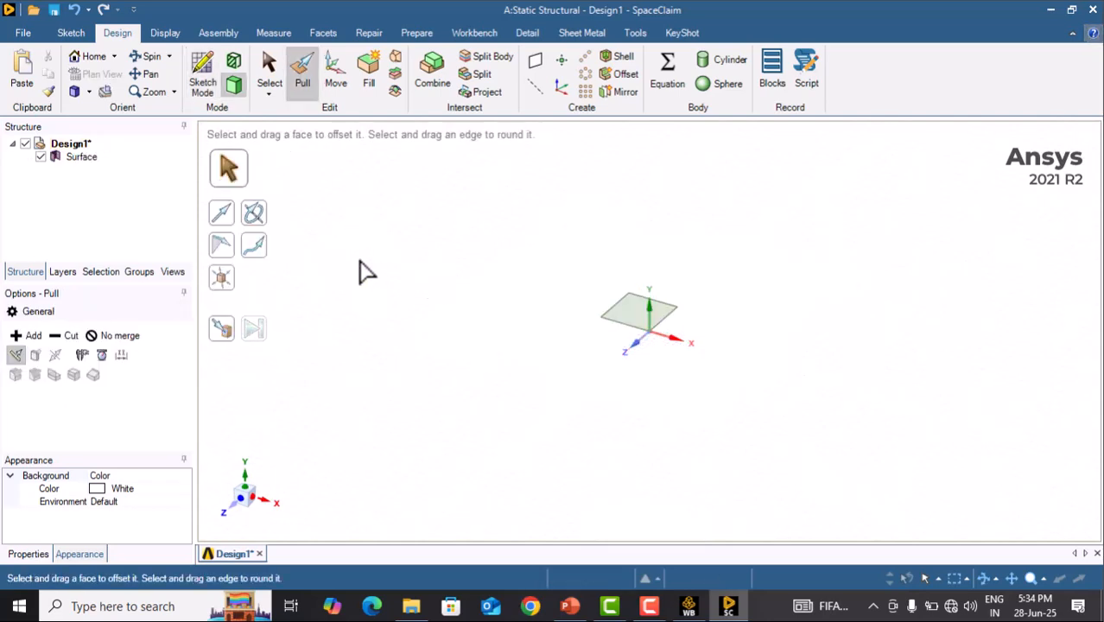
click(640, 314)
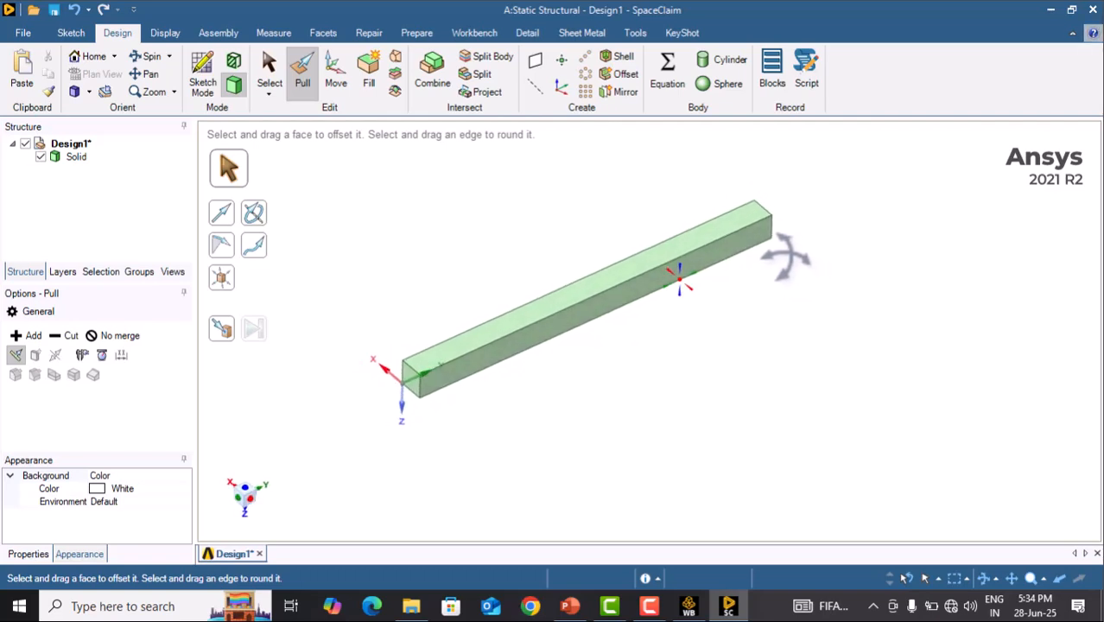
mouse_move(687, 353)
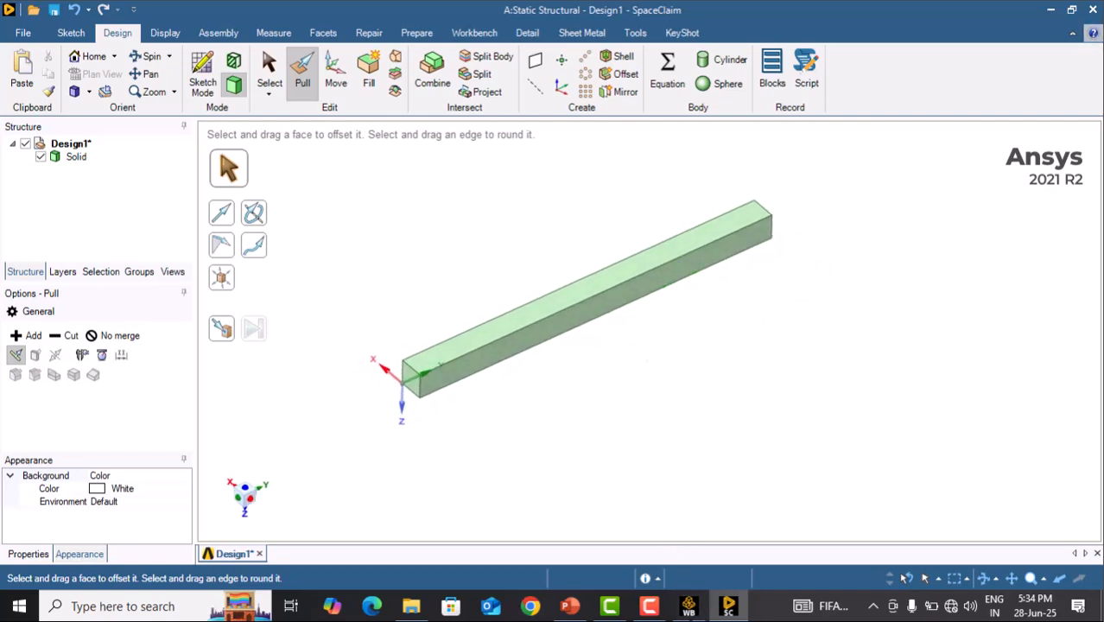
- Load the beam into Mechanical from the Model cell and show Structural Steel under Materials
click(698, 604)
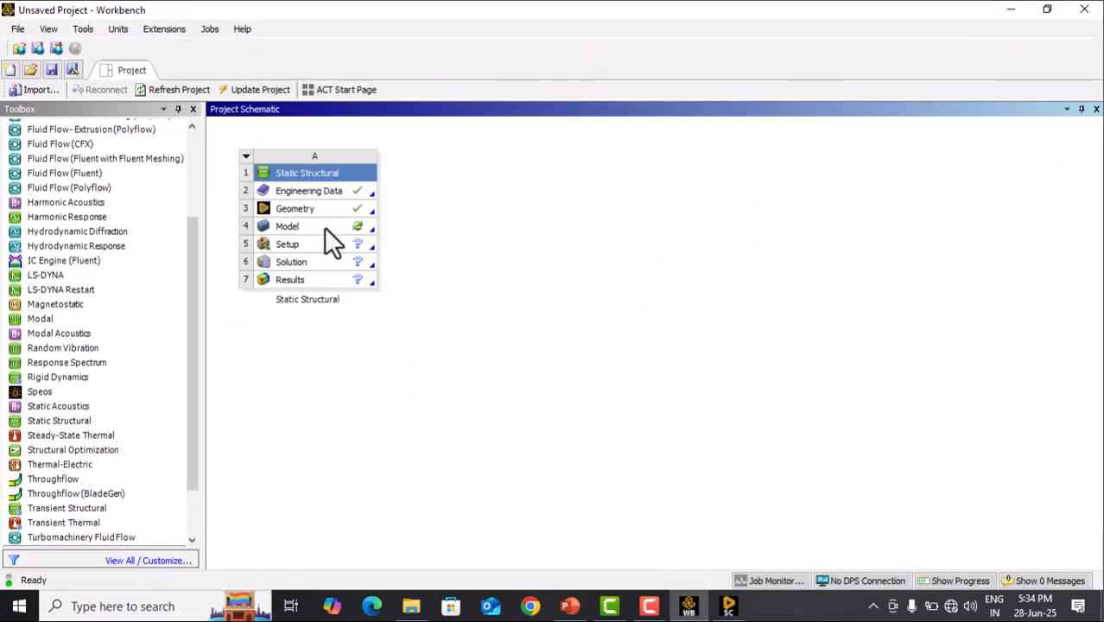
double_click(287, 225)
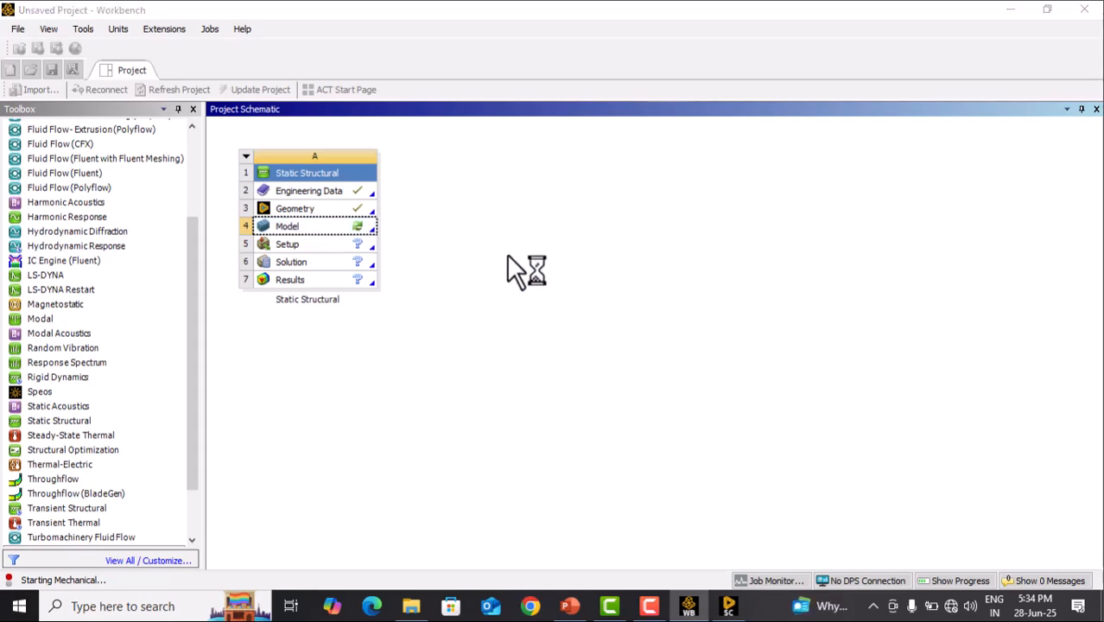
double_click(287, 224)
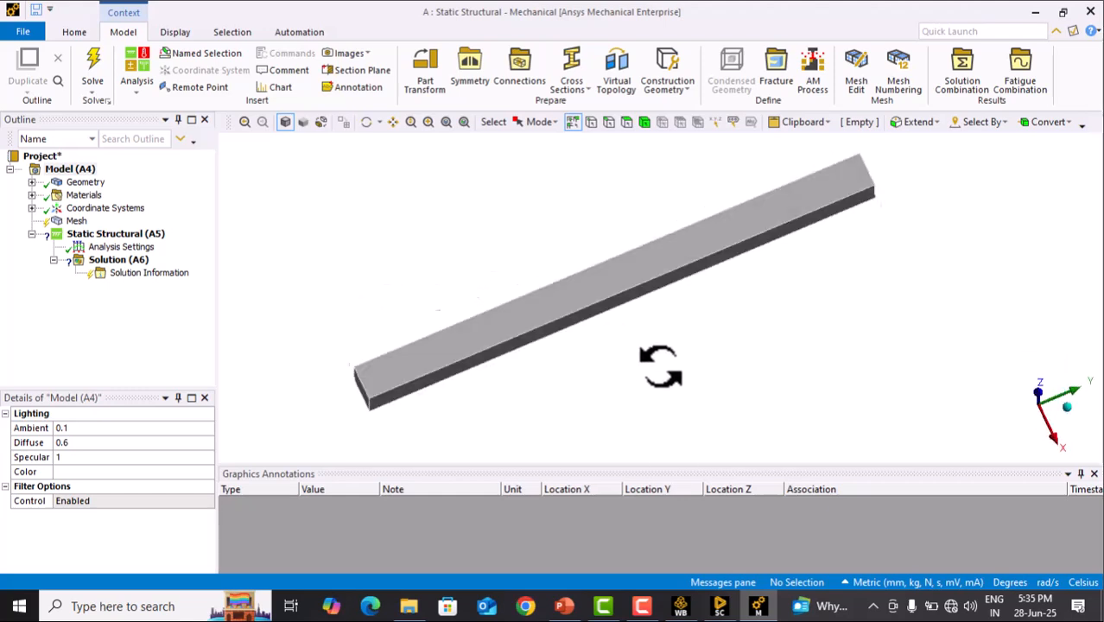
drag(660, 366, 705, 320)
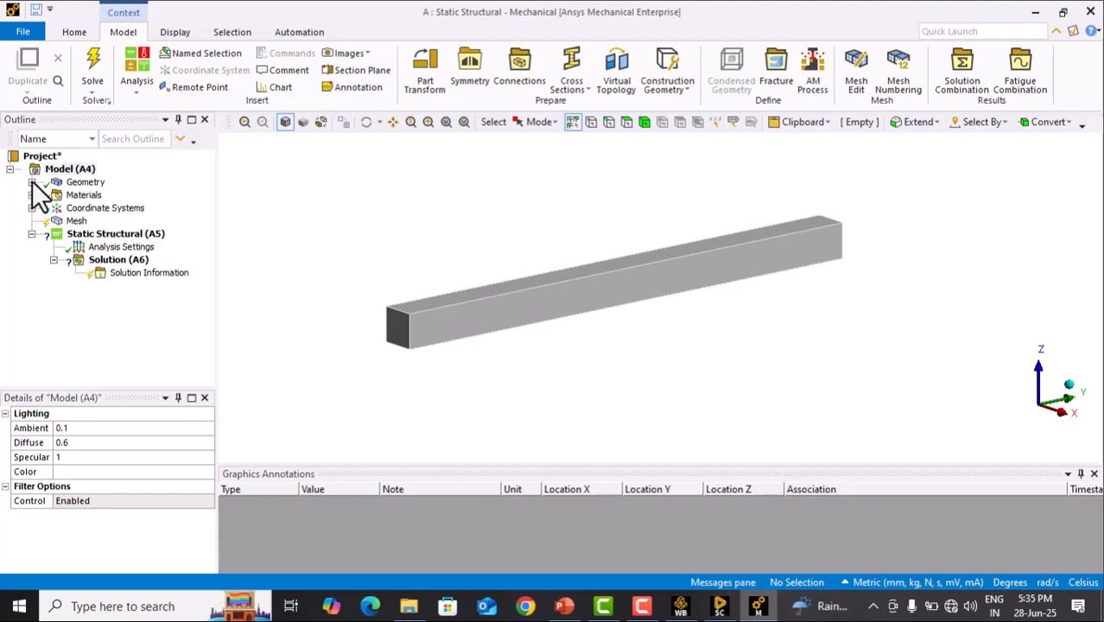
click(117, 207)
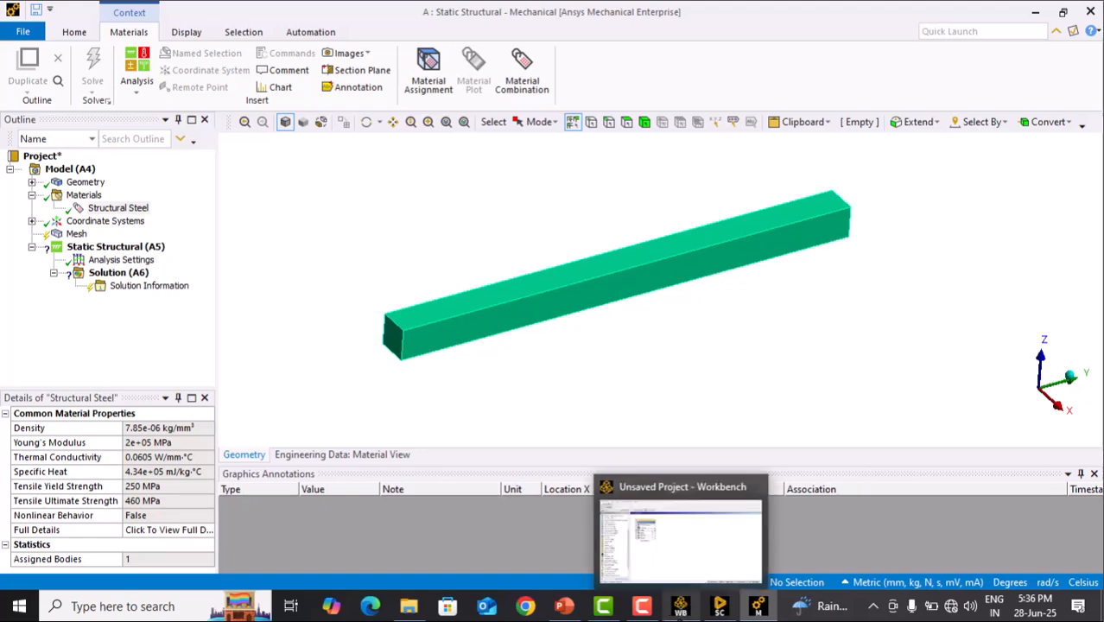
- View Structural Steel in Engineering Data: density 7850 kg m^-3, Young's modulus 2E+11 Pa
click(680, 532)
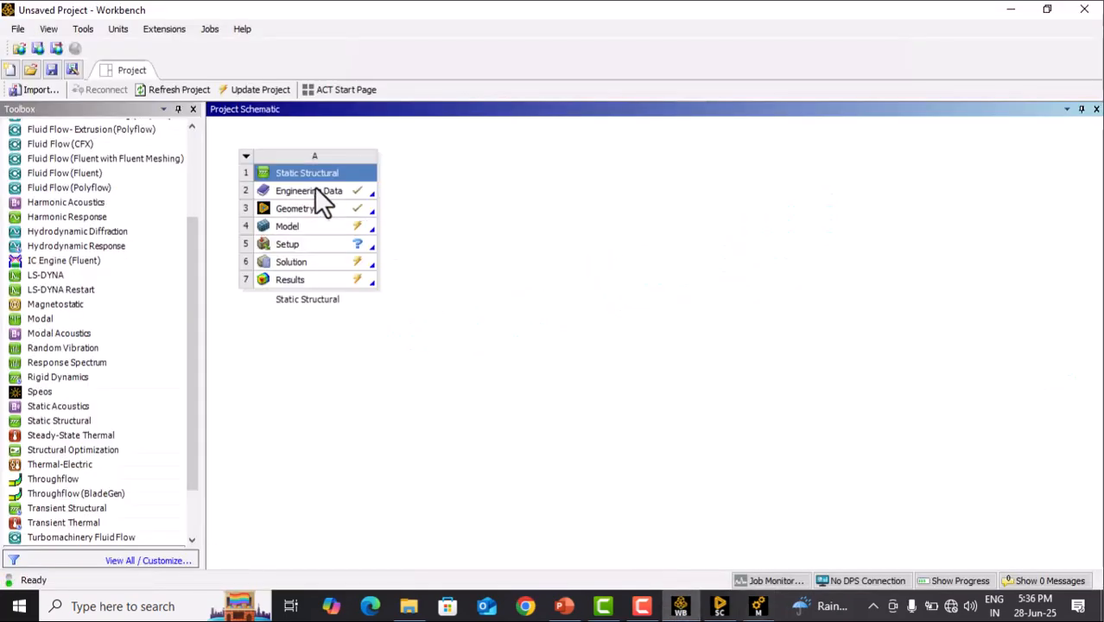
double_click(309, 190)
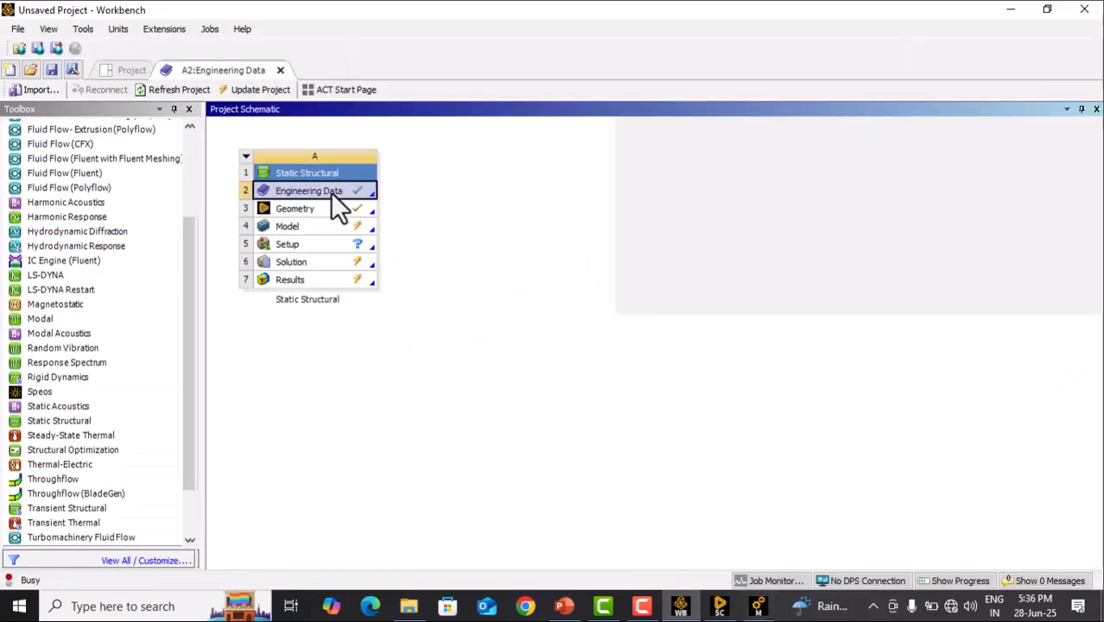
double_click(309, 190)
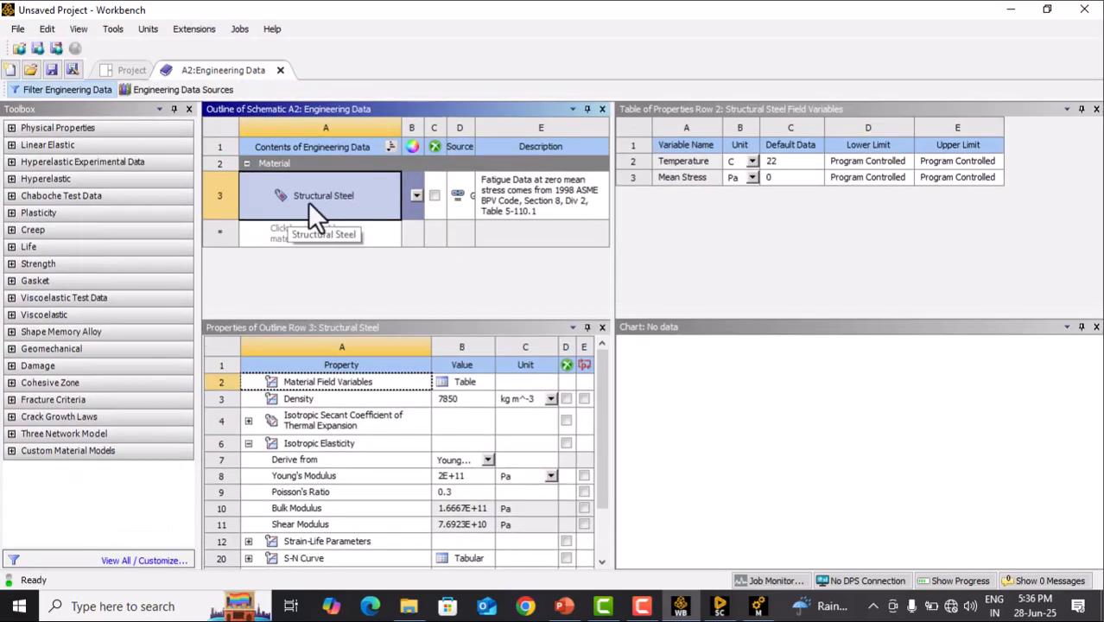
mouse_move(337, 210)
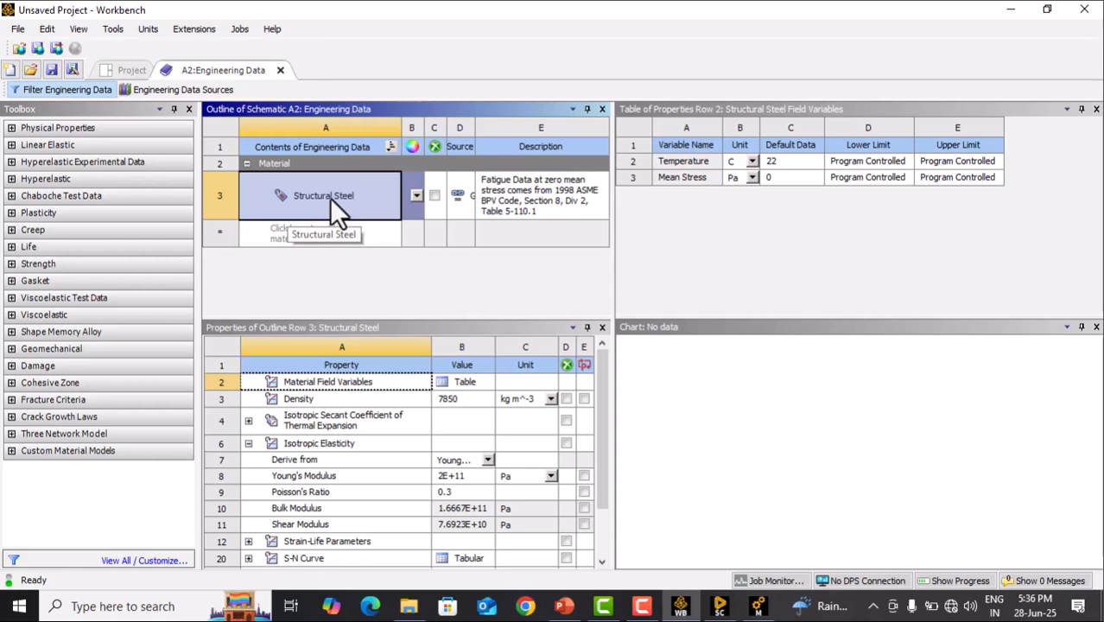
mouse_move(346, 210)
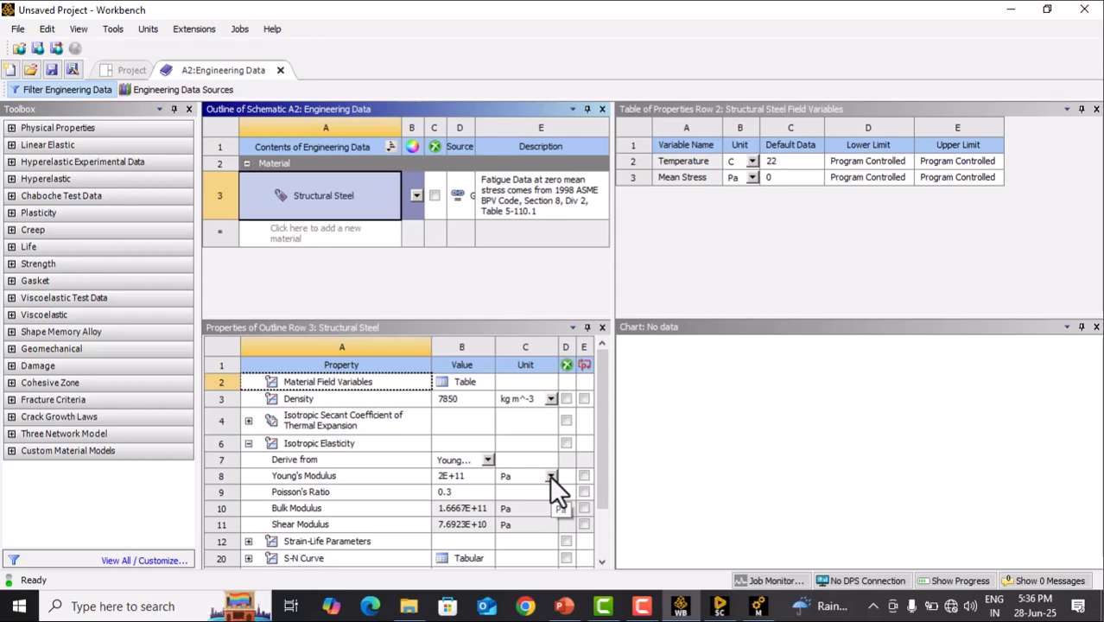
mouse_move(304, 508)
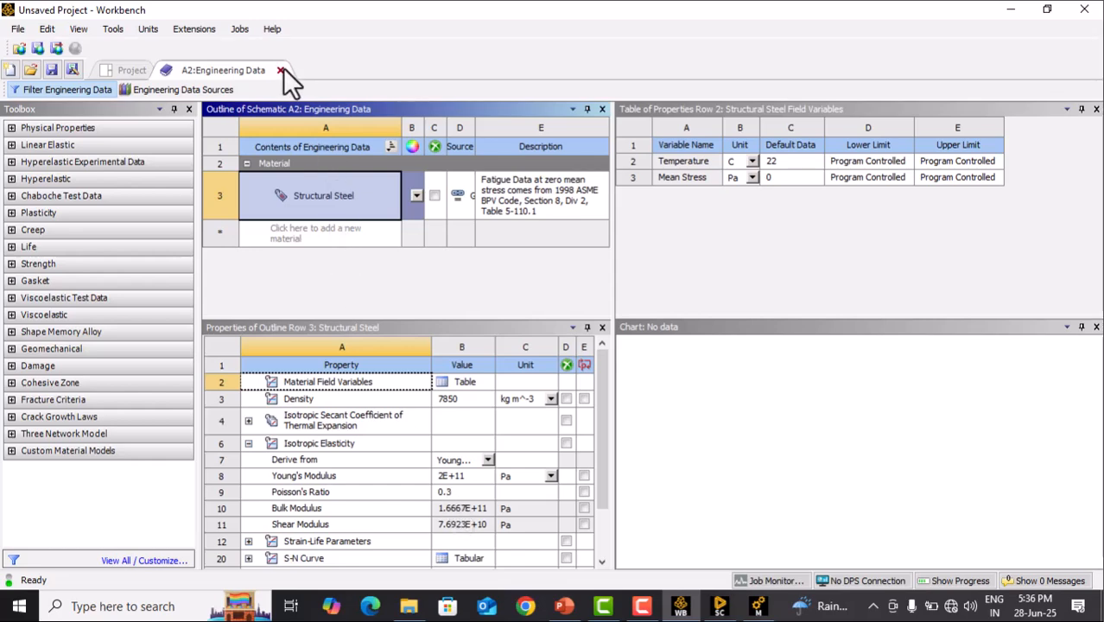
click(280, 69)
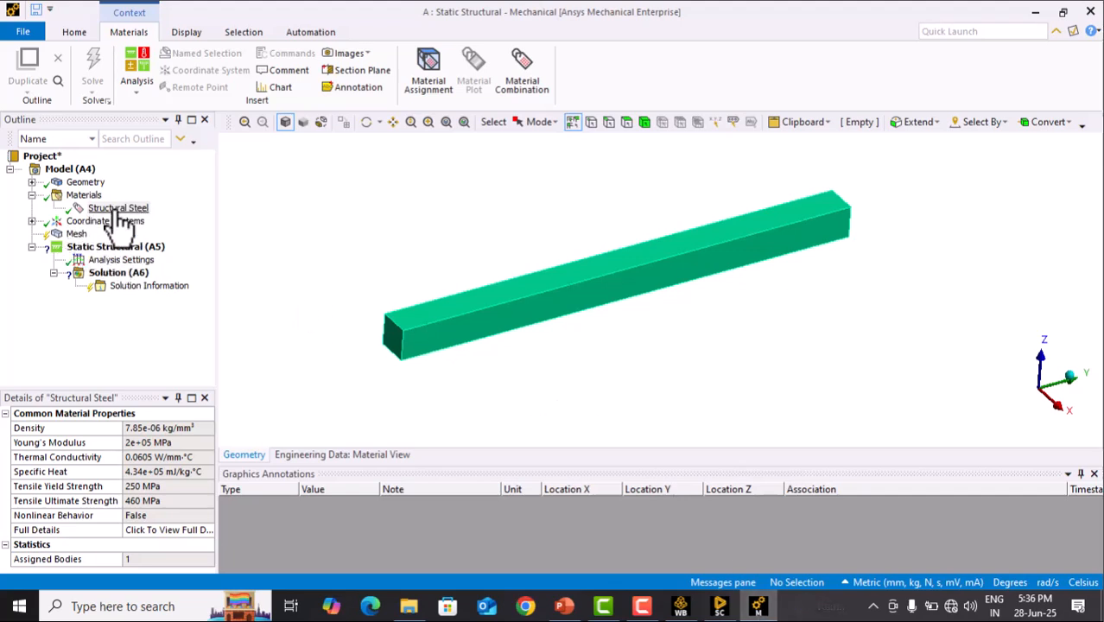
click(84, 181)
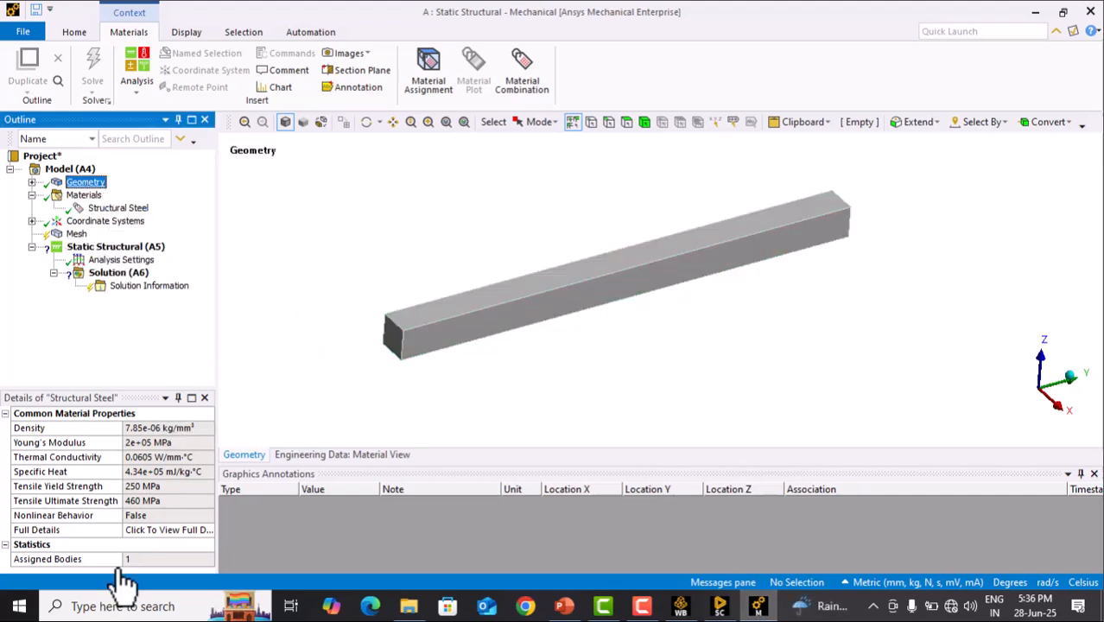
click(85, 181)
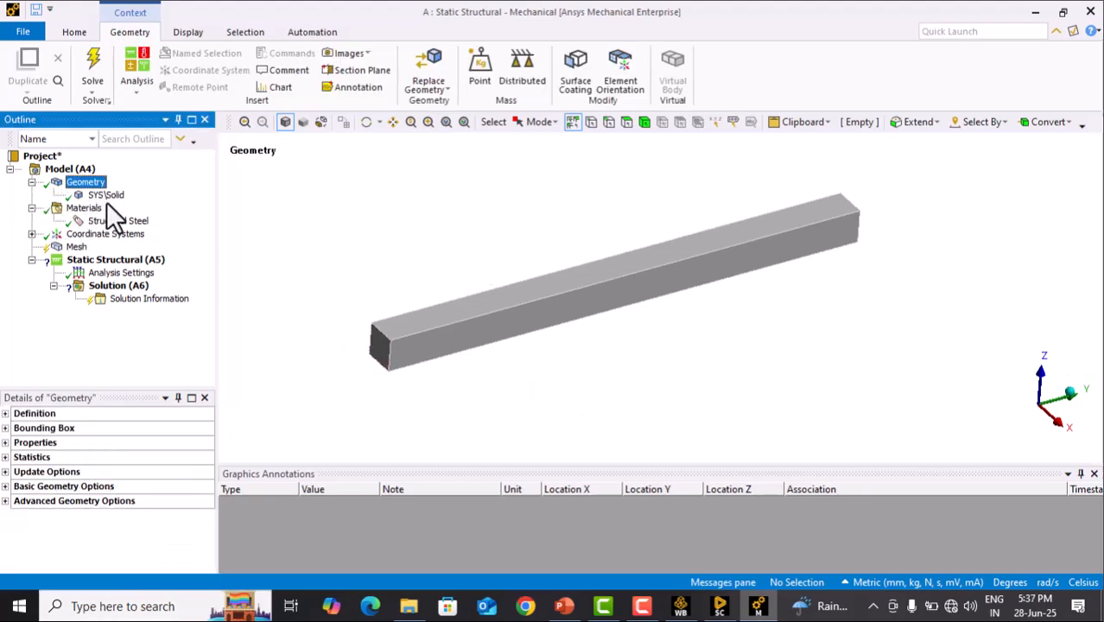
click(105, 194)
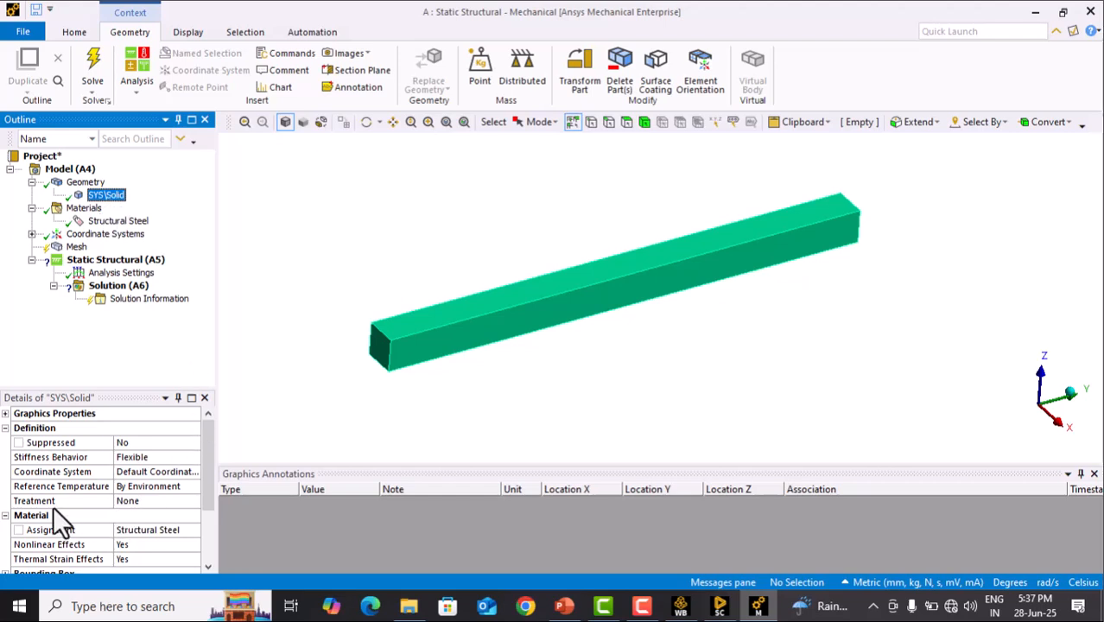
mouse_move(155, 544)
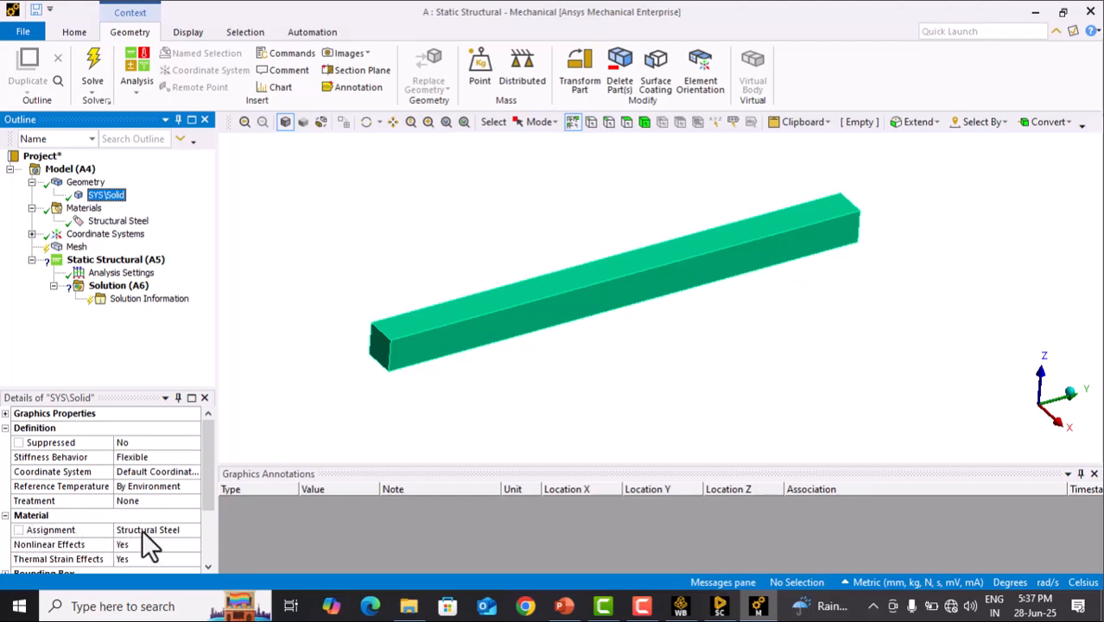
mouse_move(216, 501)
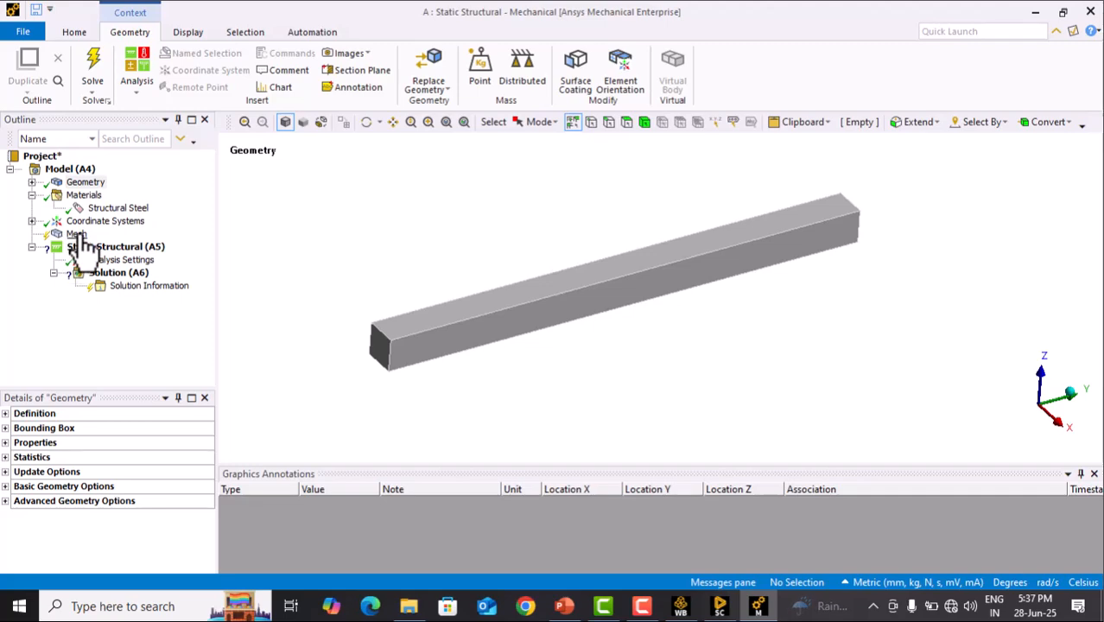
- Insert a body Sizing control under Mesh on the whole beam with 2.0 mm element size
click(78, 233)
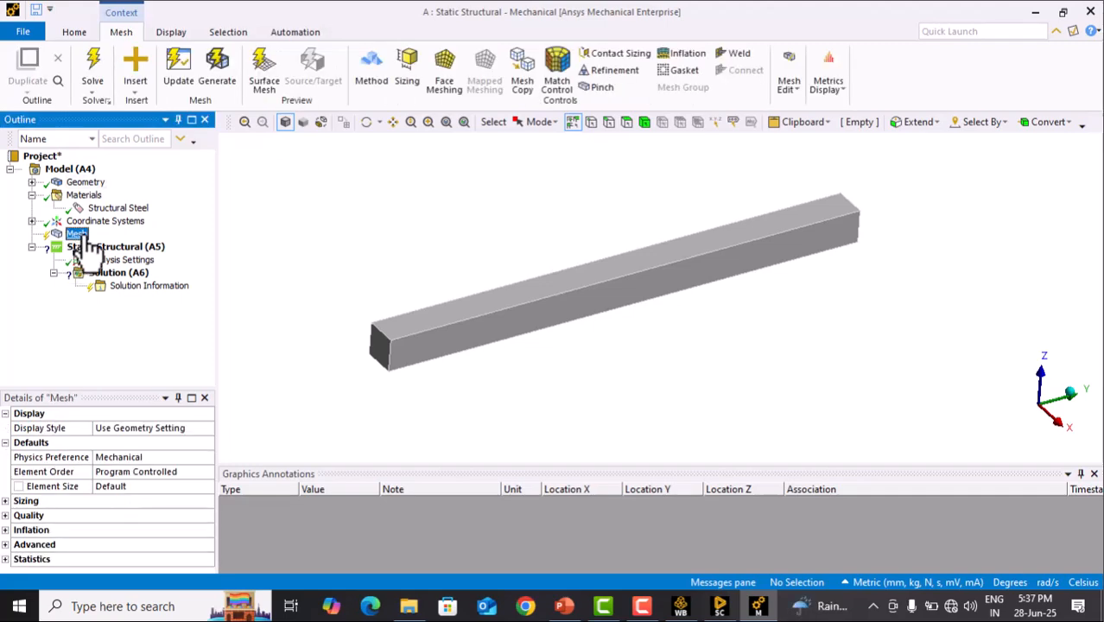
right_click(76, 234)
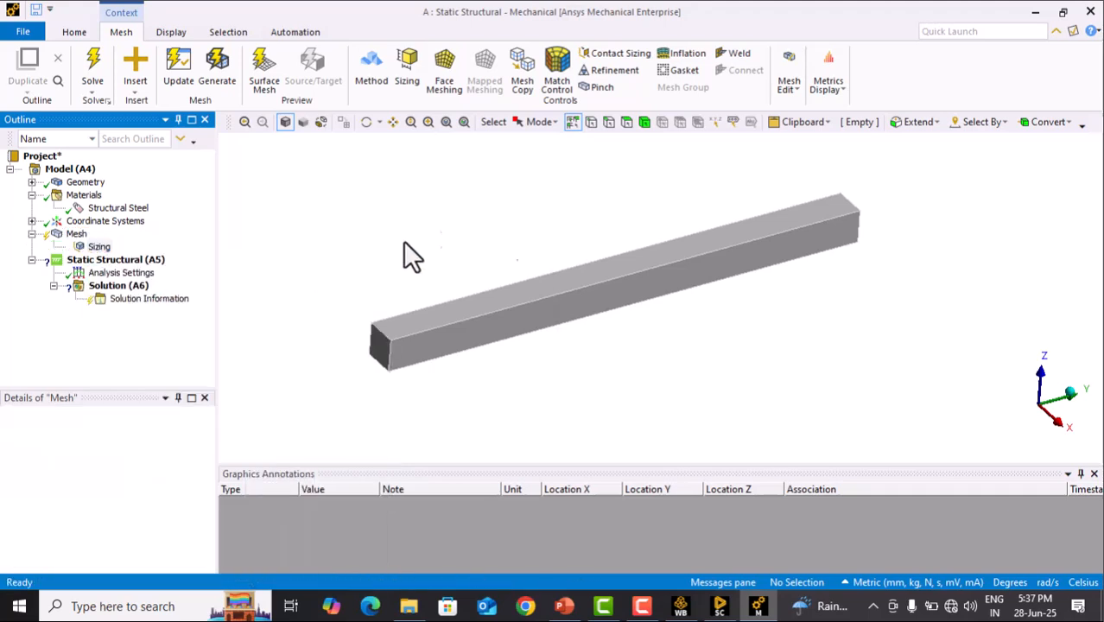
click(99, 246)
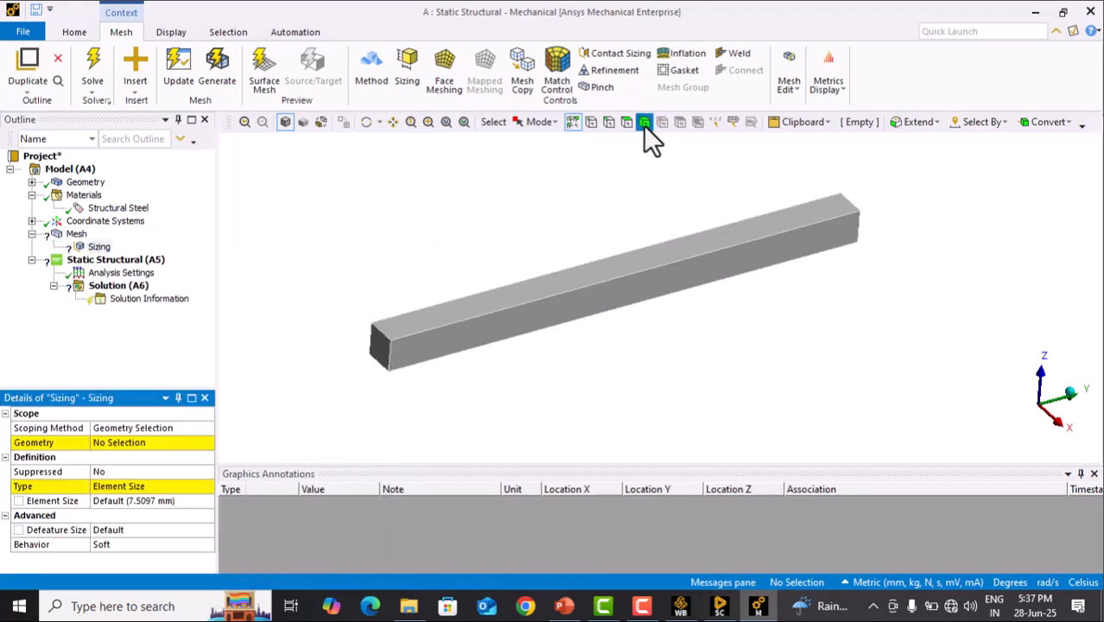
click(643, 121)
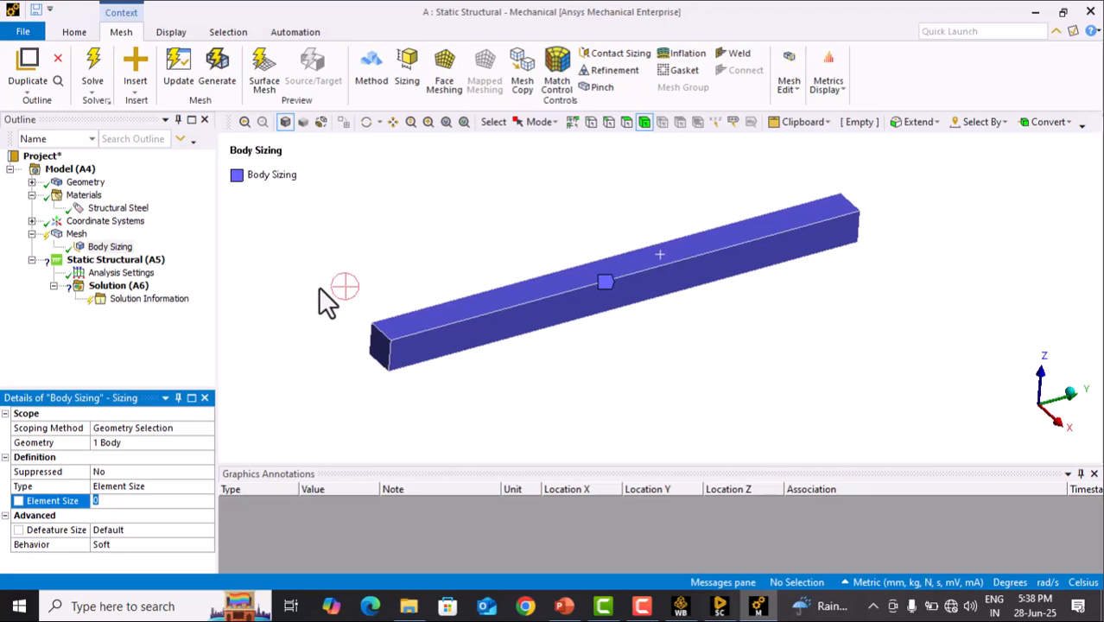
text(2.0 mm)
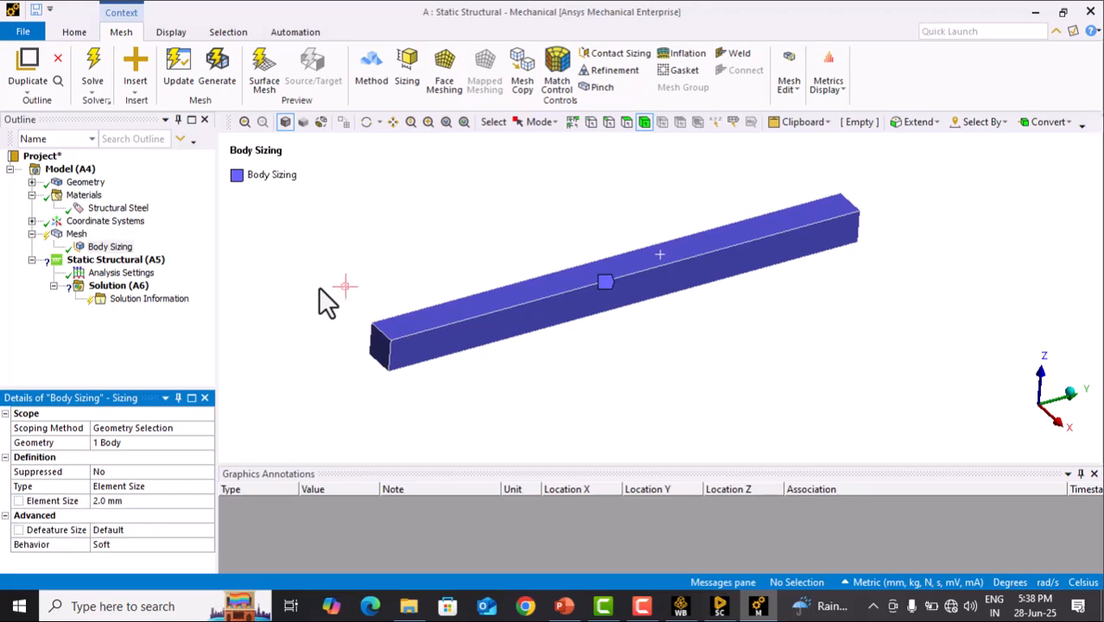
click(73, 234)
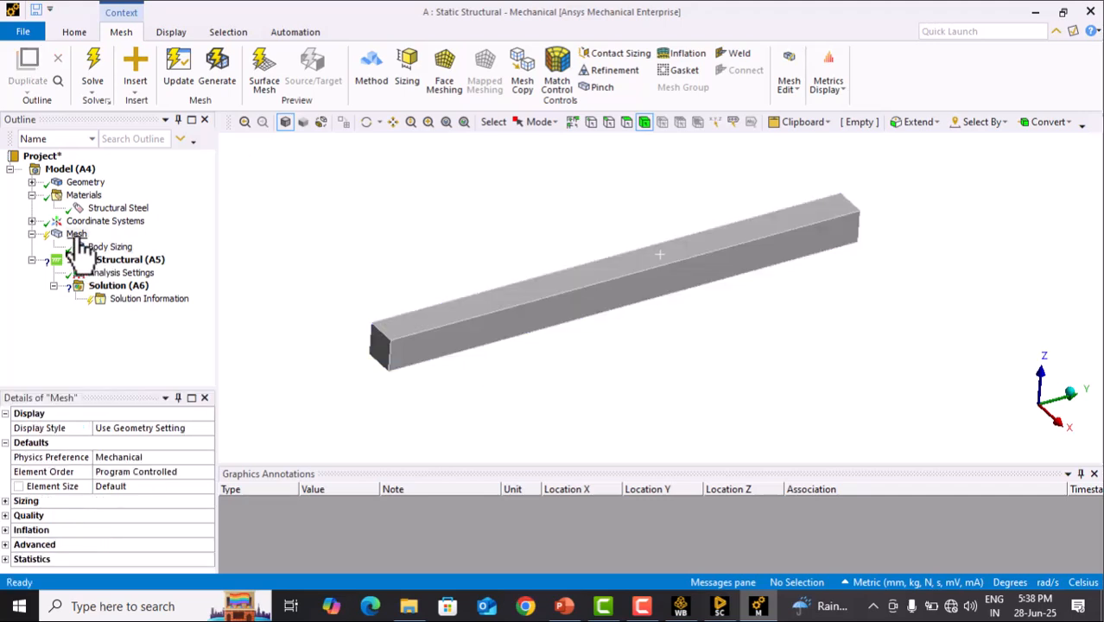
- Generate the hexahedral mesh on the beam with the 2.0 mm sizing
right_click(78, 233)
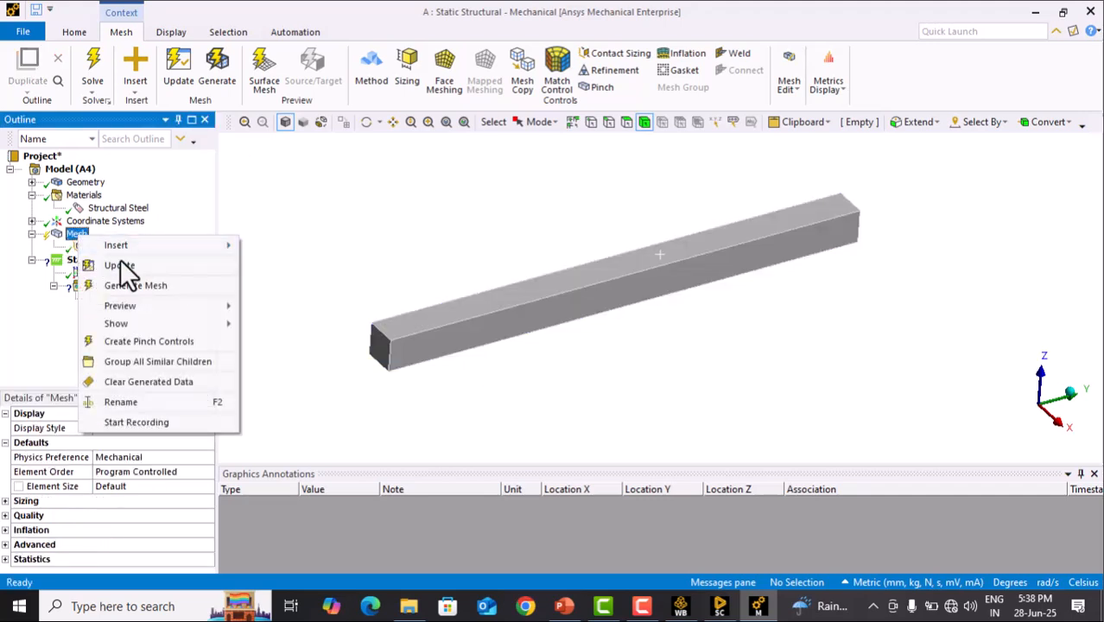
click(120, 266)
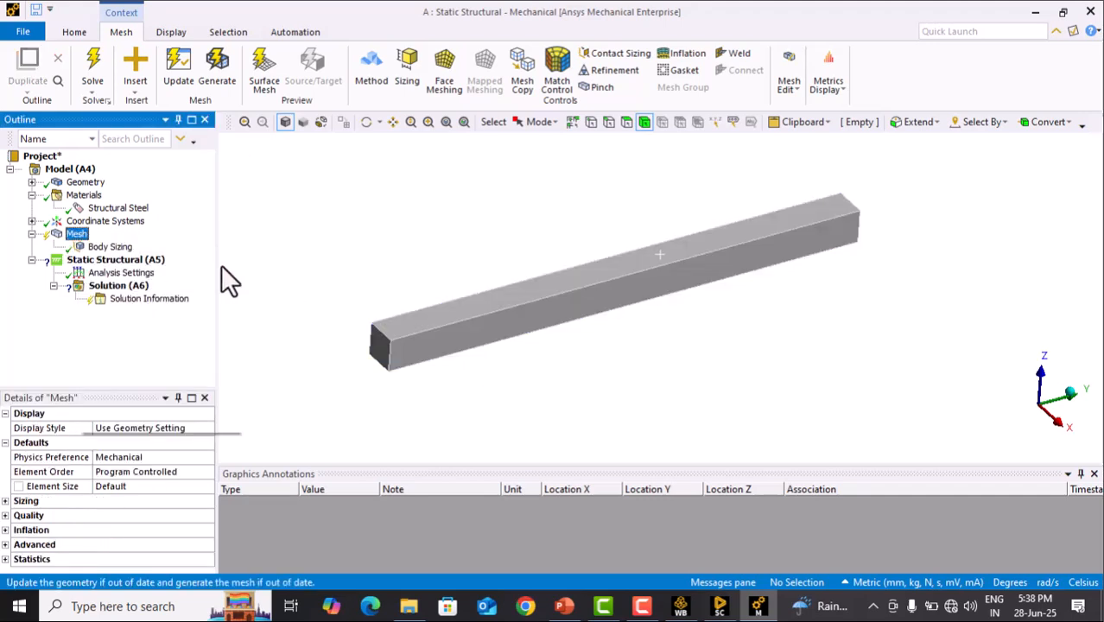
click(217, 66)
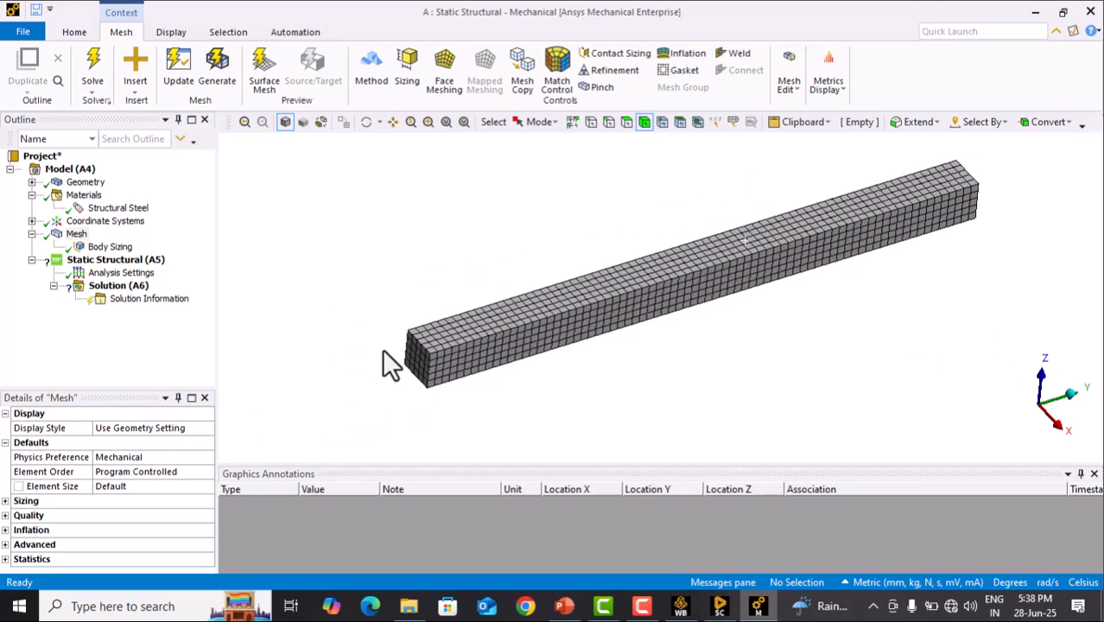
mouse_move(227, 308)
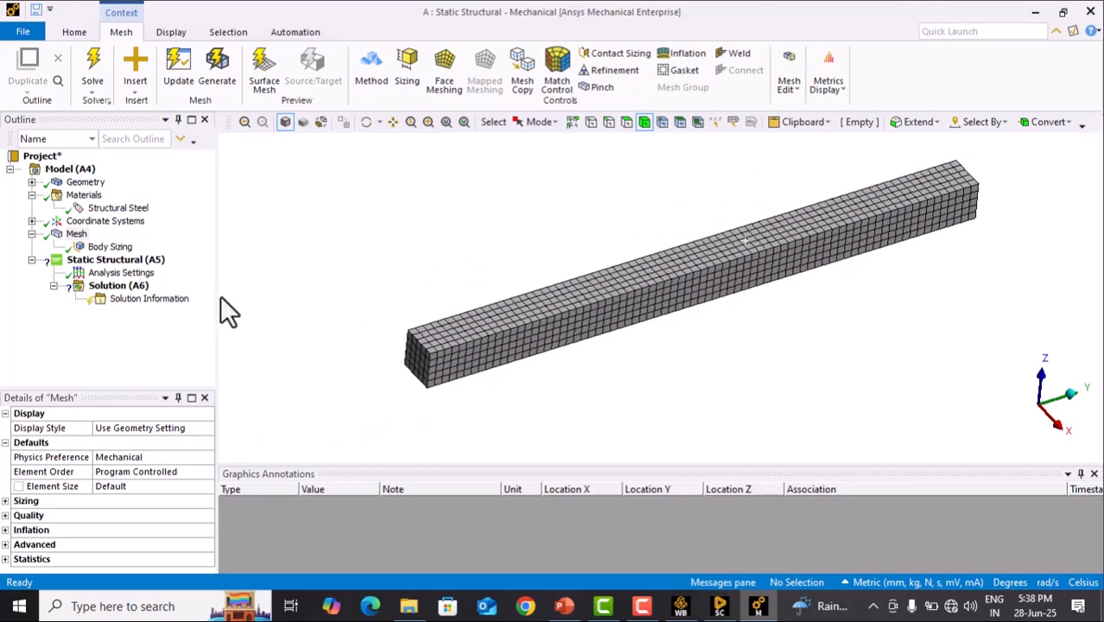
click(114, 259)
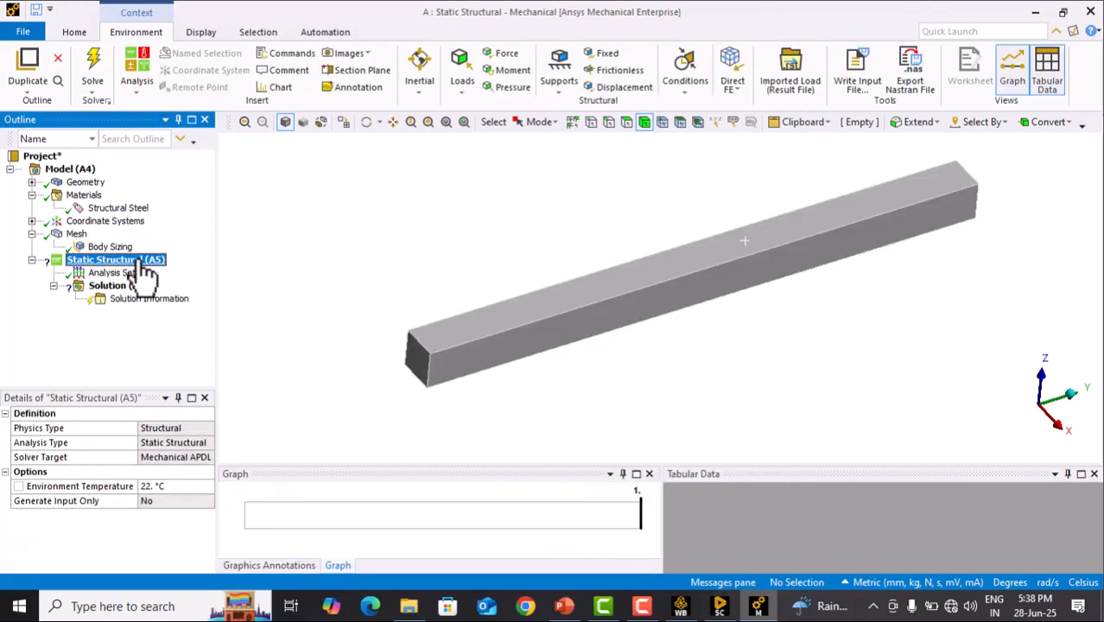
mouse_move(135, 276)
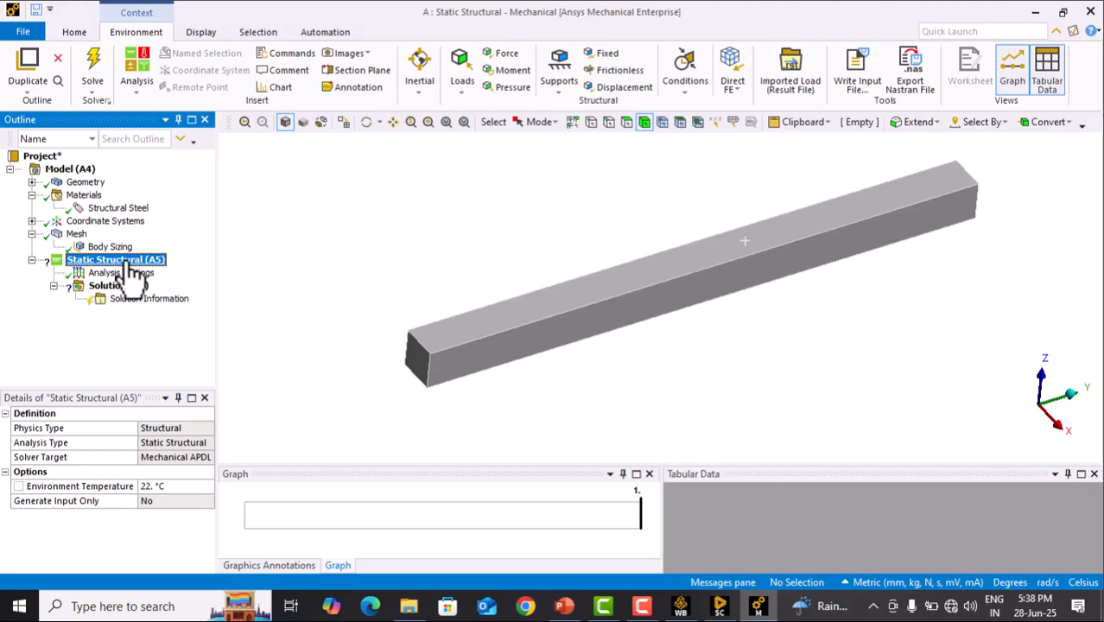
- Apply a Fixed Support to the beam's left end face
right_click(103, 259)
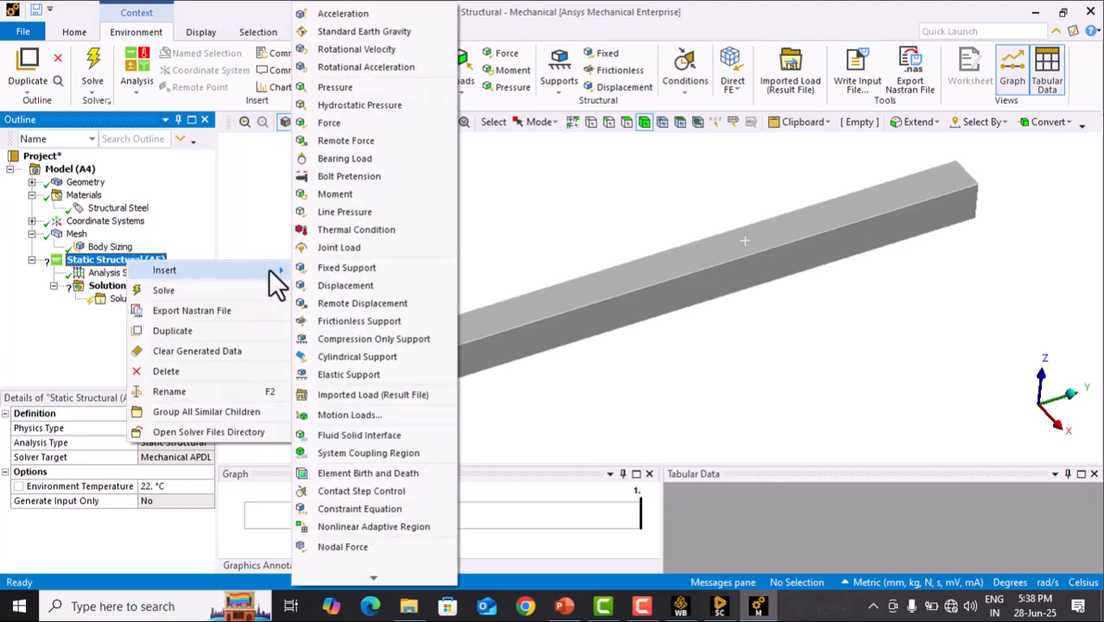
mouse_move(346, 267)
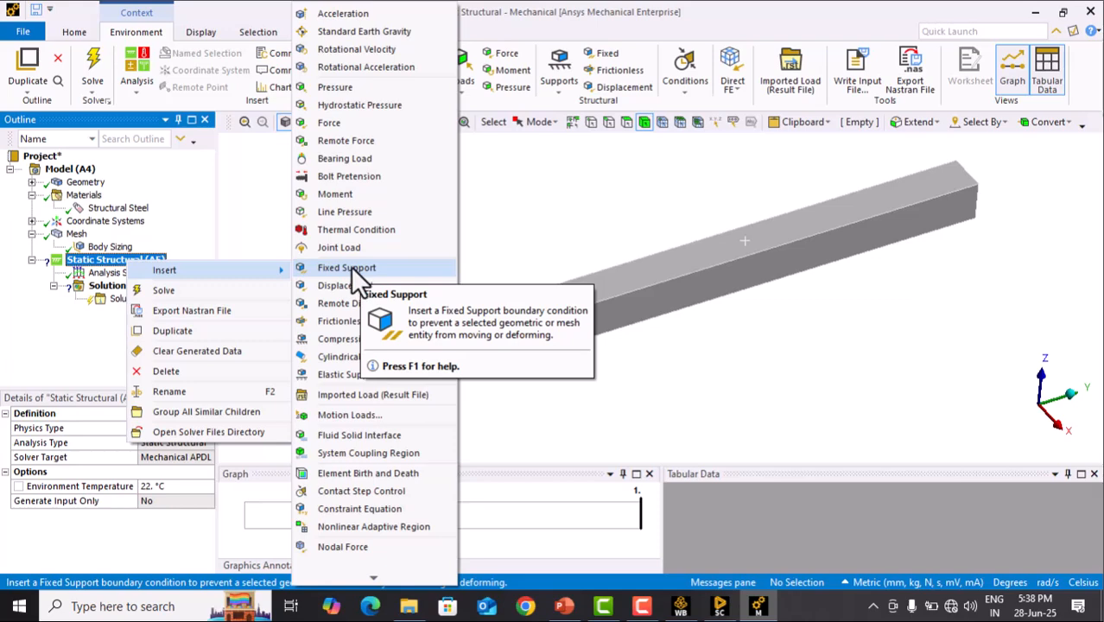
click(345, 267)
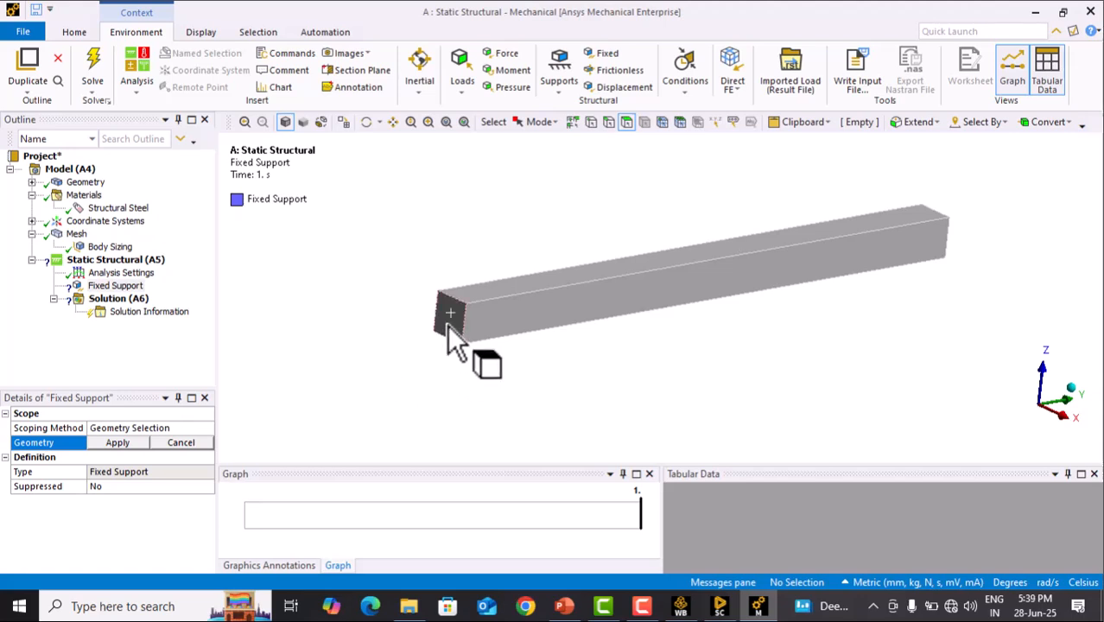
click(448, 311)
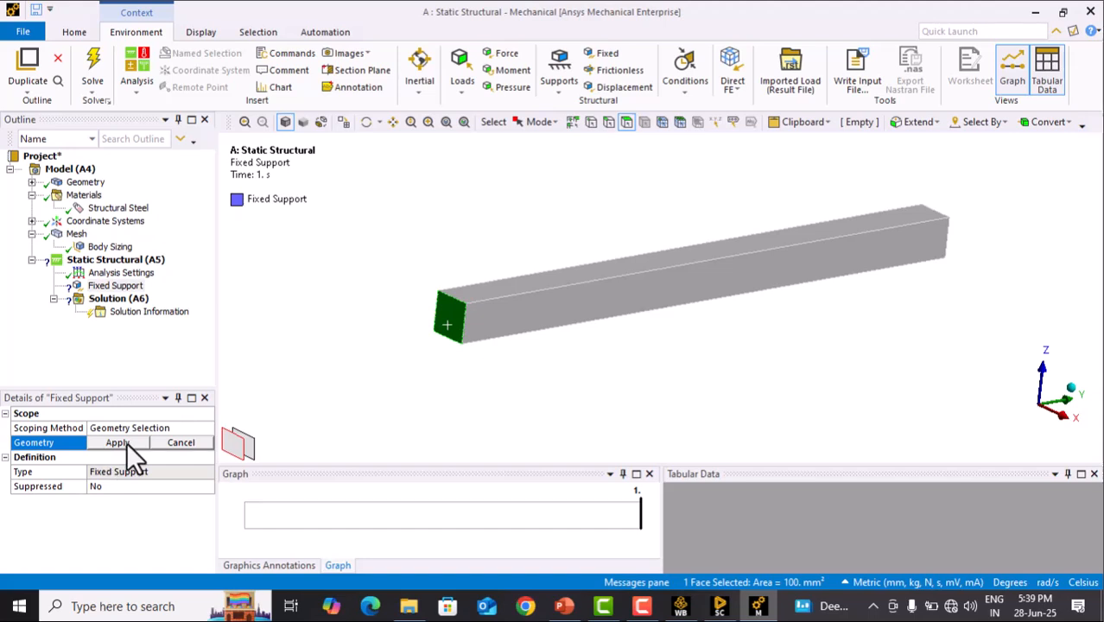
click(117, 442)
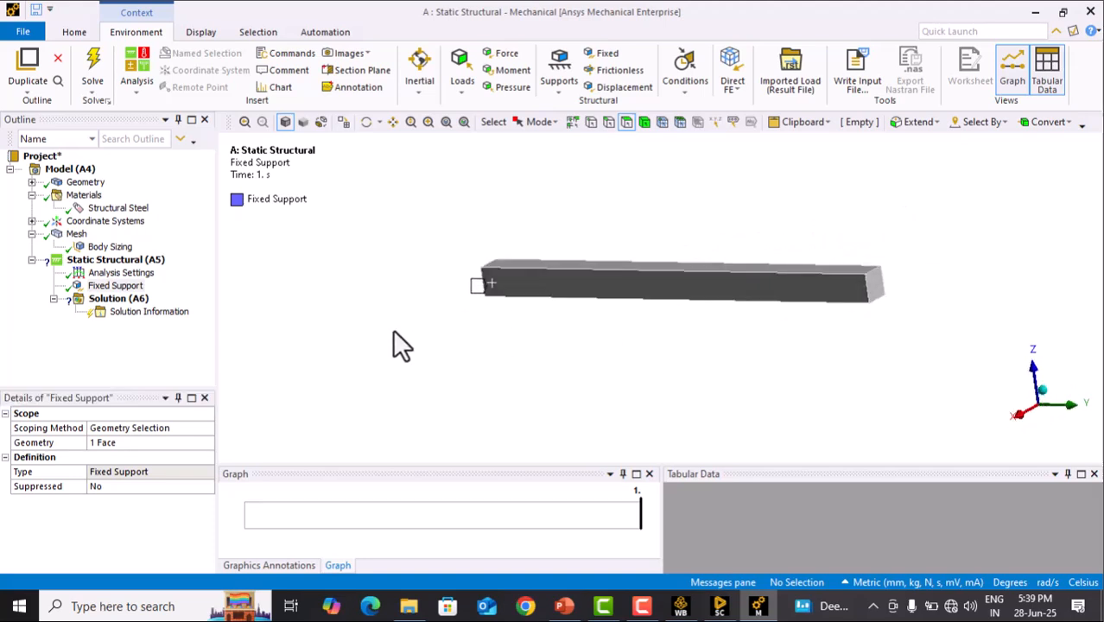
click(114, 259)
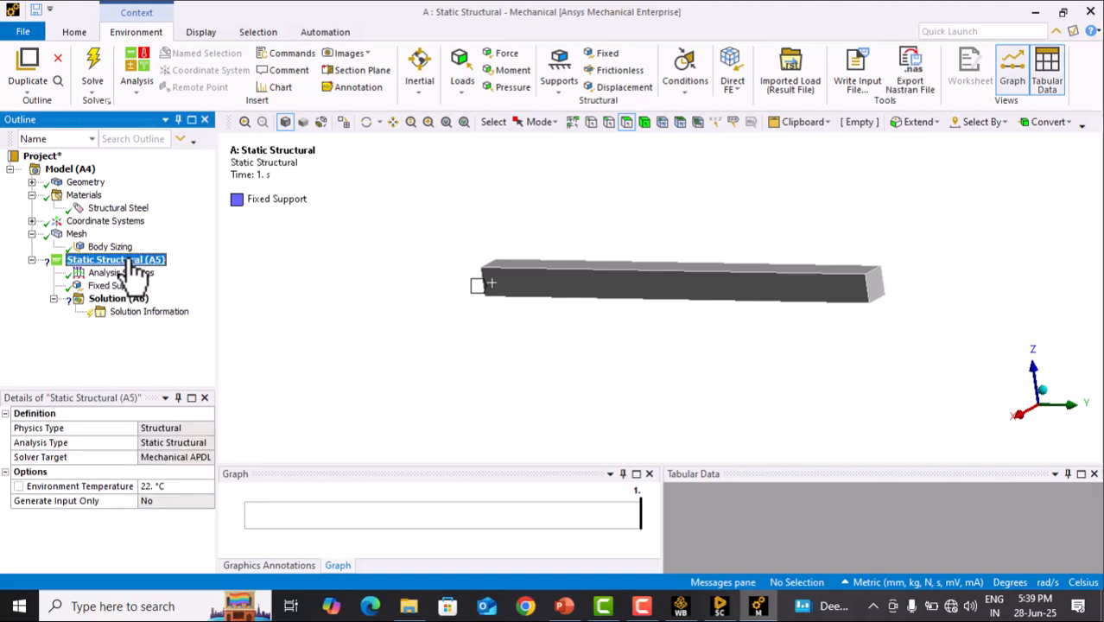
- Apply a Force on the free right end face, defined by components with Z = -300 N
right_click(114, 259)
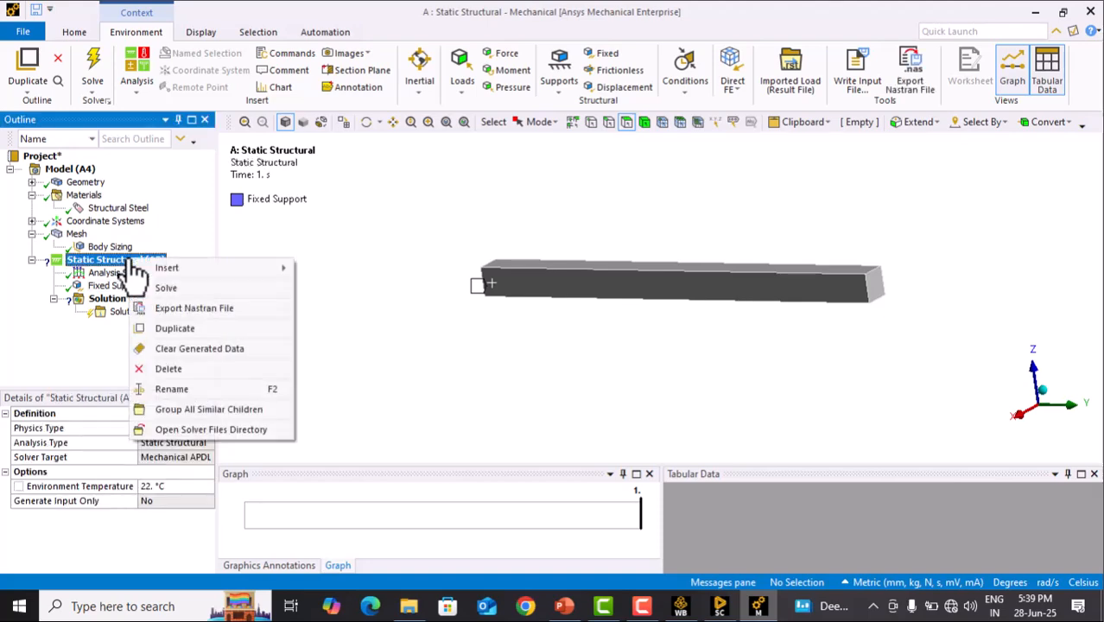
mouse_move(166, 266)
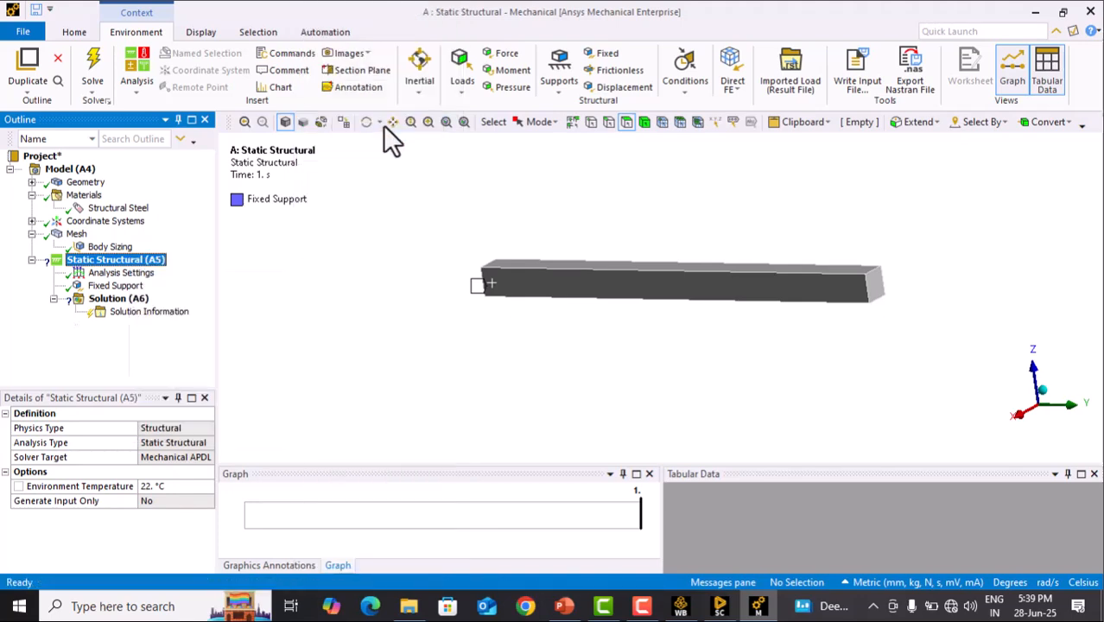
click(492, 52)
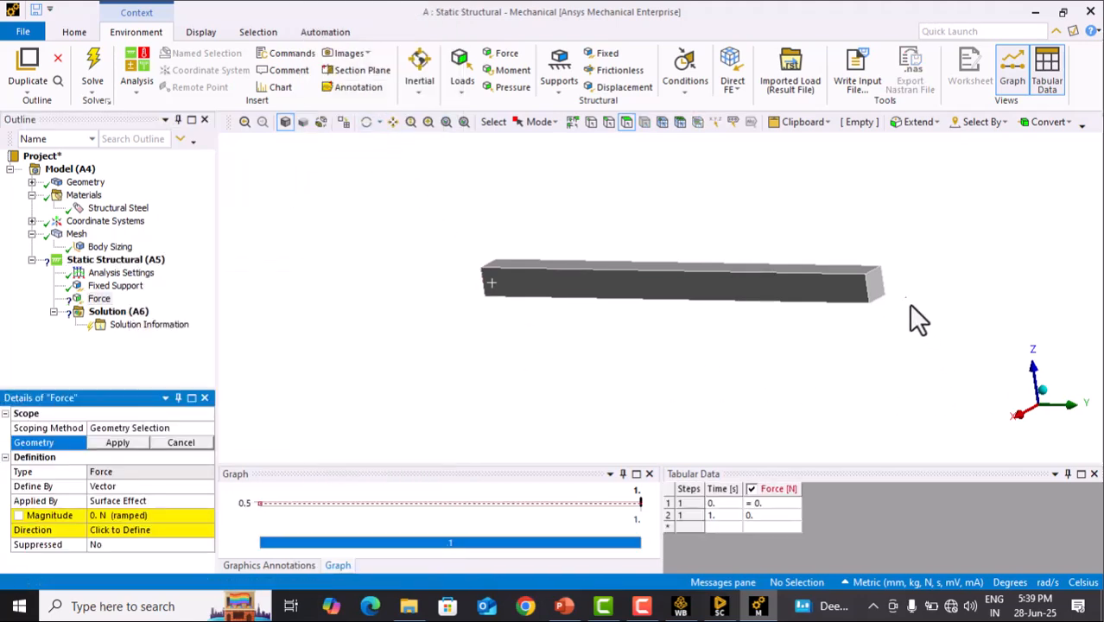
click(874, 294)
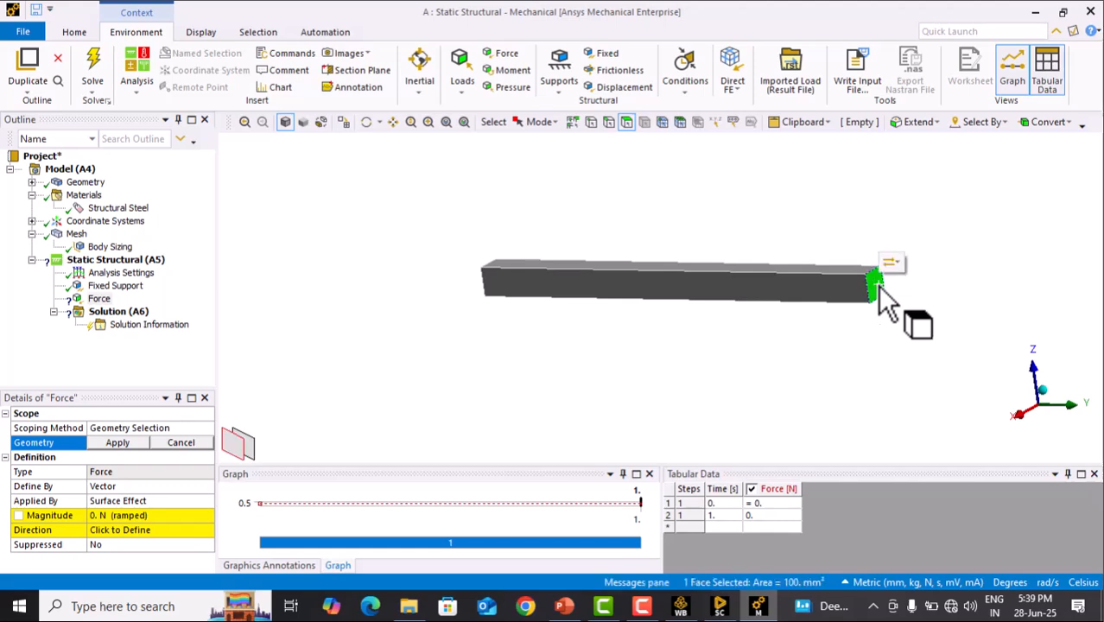
click(118, 442)
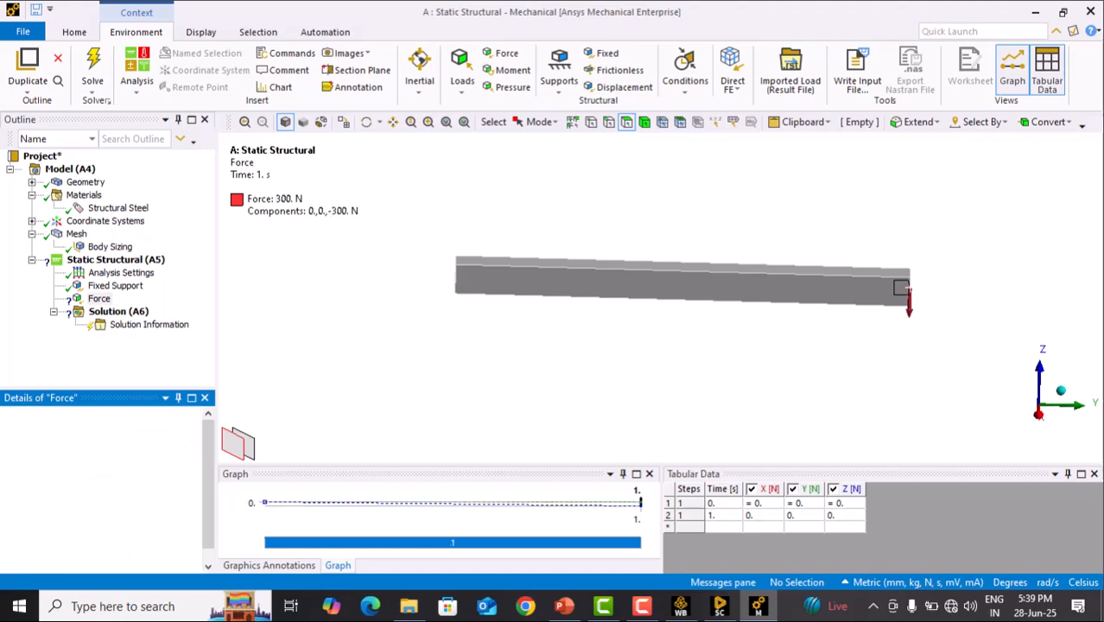
click(98, 297)
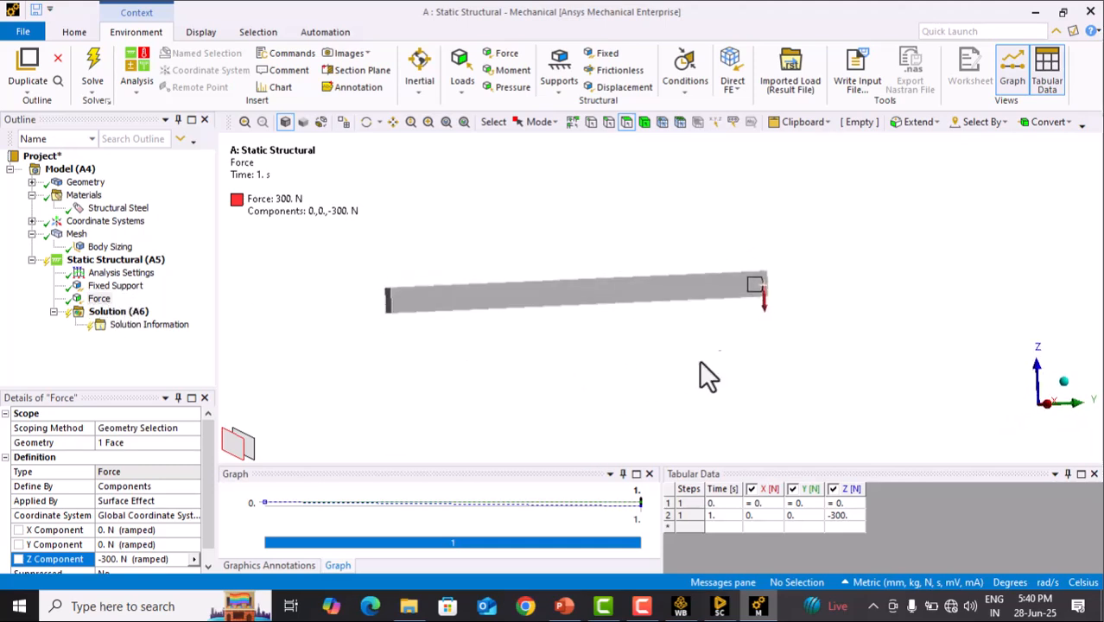
mouse_move(121, 315)
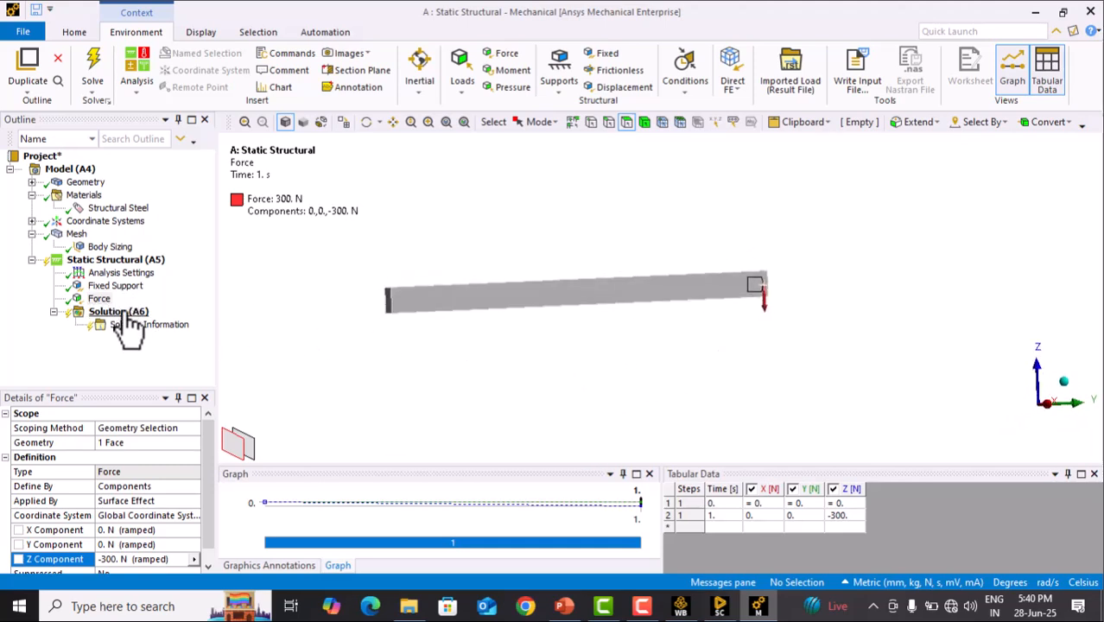
- Solve the Solution (A6) branch until its status reads Done
click(105, 311)
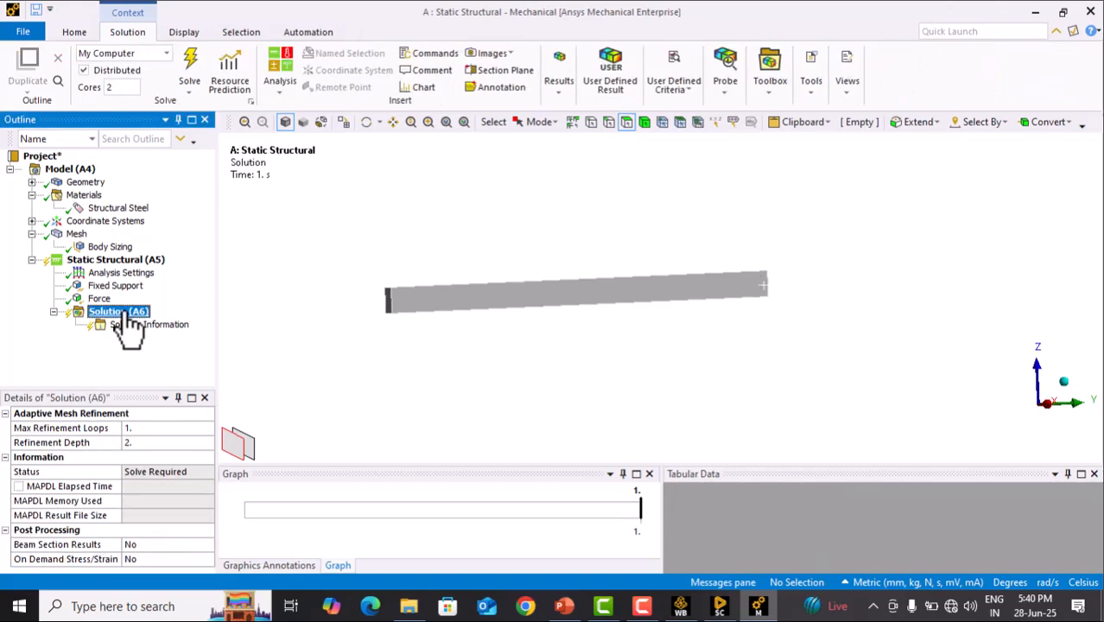
right_click(117, 311)
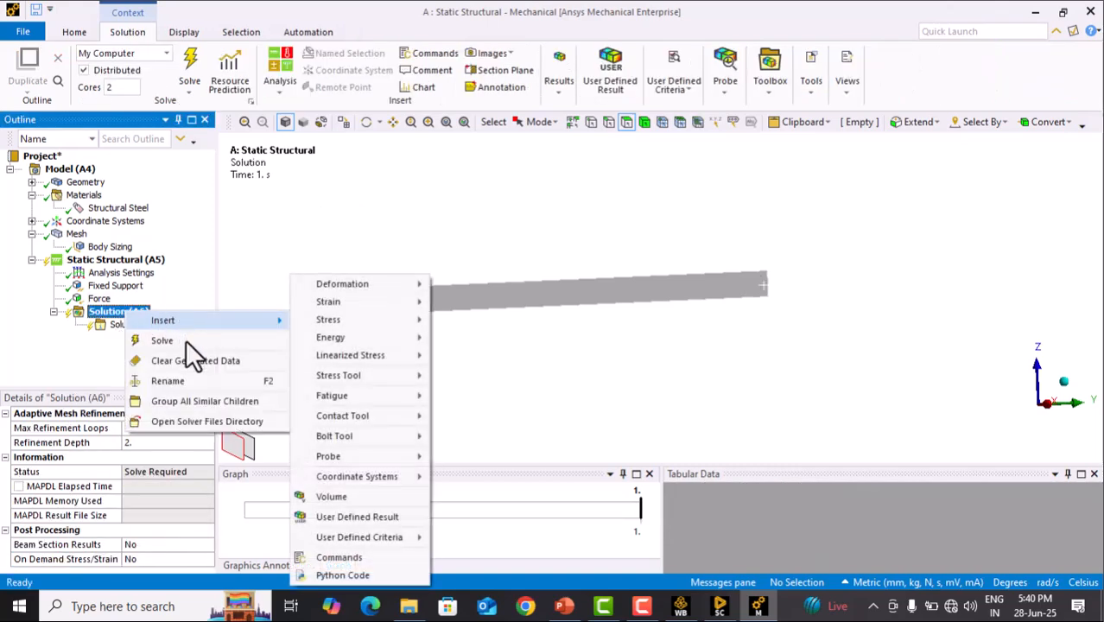
click(497, 389)
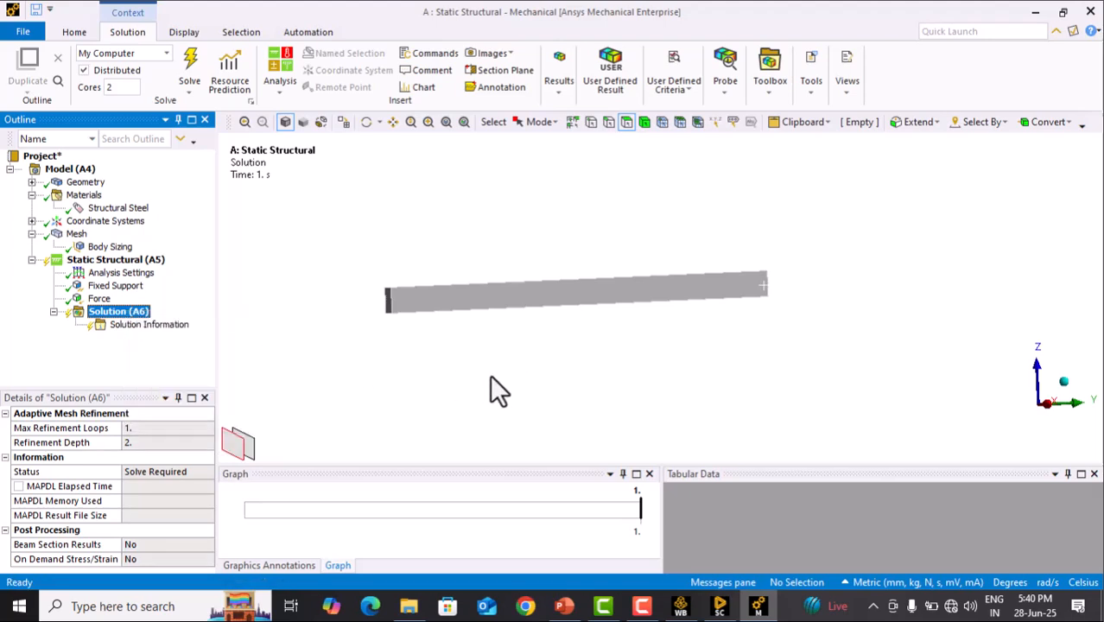
click(190, 66)
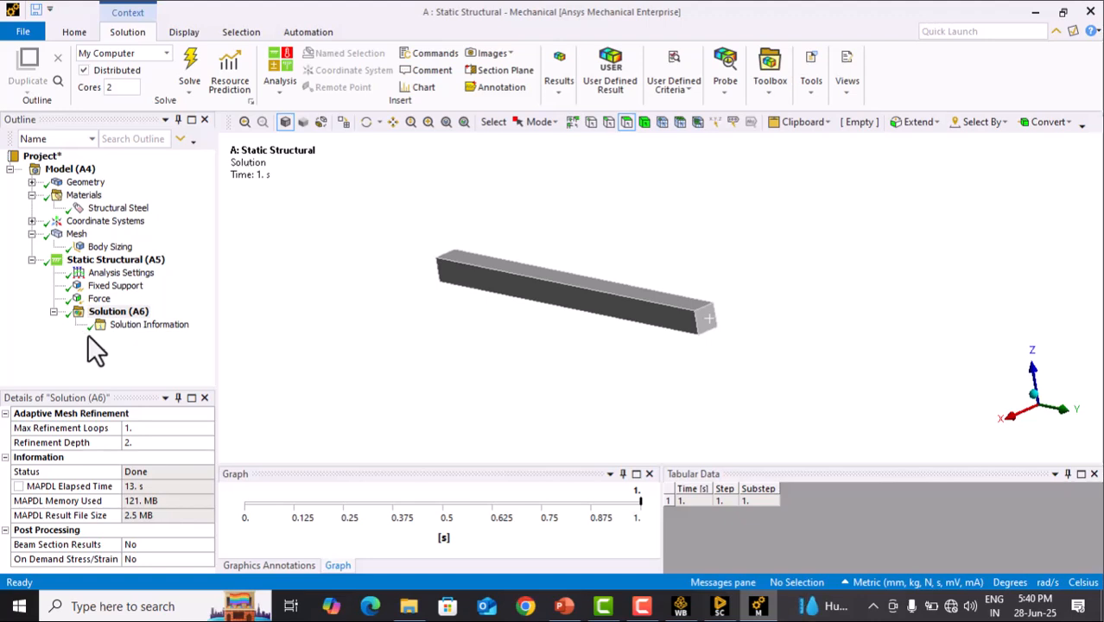
mouse_move(527, 347)
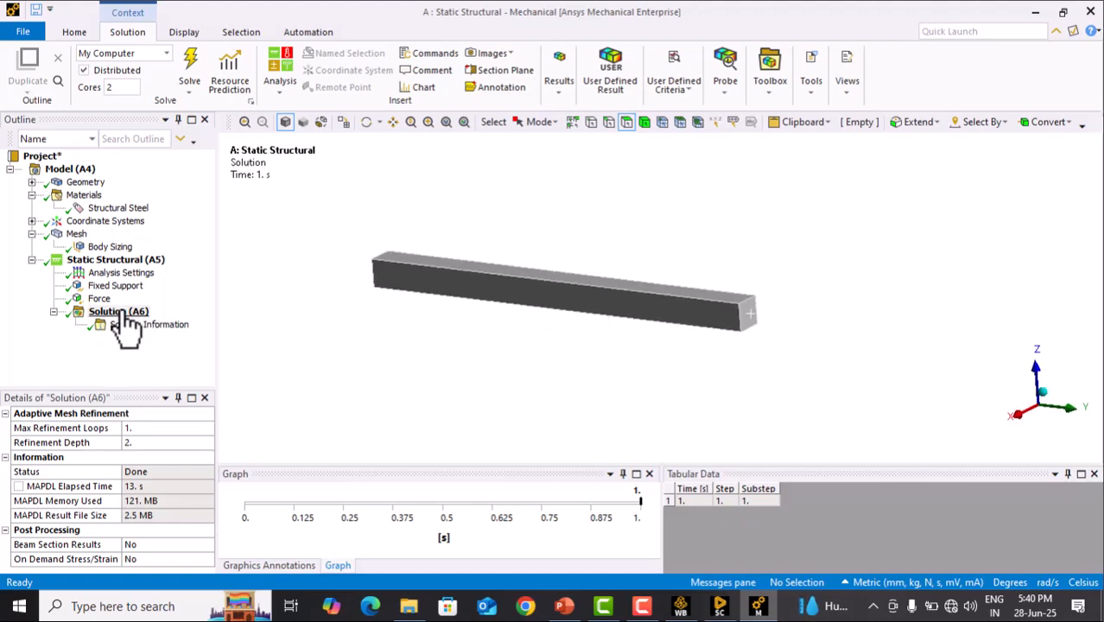
mouse_move(123, 324)
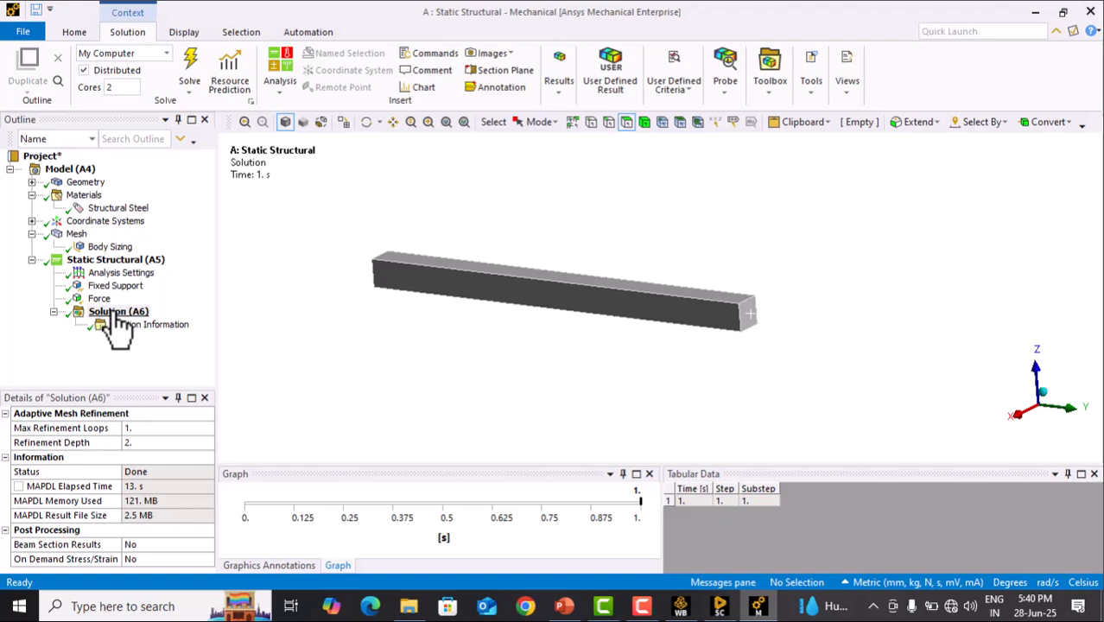
right_click(117, 311)
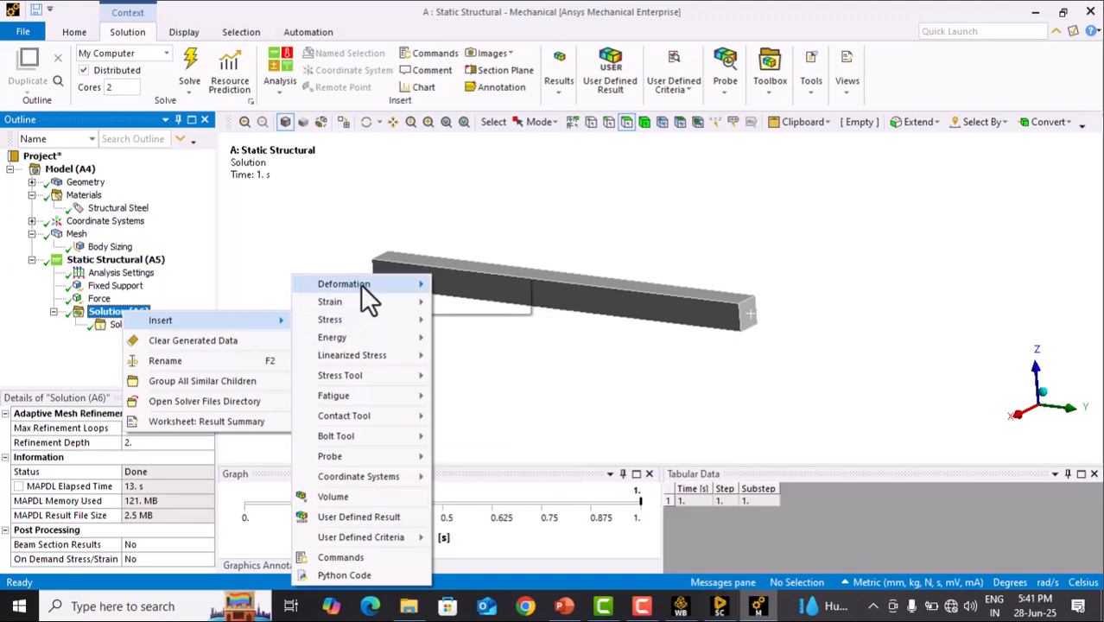
mouse_move(344, 283)
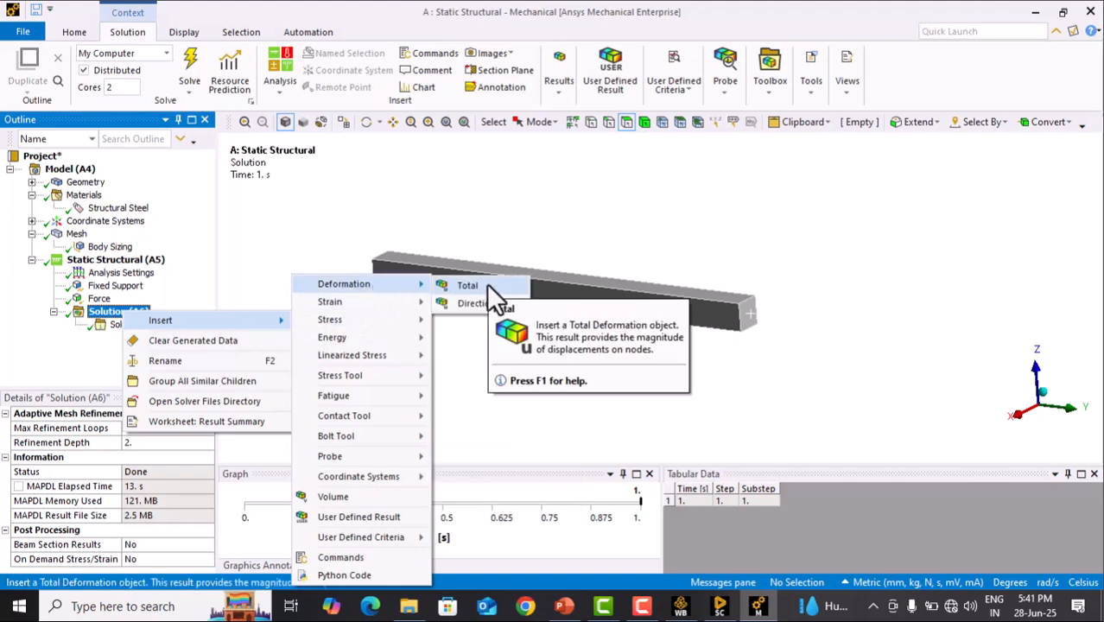
- Insert a Total Deformation result and evaluate it, giving a 2.0244 mm maximum at the free end
click(468, 283)
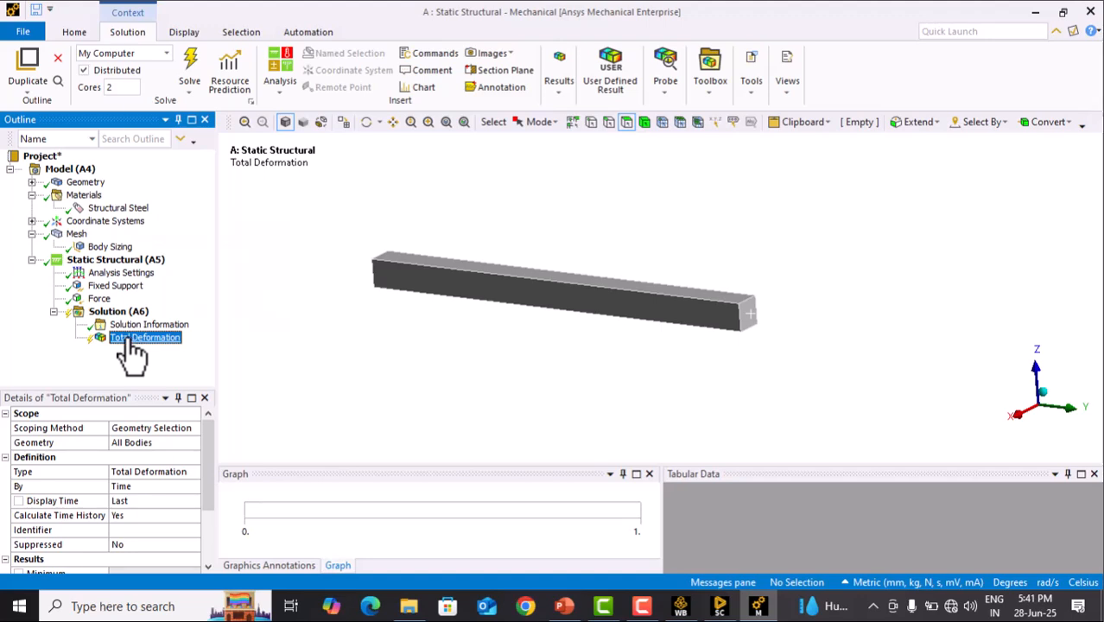
right_click(145, 337)
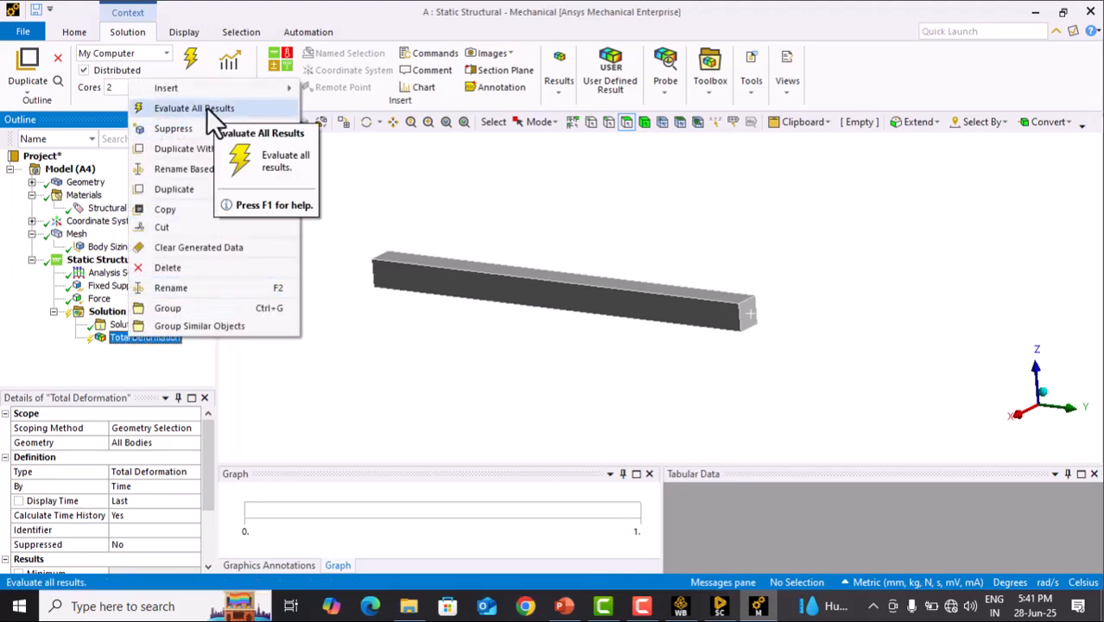
click(199, 107)
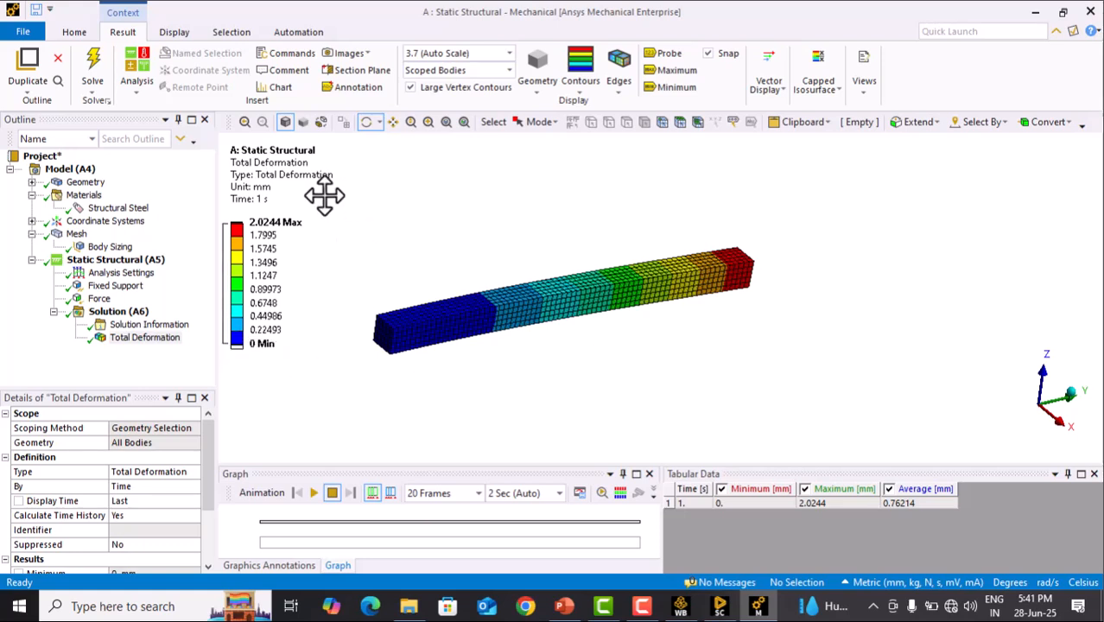
mouse_move(297, 216)
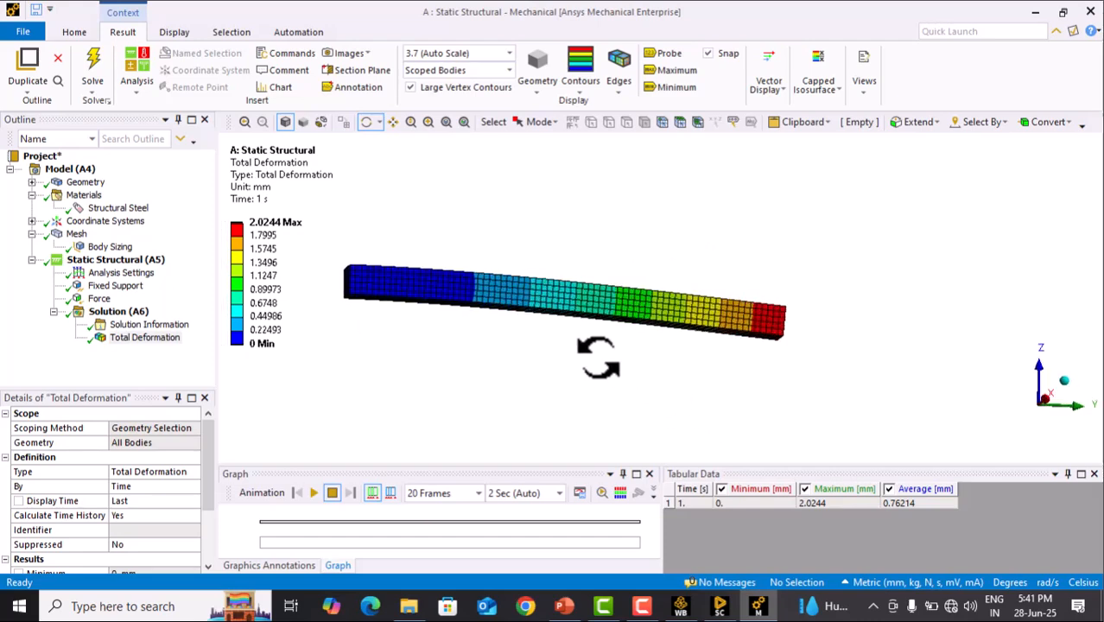
drag(596, 357, 763, 298)
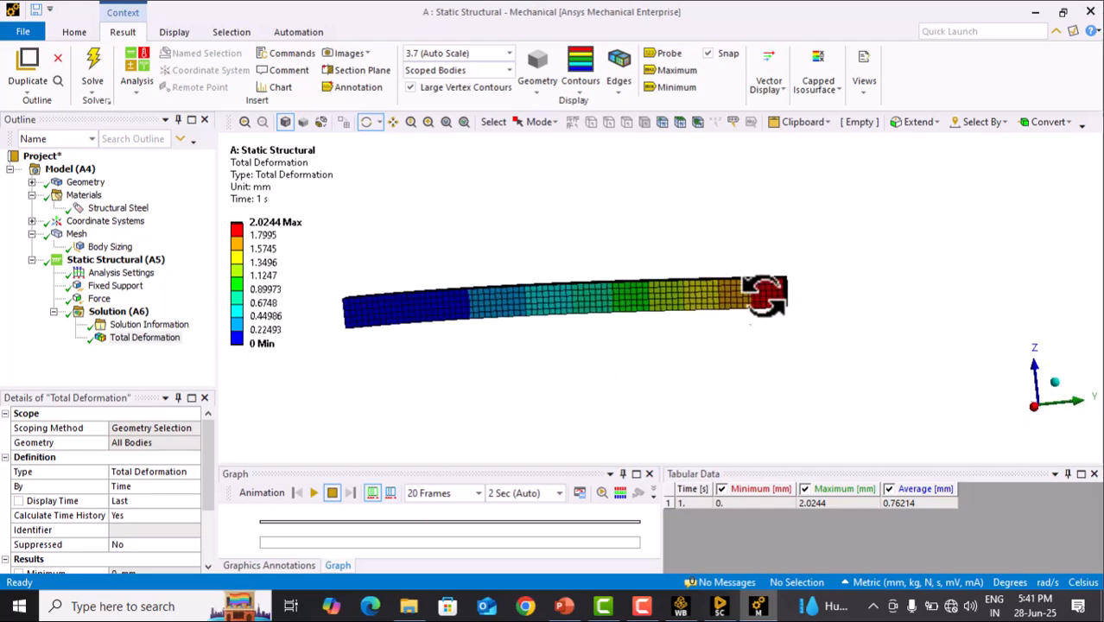
drag(764, 297, 781, 346)
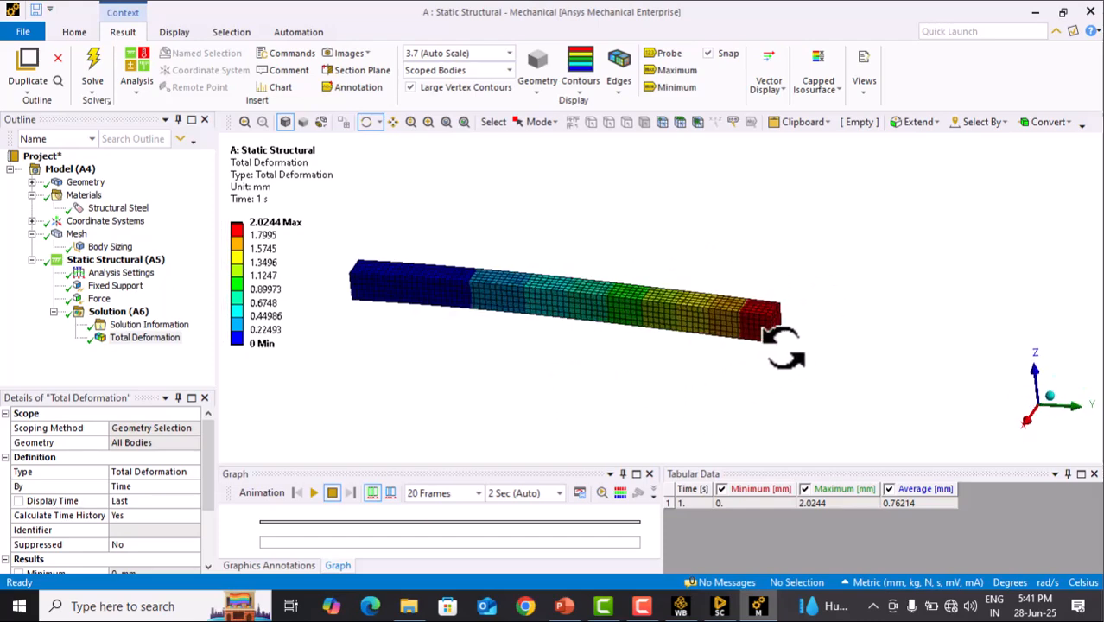
drag(777, 337, 466, 346)
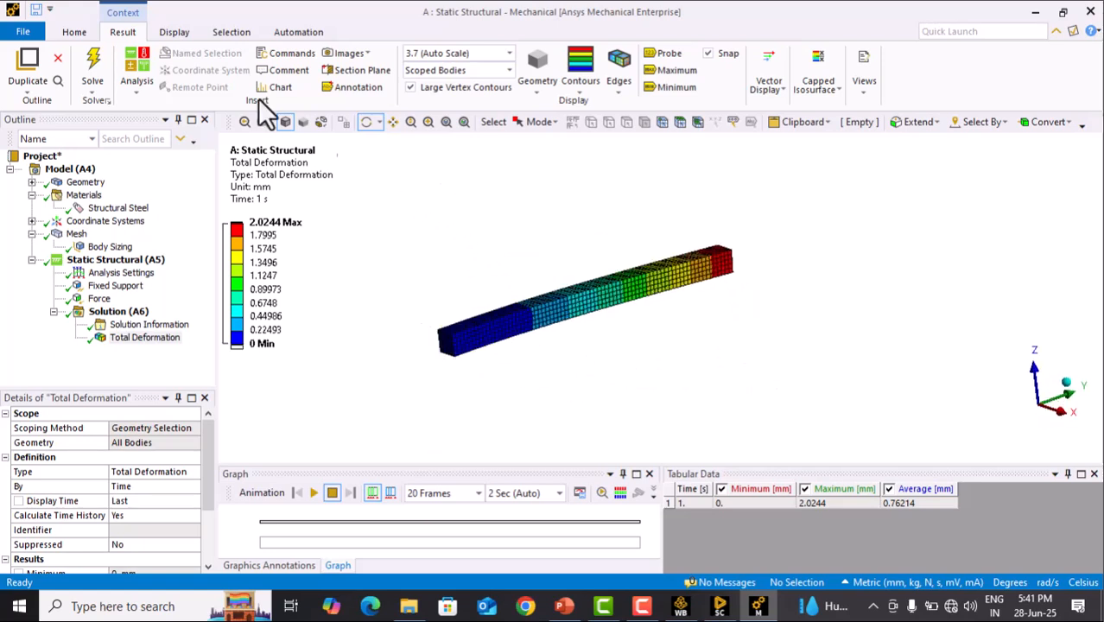
mouse_move(677, 87)
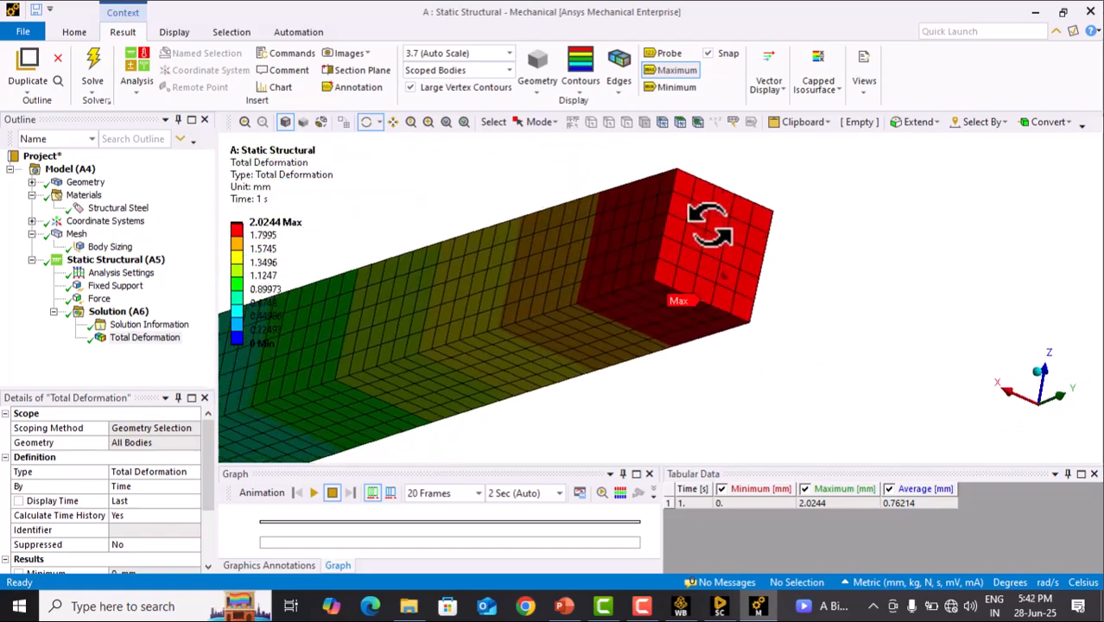
click(677, 86)
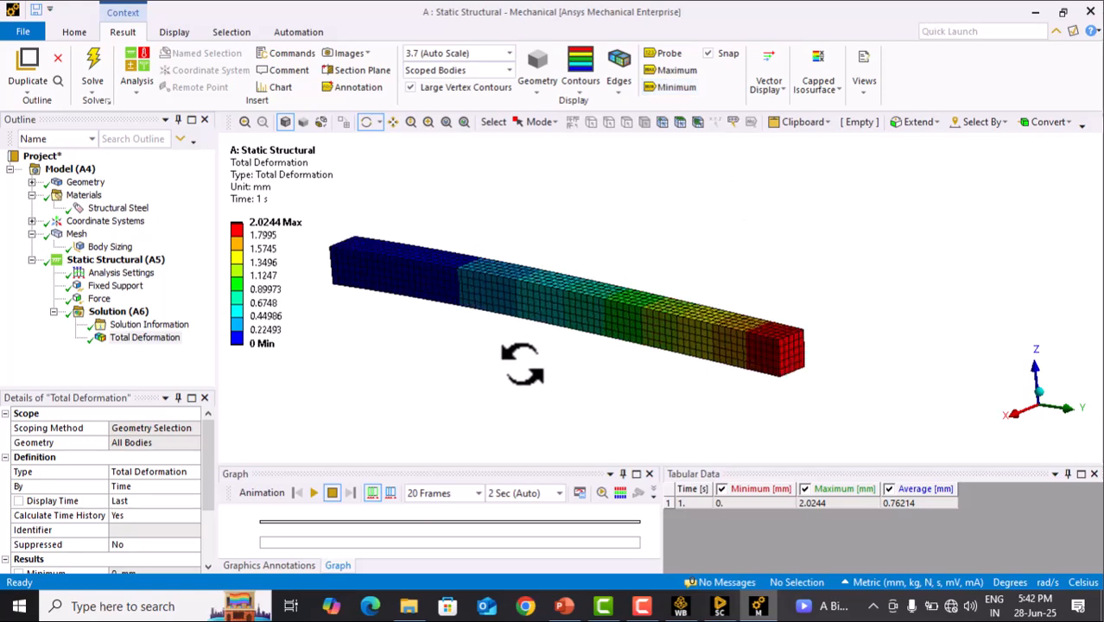
click(314, 493)
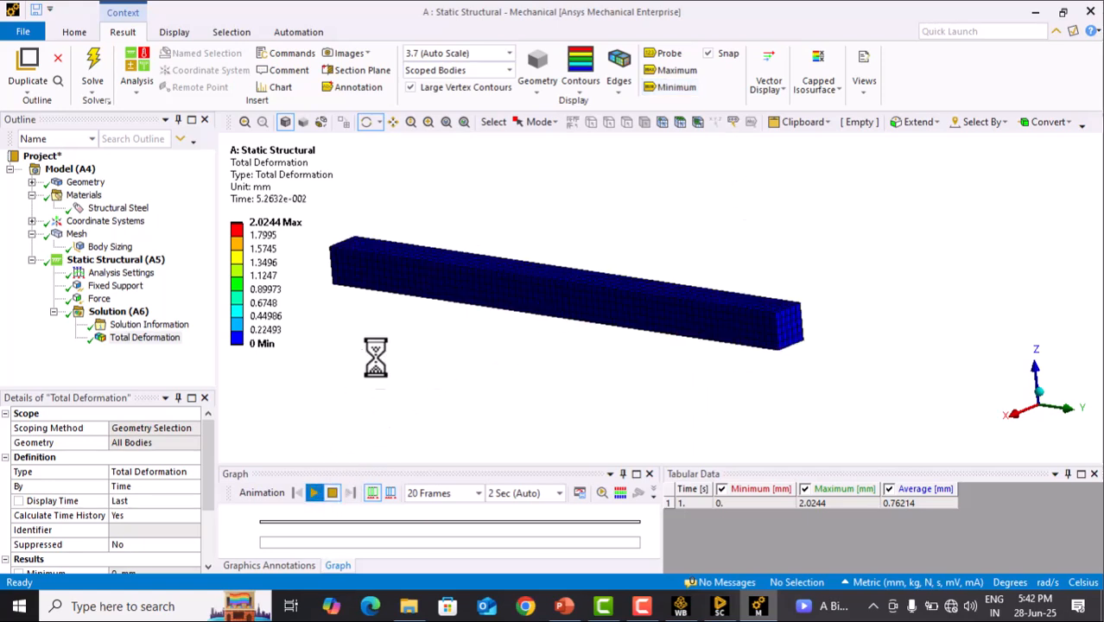
click(315, 492)
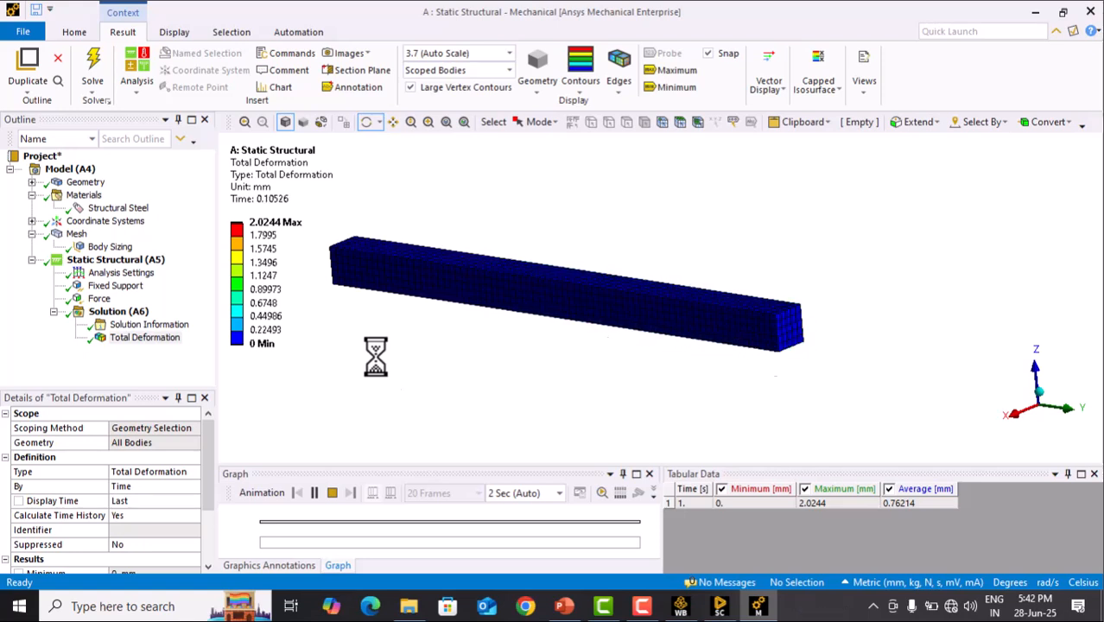
click(314, 492)
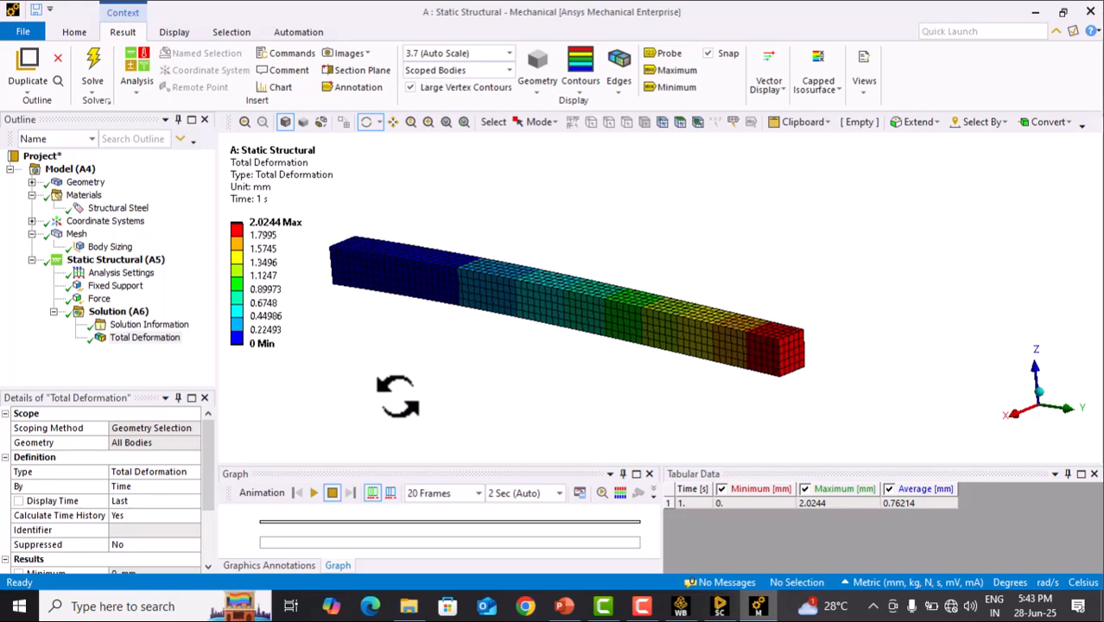
mouse_move(418, 390)
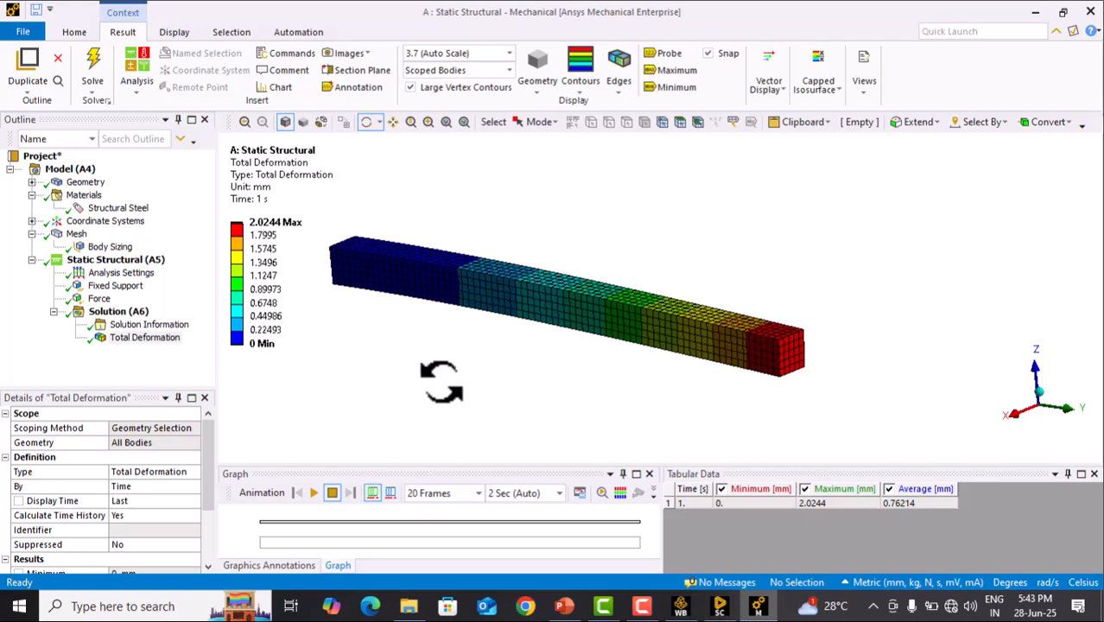
mouse_move(477, 389)
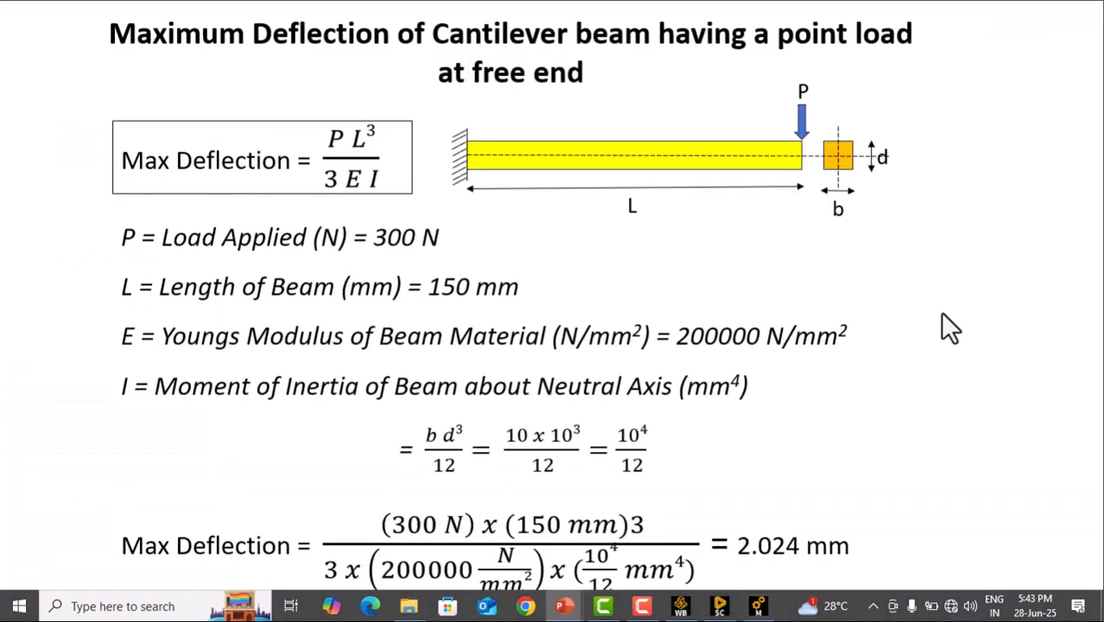
mouse_move(487, 78)
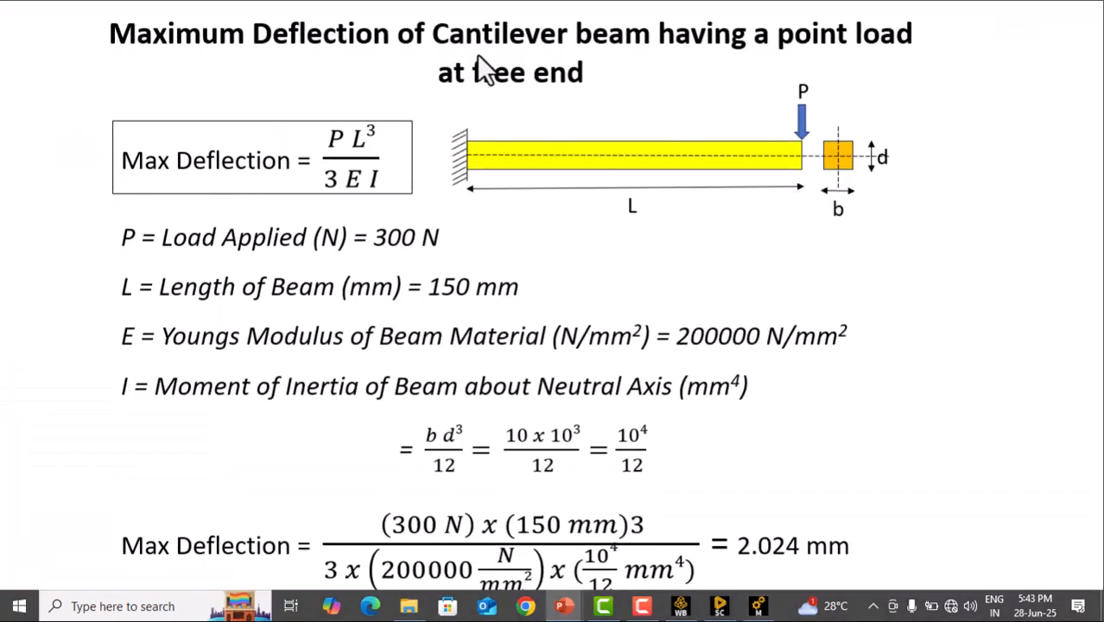
mouse_move(786, 55)
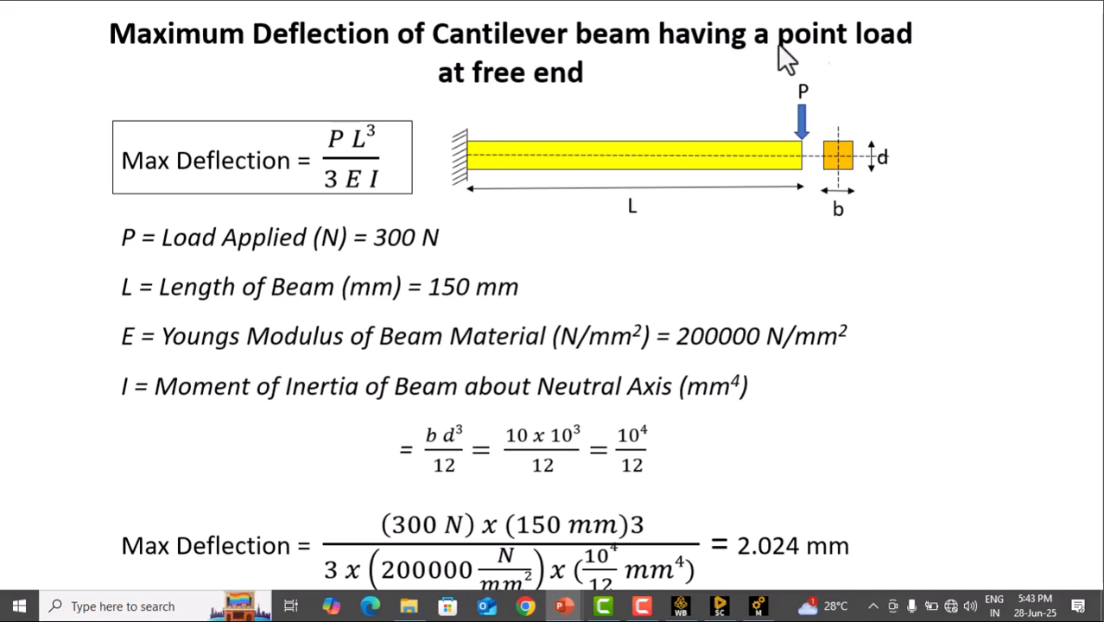
mouse_move(801, 159)
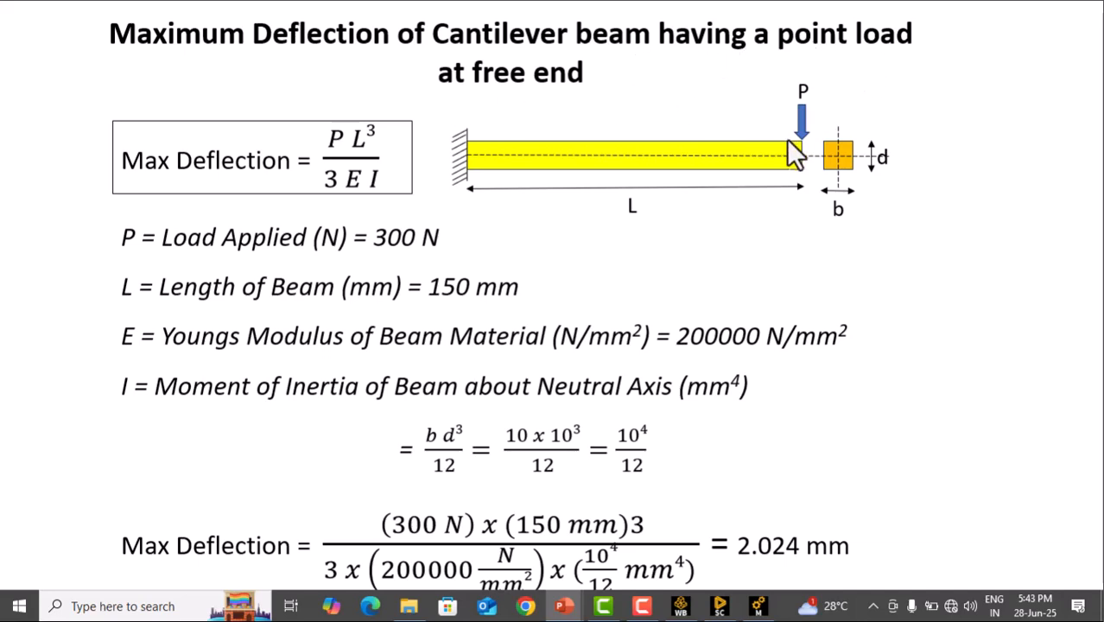
mouse_move(359, 164)
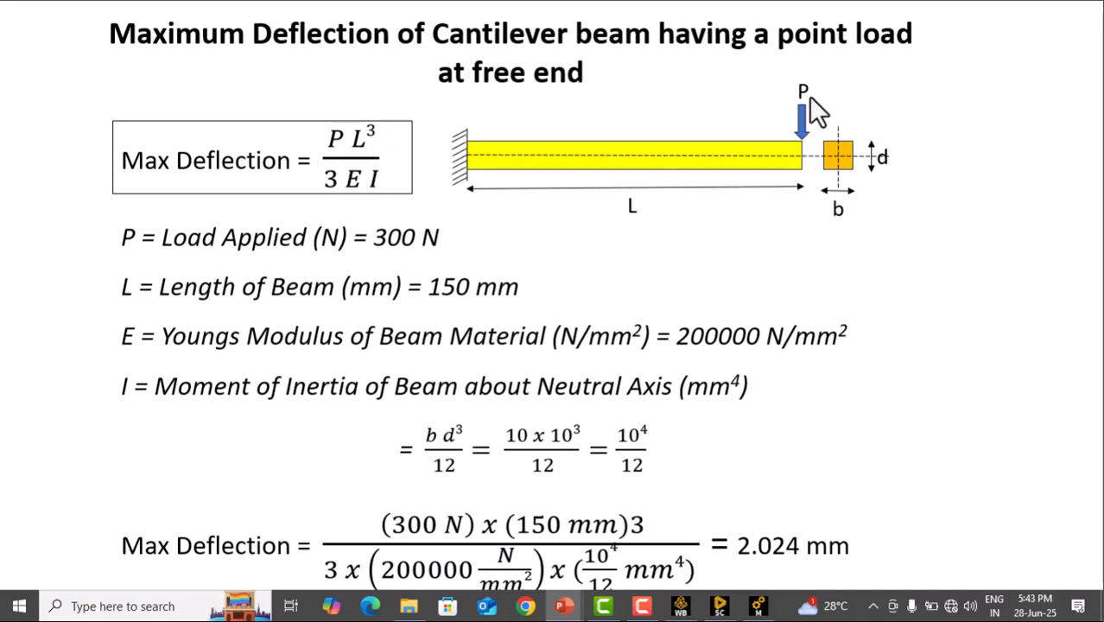
mouse_move(805, 163)
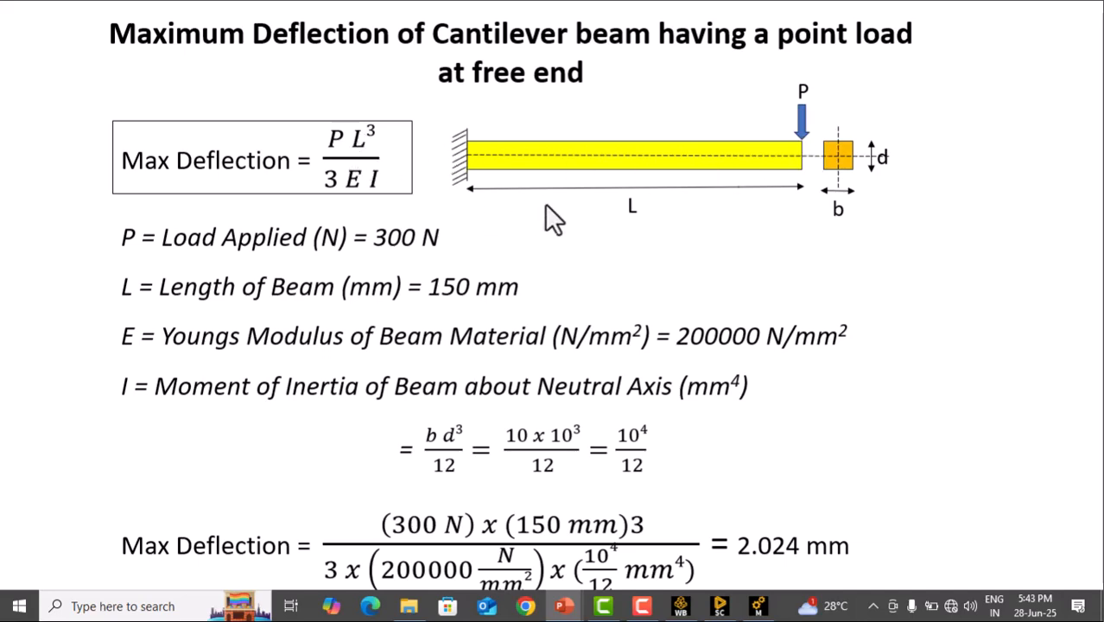
mouse_move(460, 309)
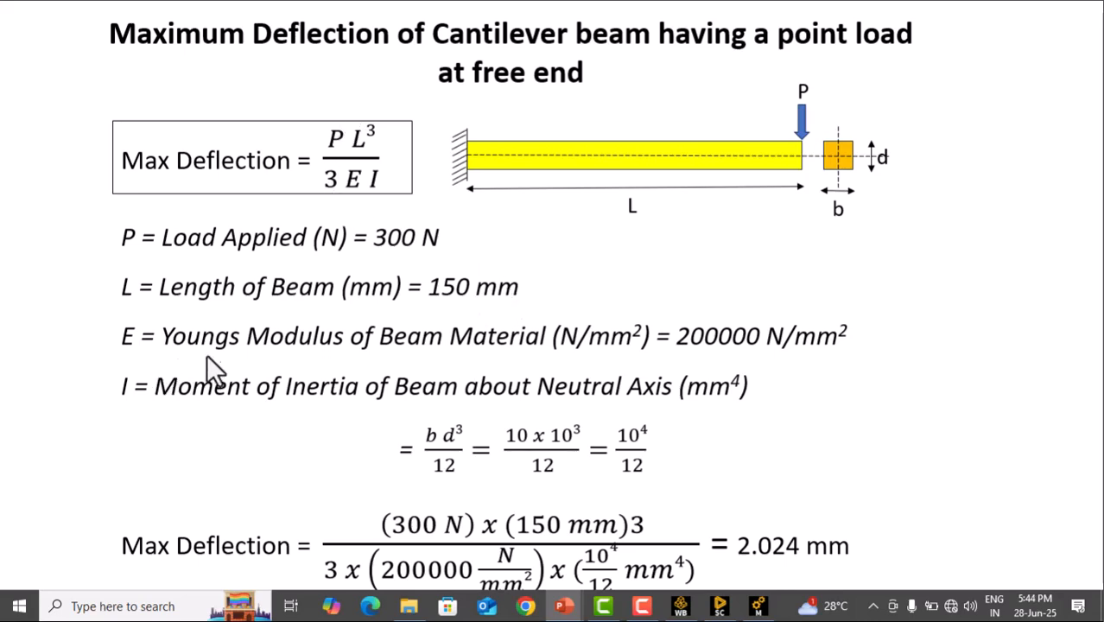
mouse_move(552, 372)
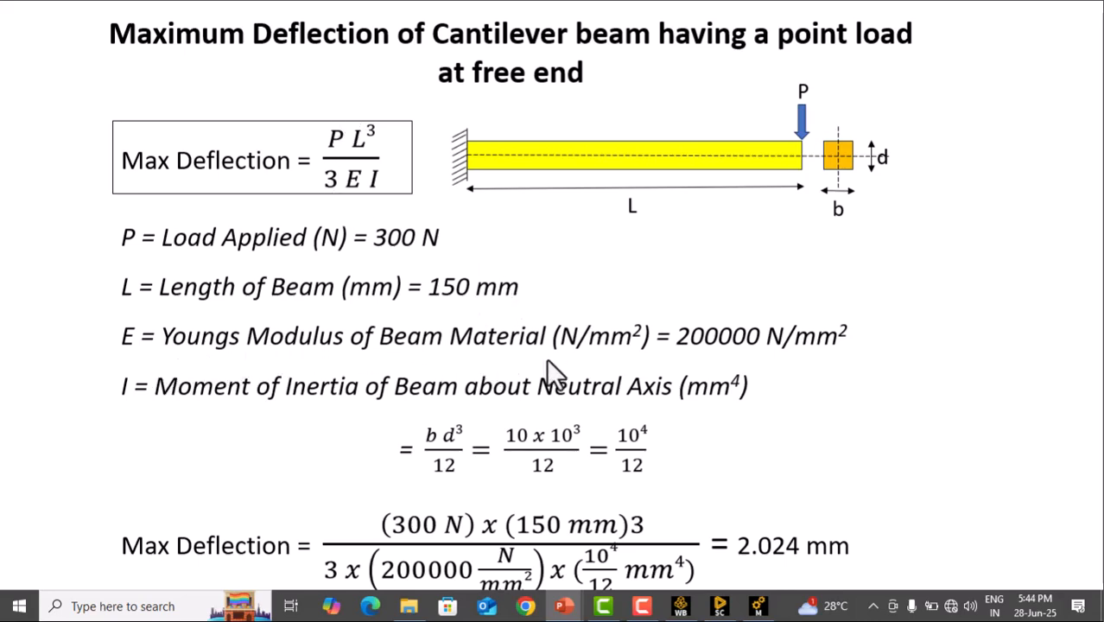
mouse_move(596, 371)
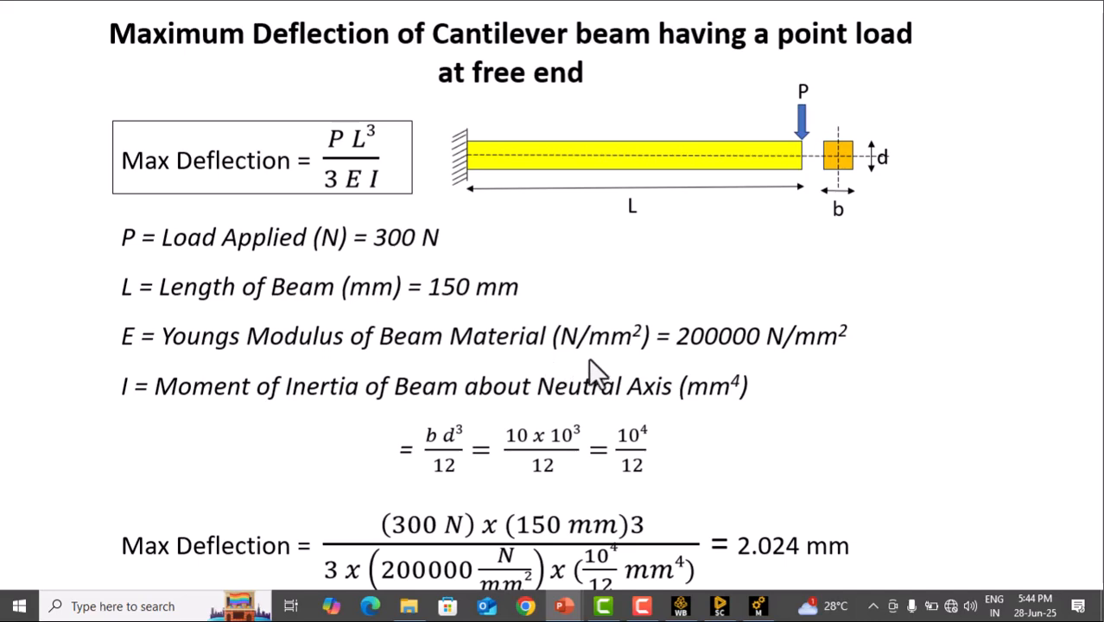
mouse_move(705, 367)
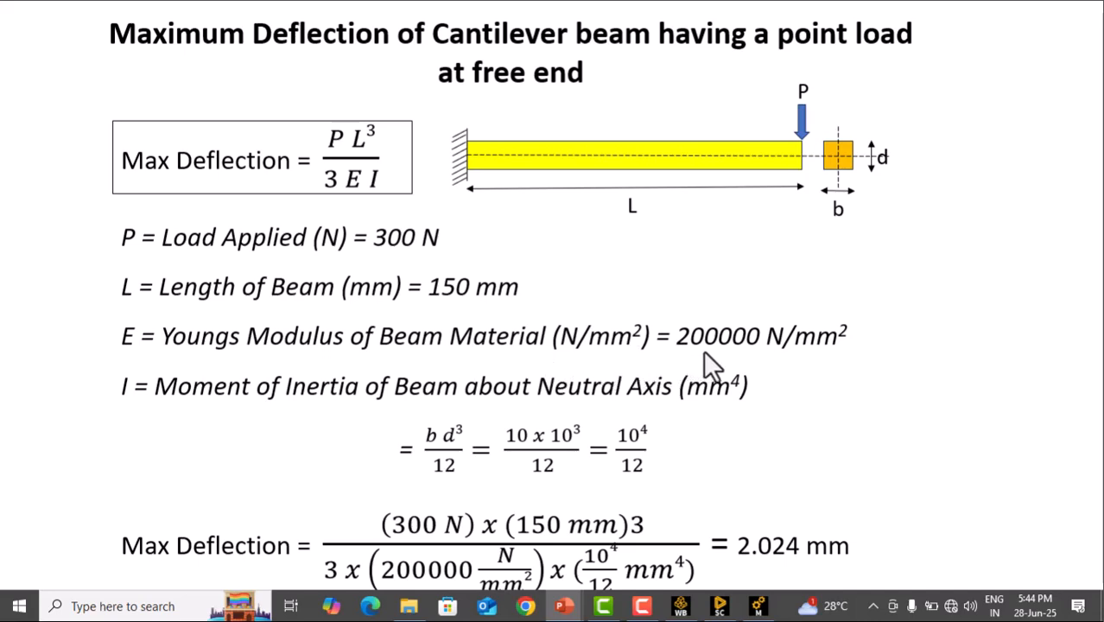
mouse_move(708, 365)
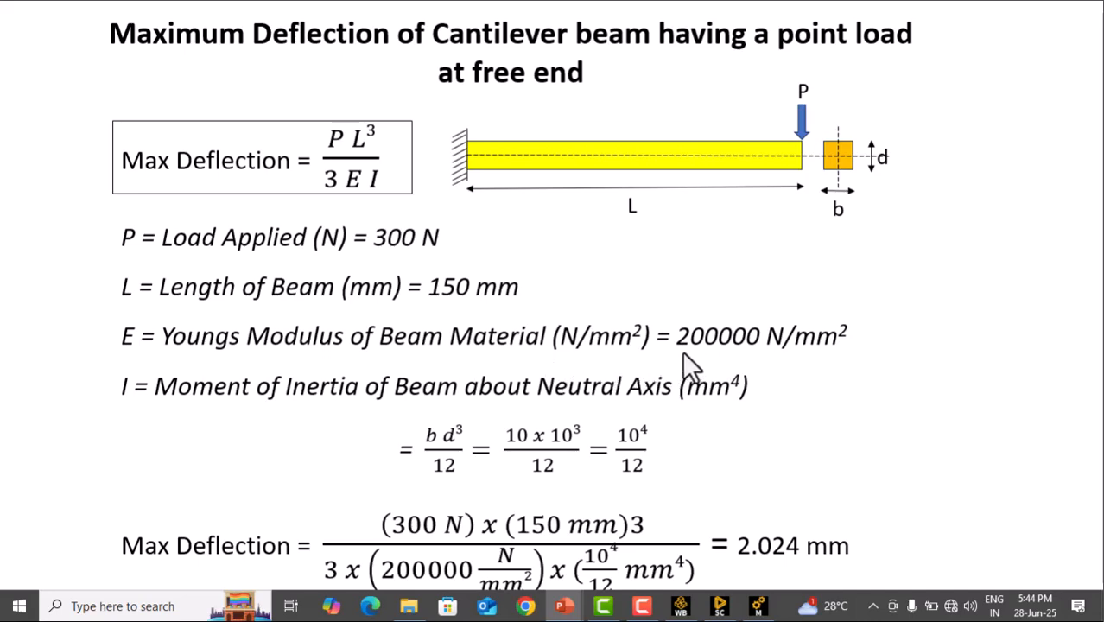
mouse_move(774, 377)
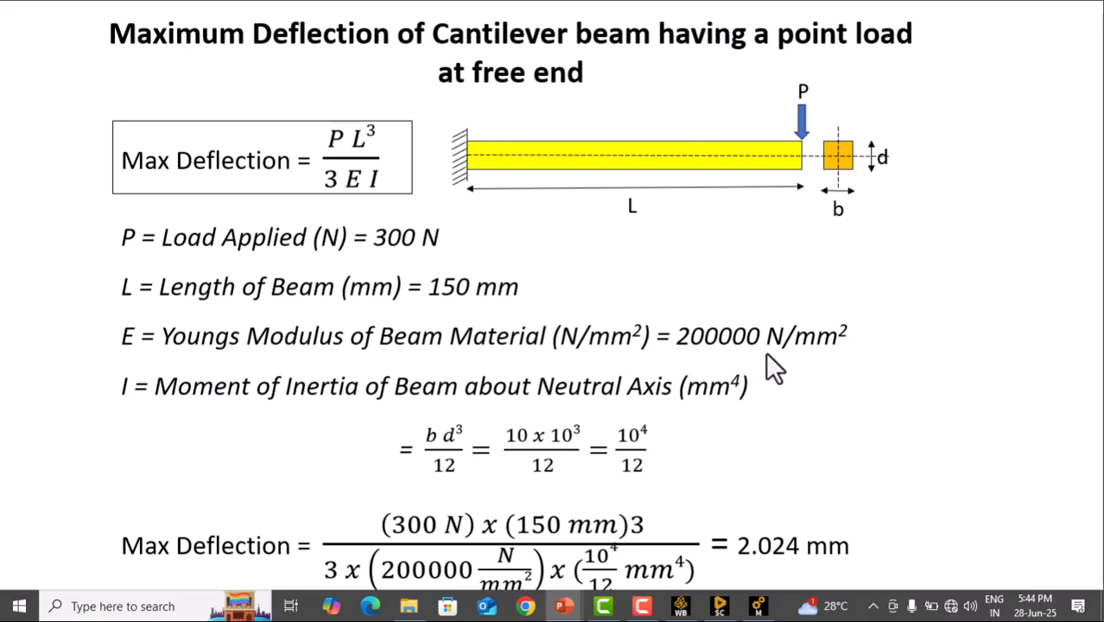
mouse_move(886, 373)
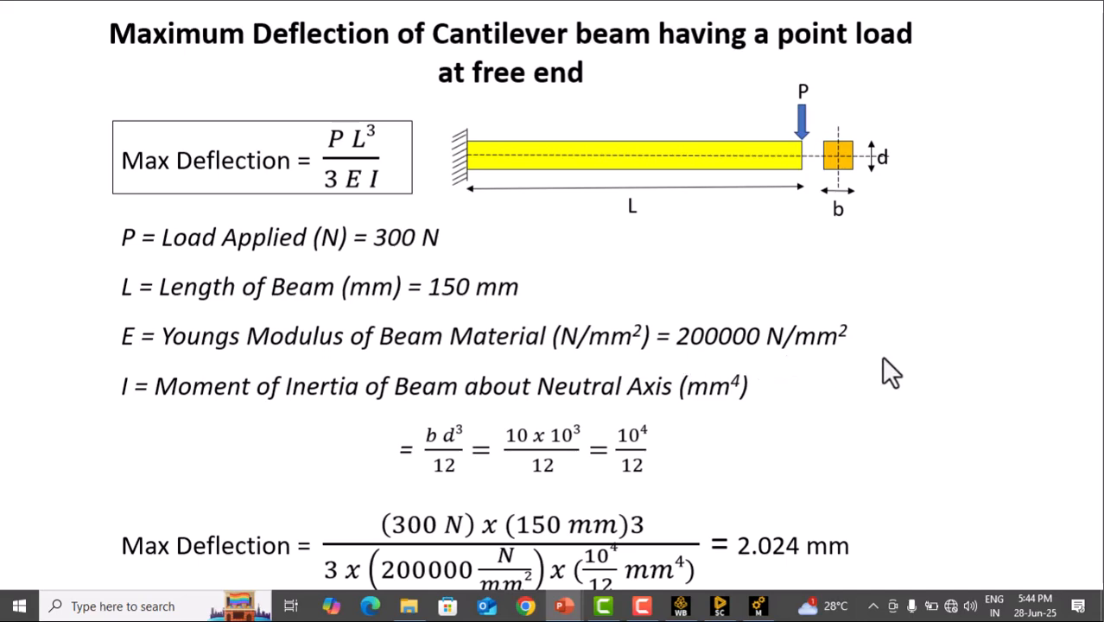
mouse_move(178, 428)
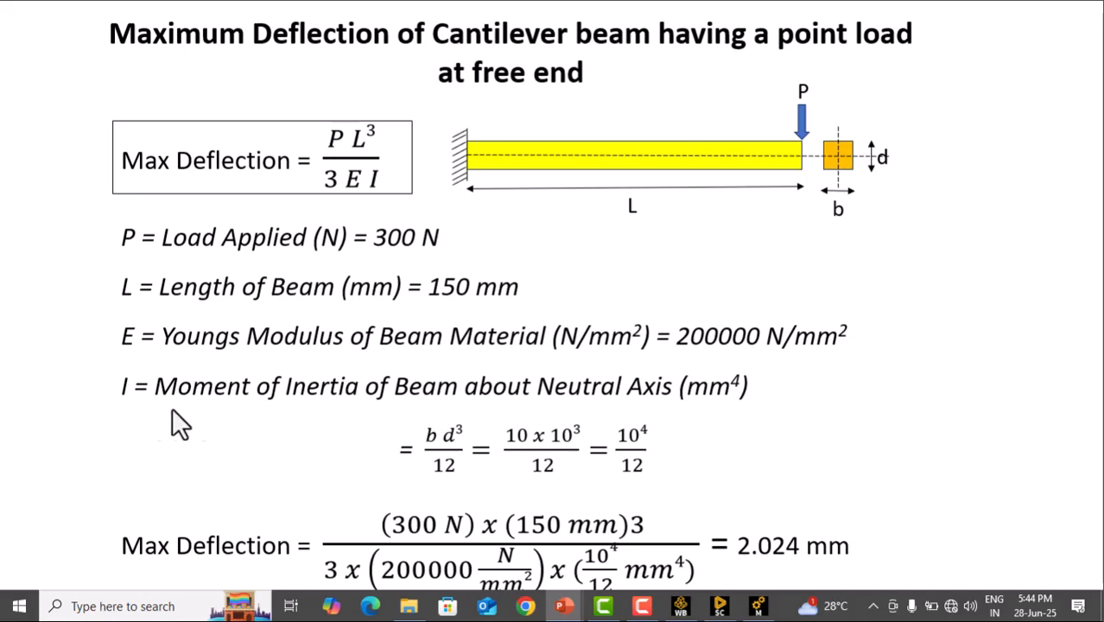
mouse_move(422, 197)
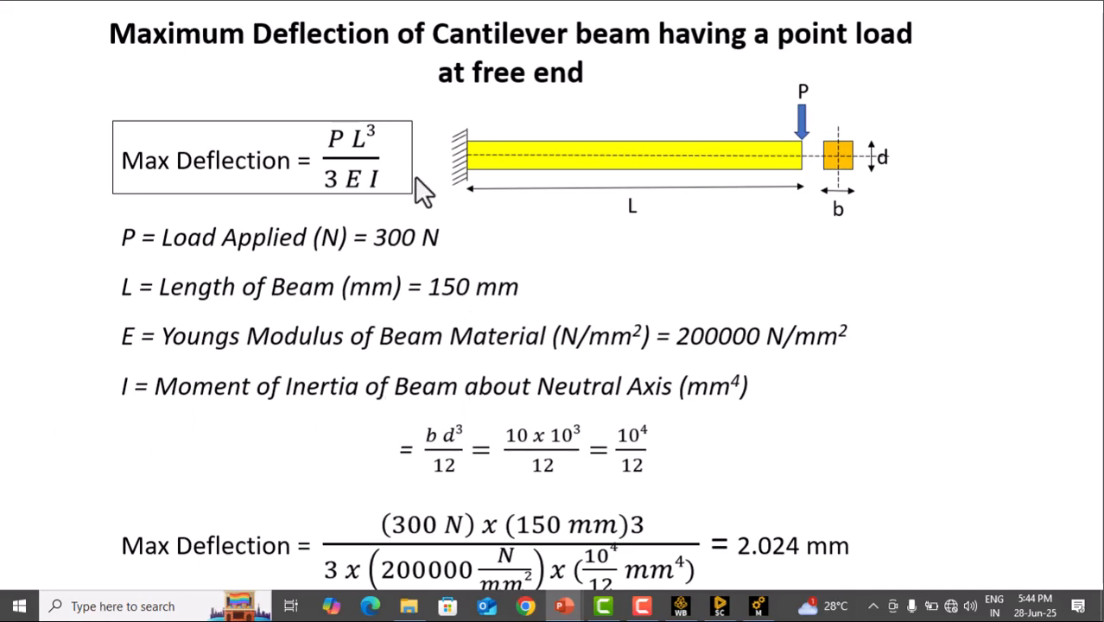
mouse_move(777, 411)
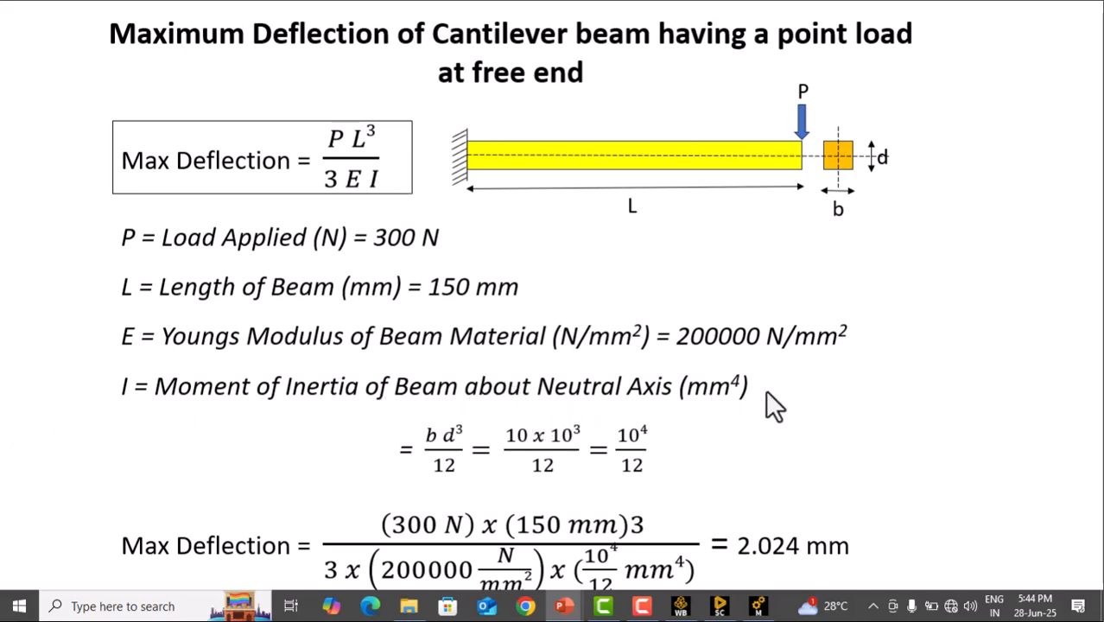
mouse_move(734, 428)
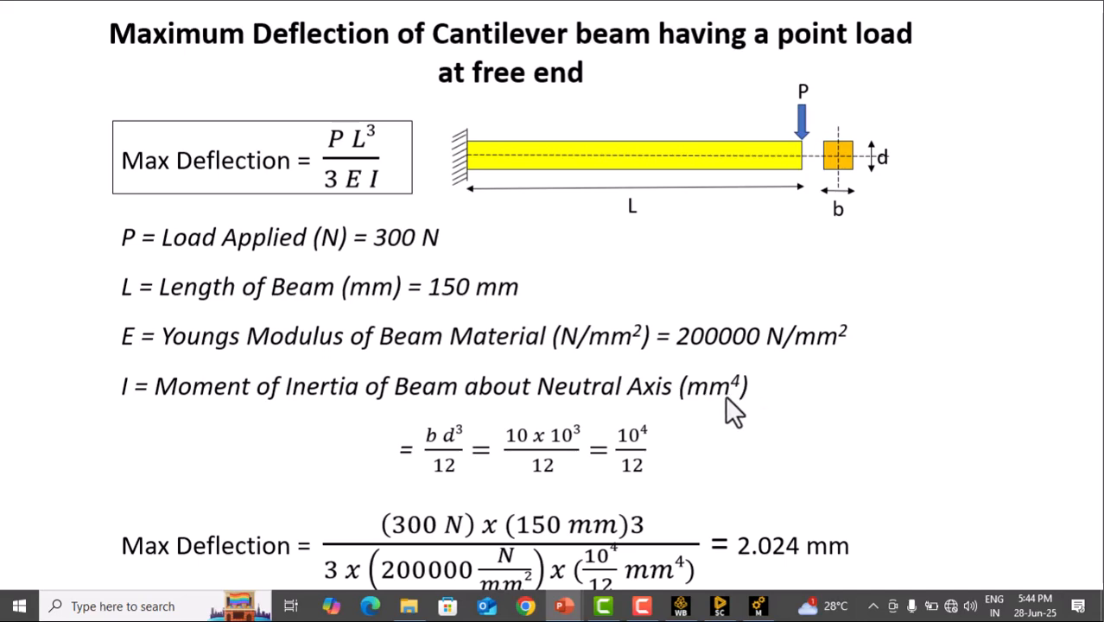
mouse_move(805, 419)
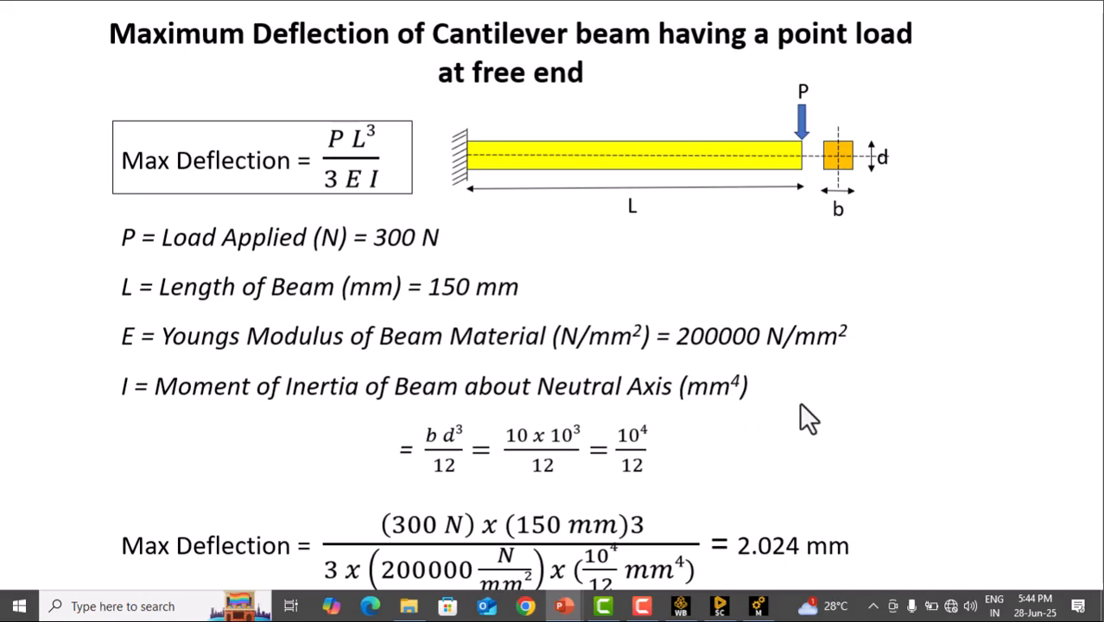
mouse_move(134, 394)
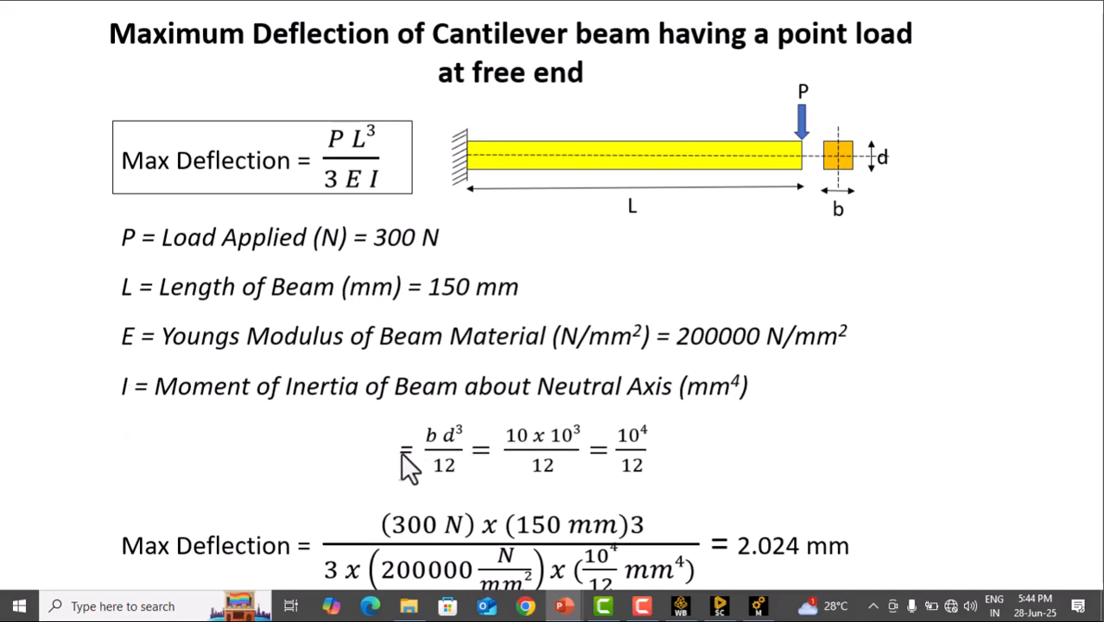
mouse_move(463, 484)
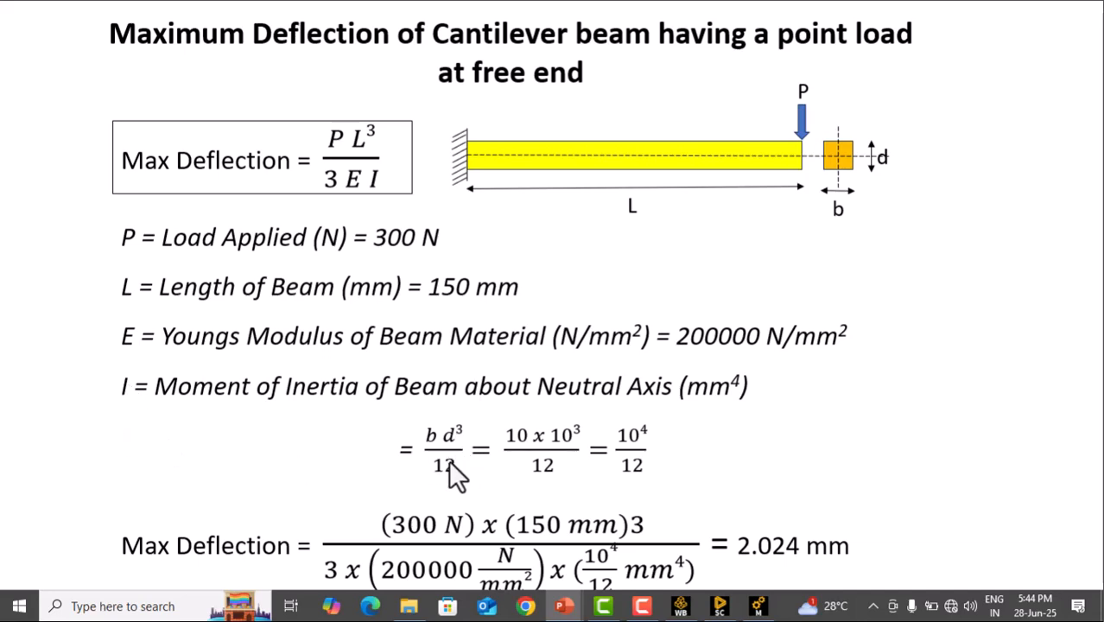
mouse_move(847, 223)
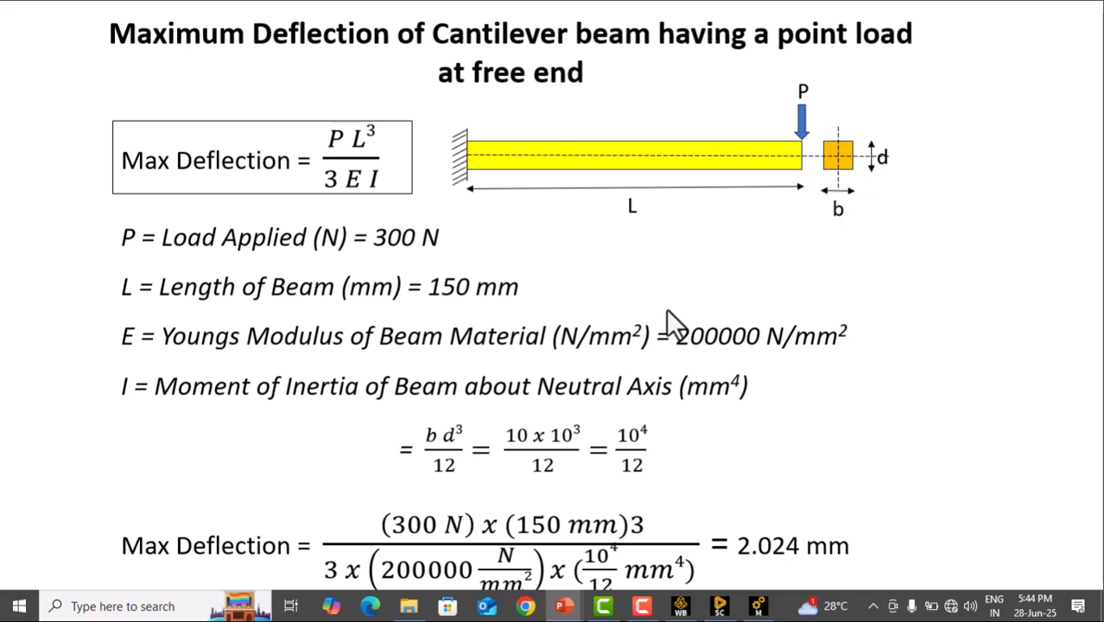
mouse_move(885, 228)
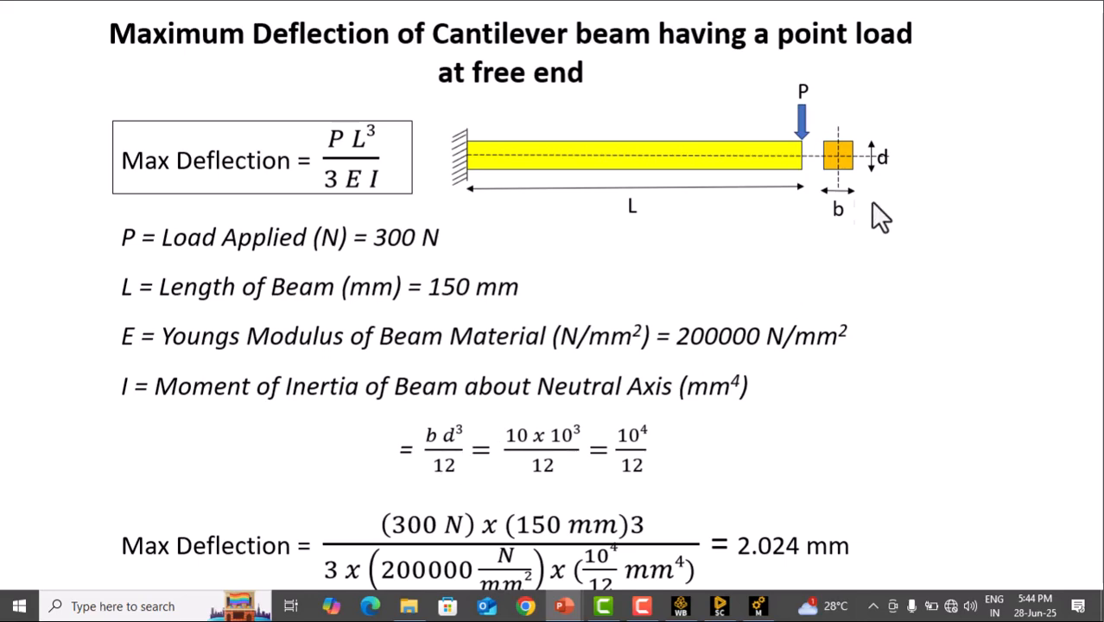
mouse_move(866, 251)
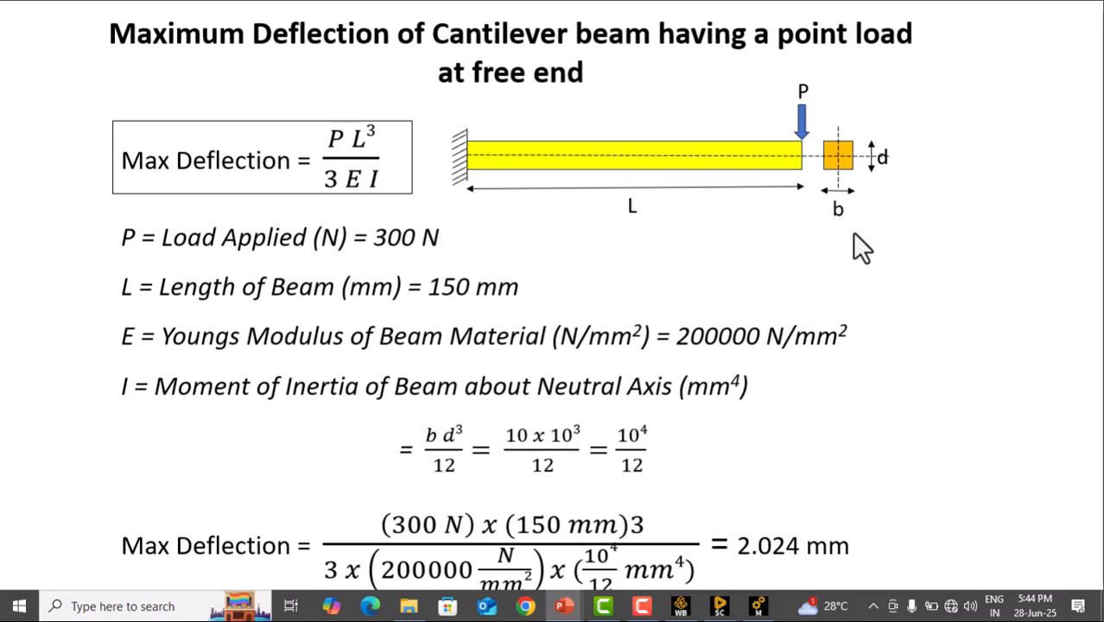
mouse_move(567, 470)
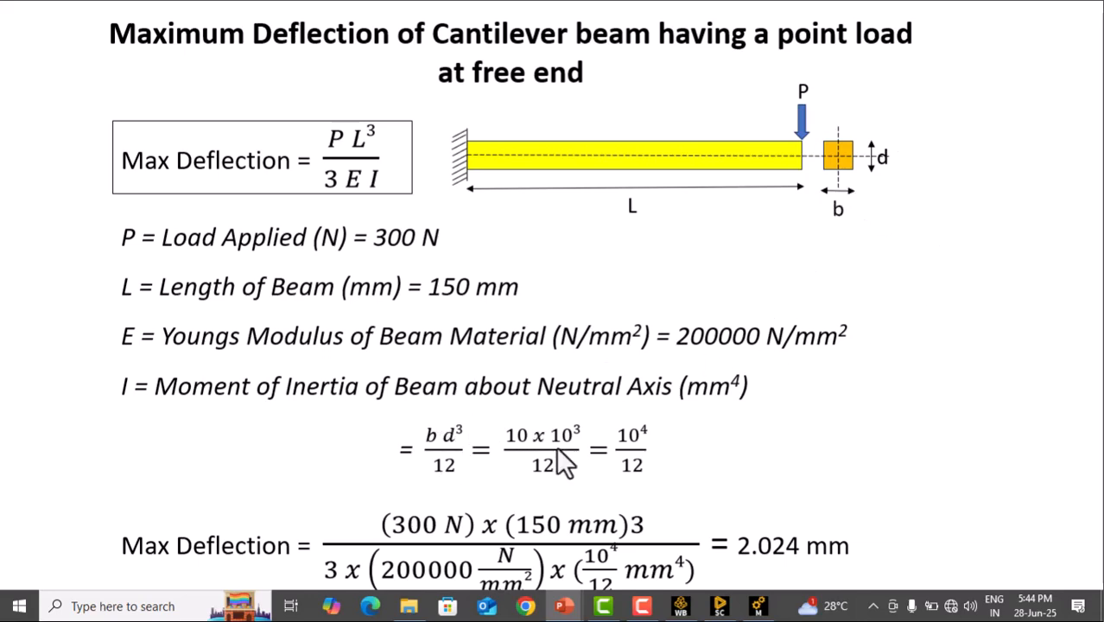
mouse_move(381, 423)
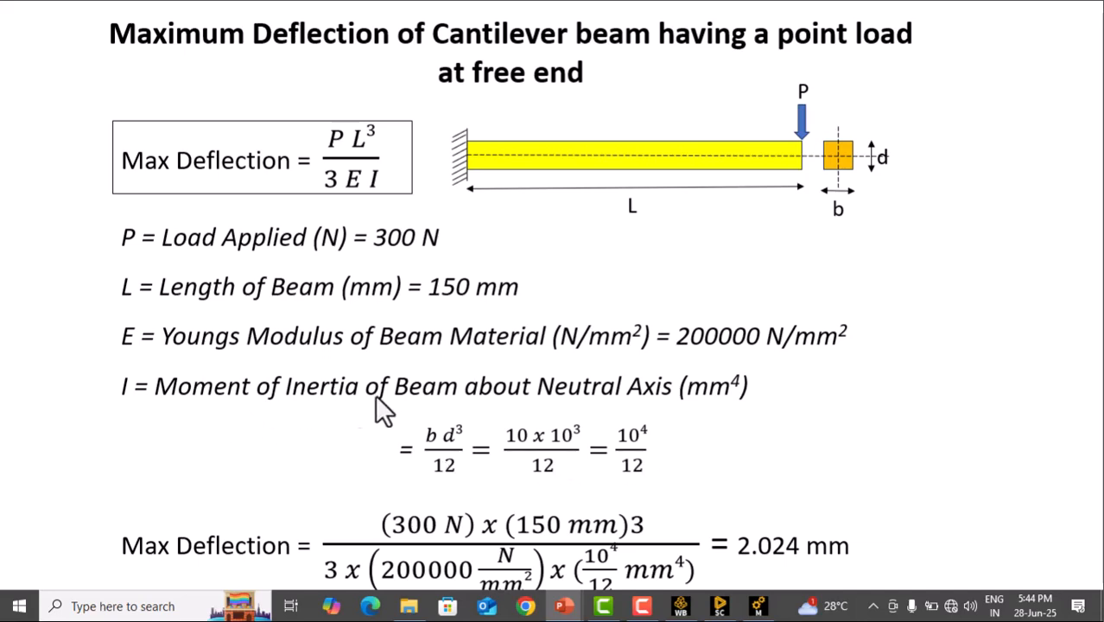
mouse_move(663, 445)
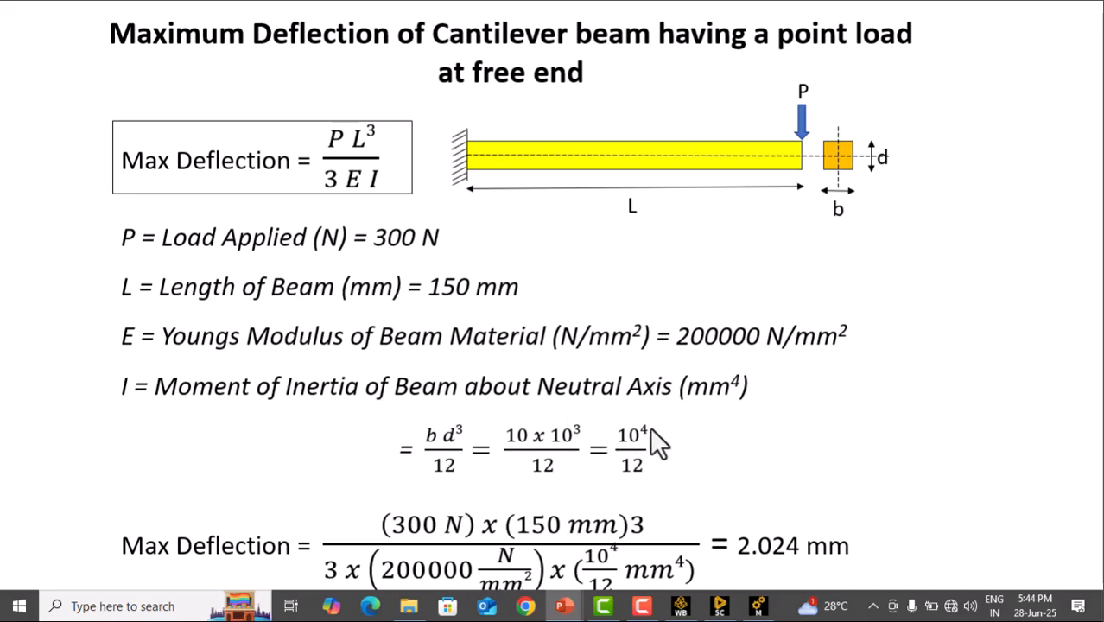
mouse_move(184, 550)
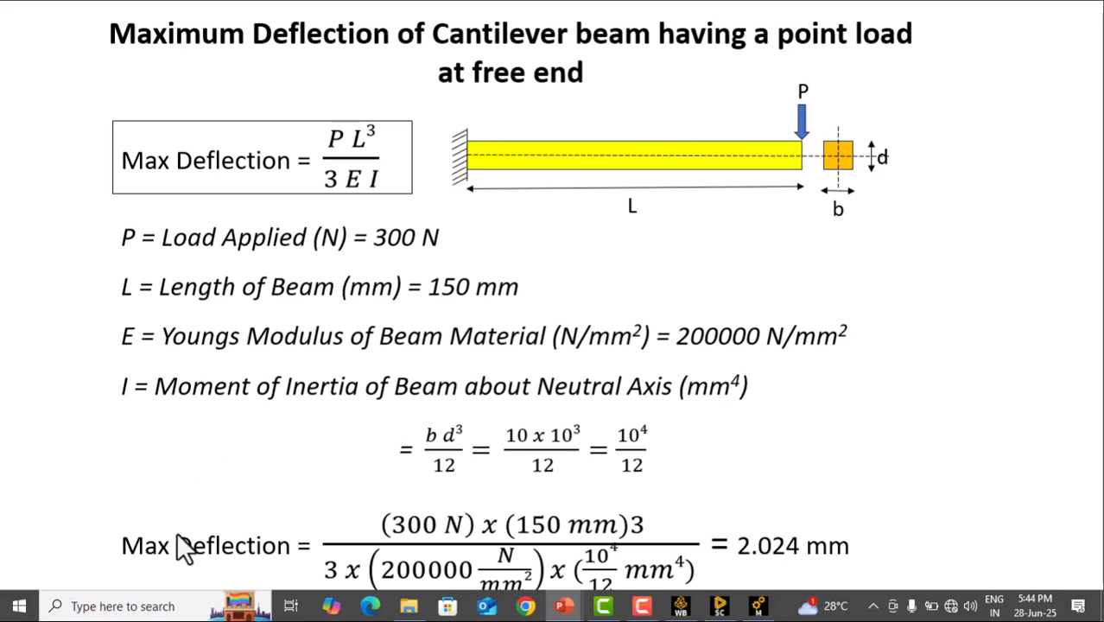
mouse_move(200, 118)
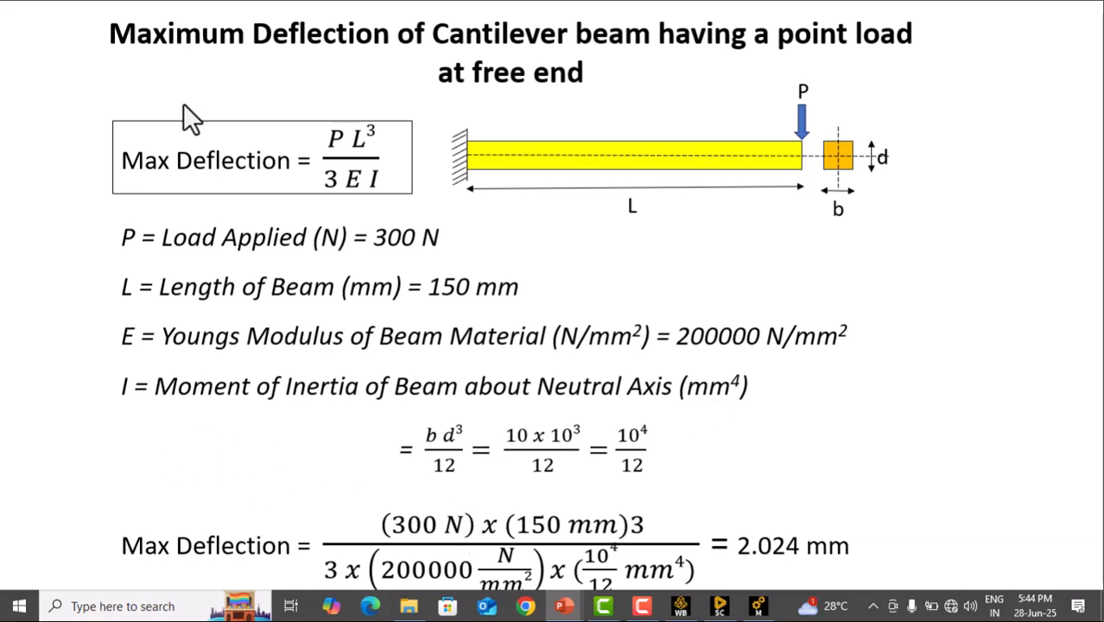
mouse_move(738, 569)
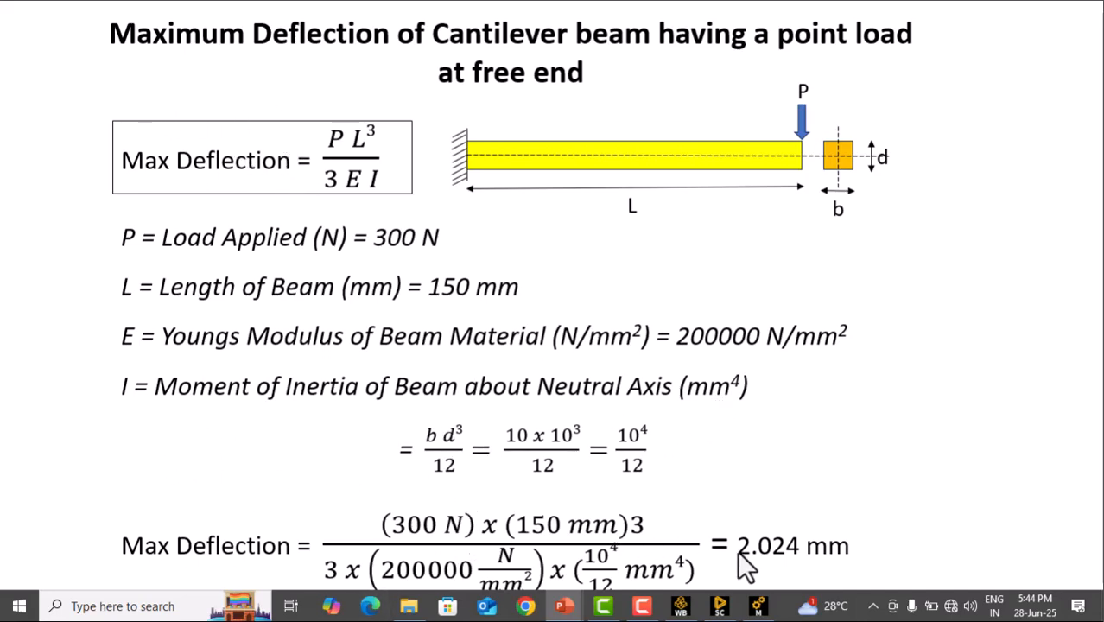
mouse_move(795, 578)
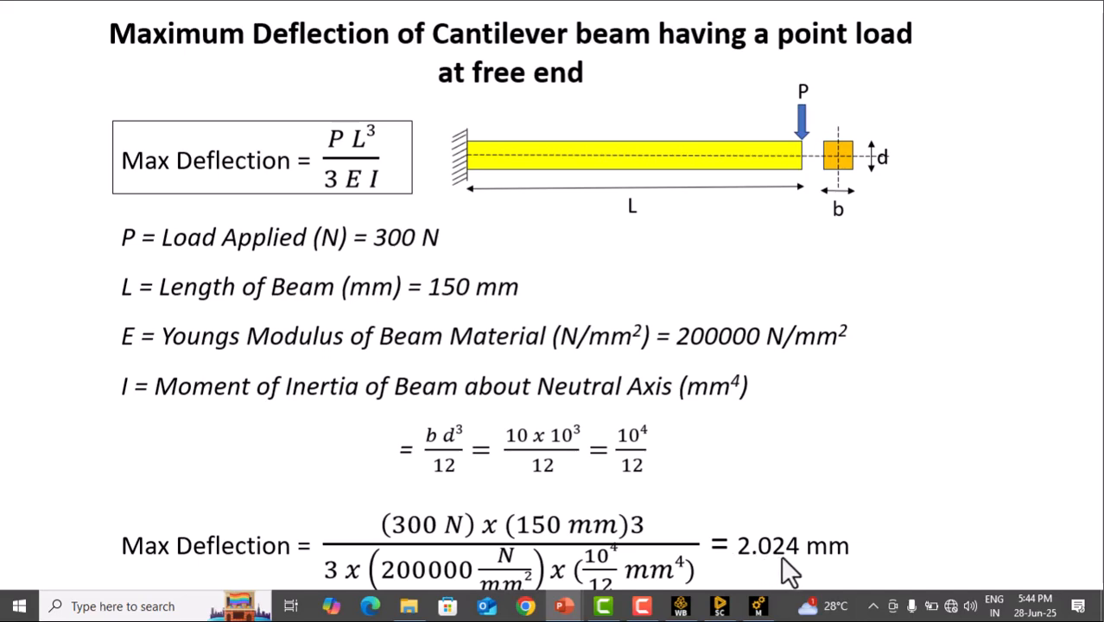
mouse_move(909, 387)
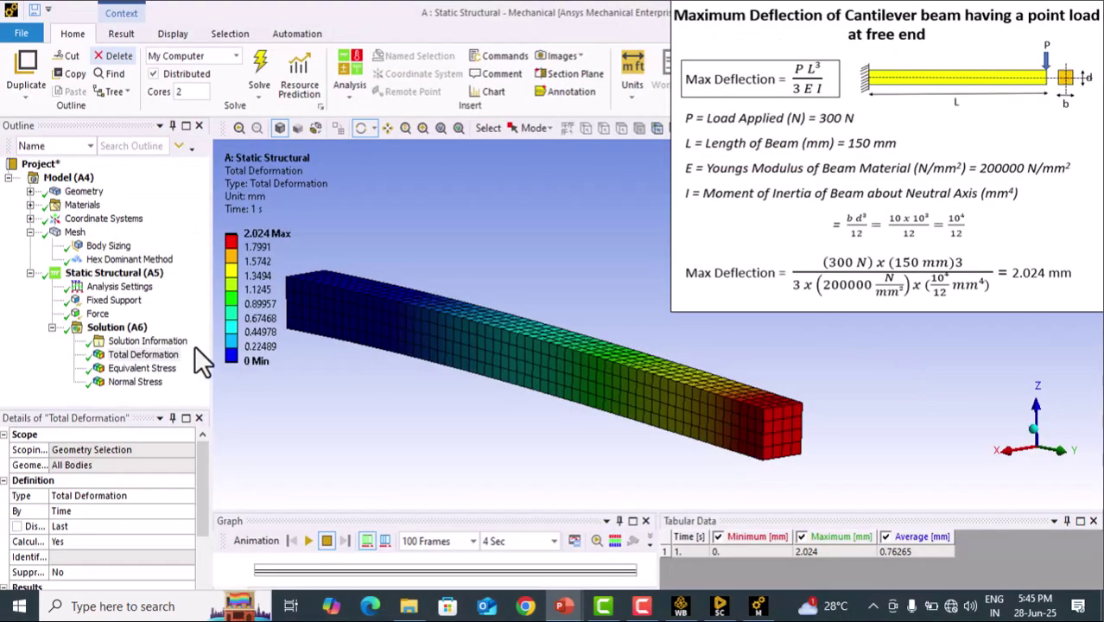
mouse_move(480, 280)
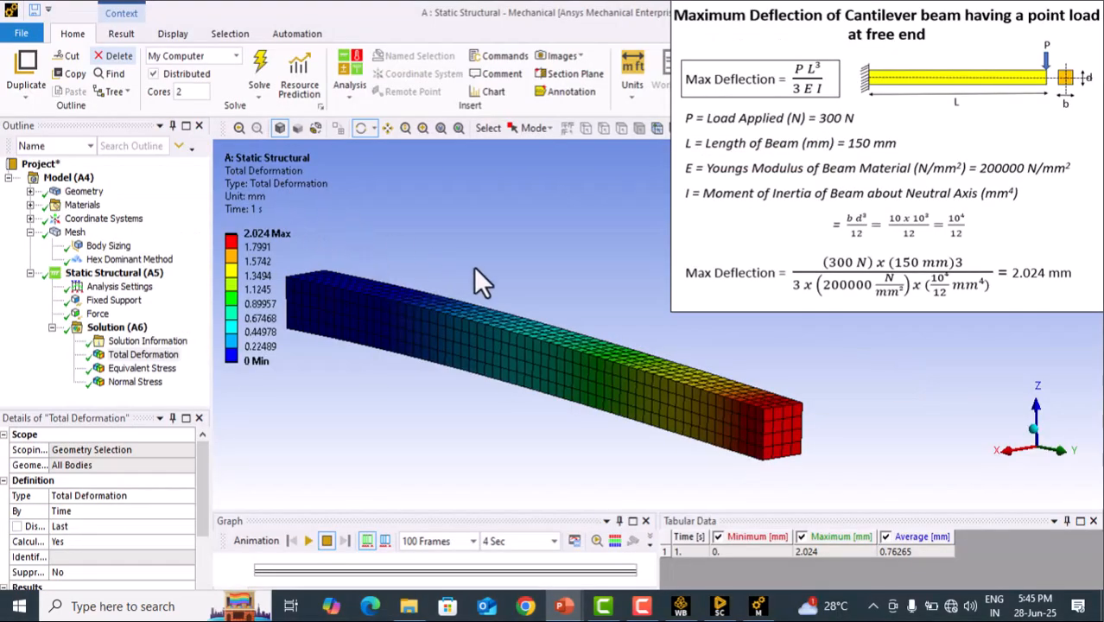
mouse_move(774, 441)
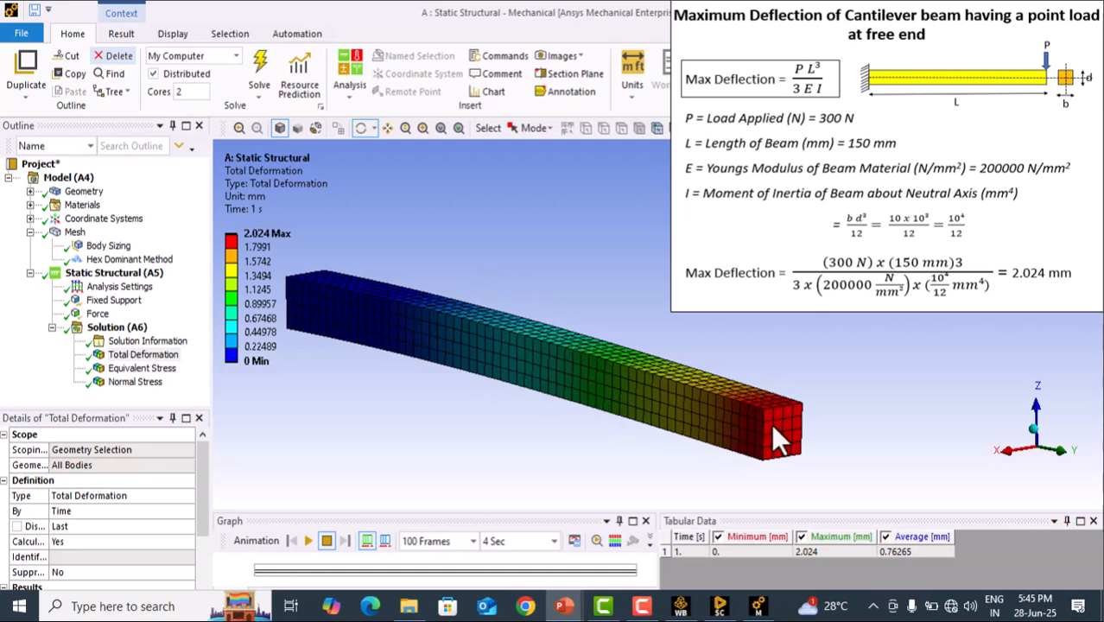